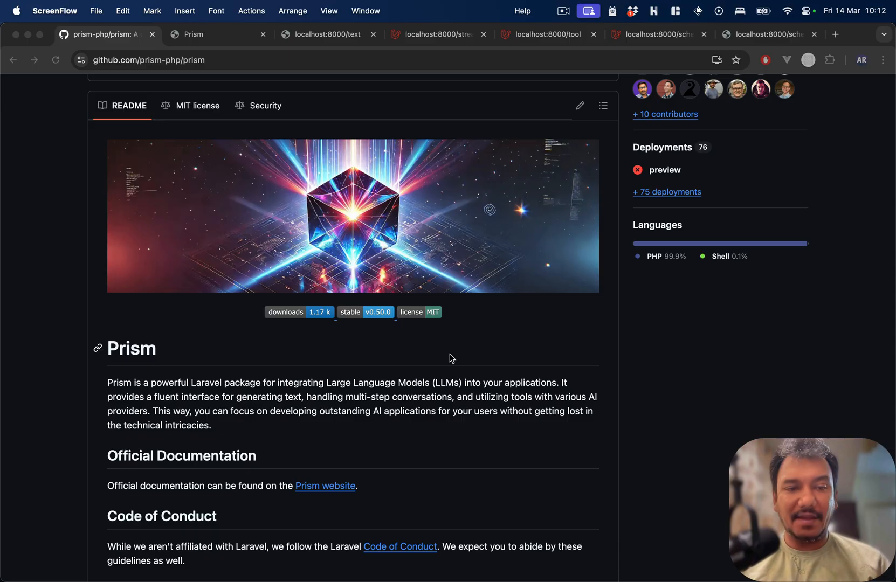
- Switch to the Prism website tab and go to its documentation Introduction page
scroll("down", 3)
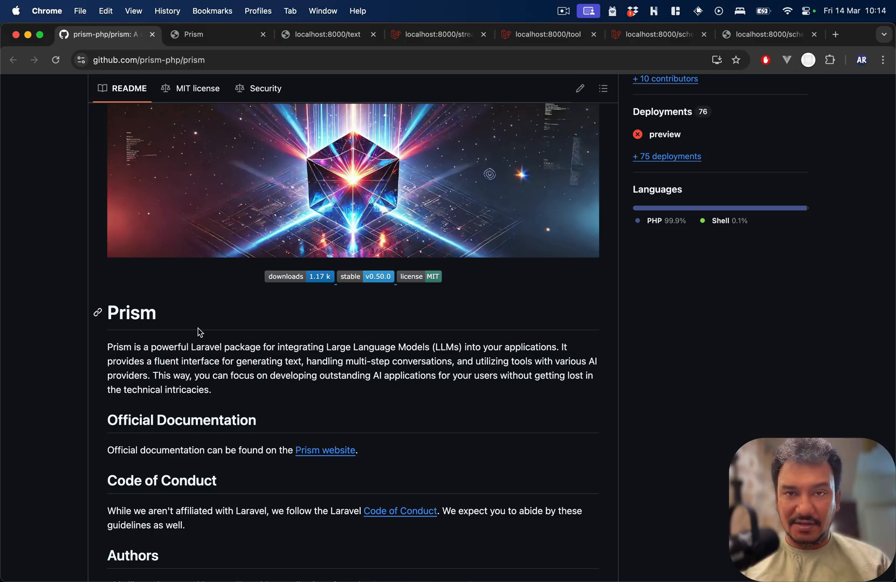
left_click(217, 35)
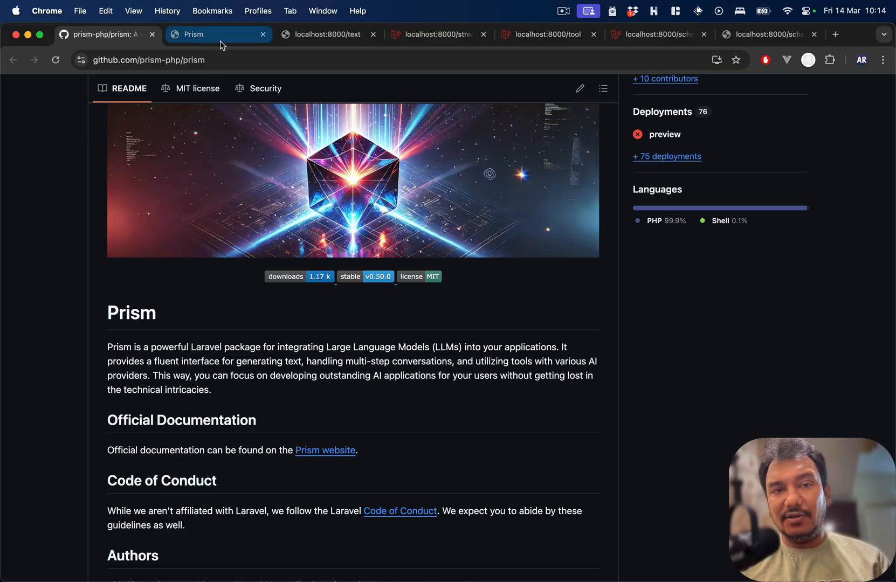
left_click(219, 34)
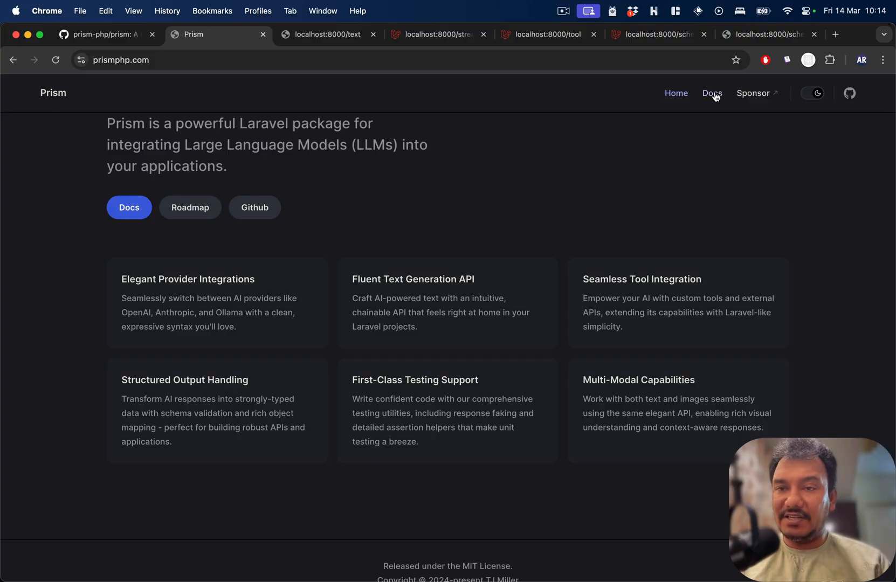
left_click(712, 93)
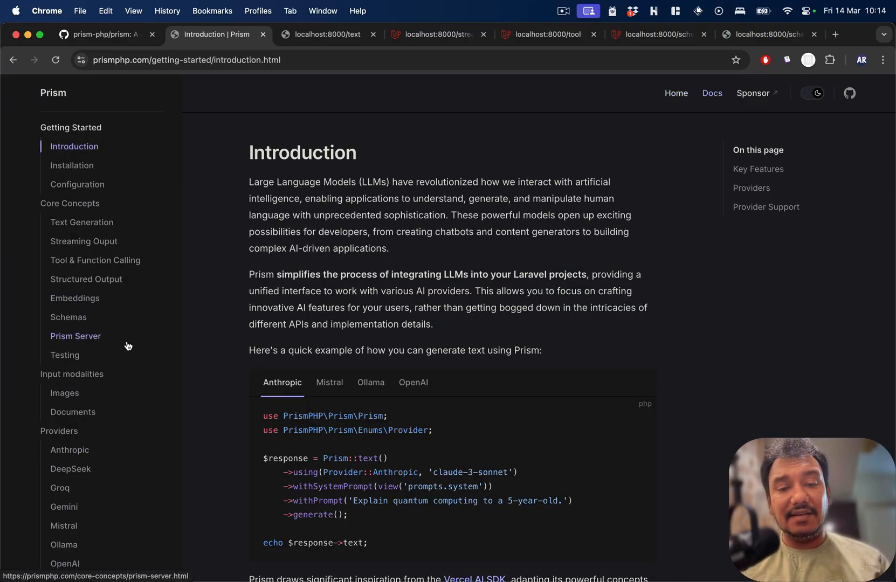
- Scroll the docs sidebar through Core Concepts and Providers, then raise the app switcher
scroll("down", 3)
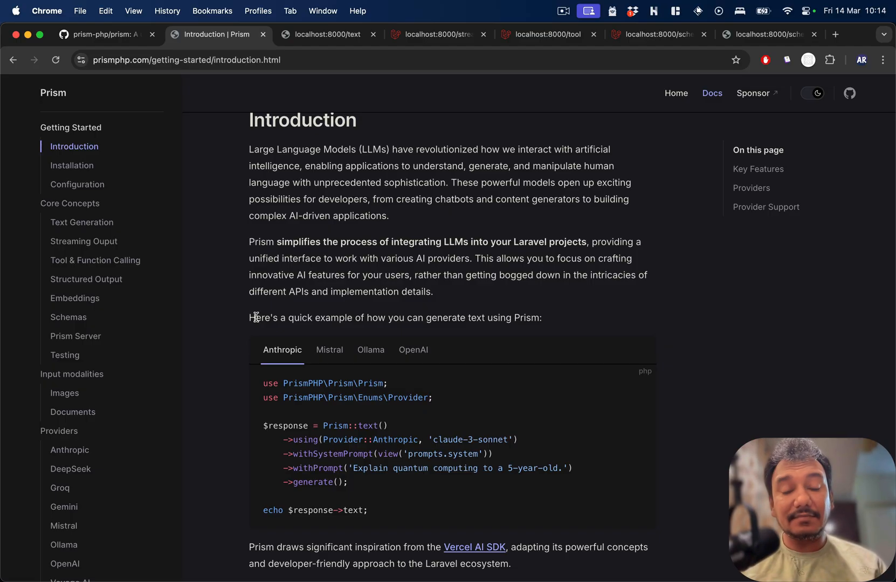
scroll("down", 3)
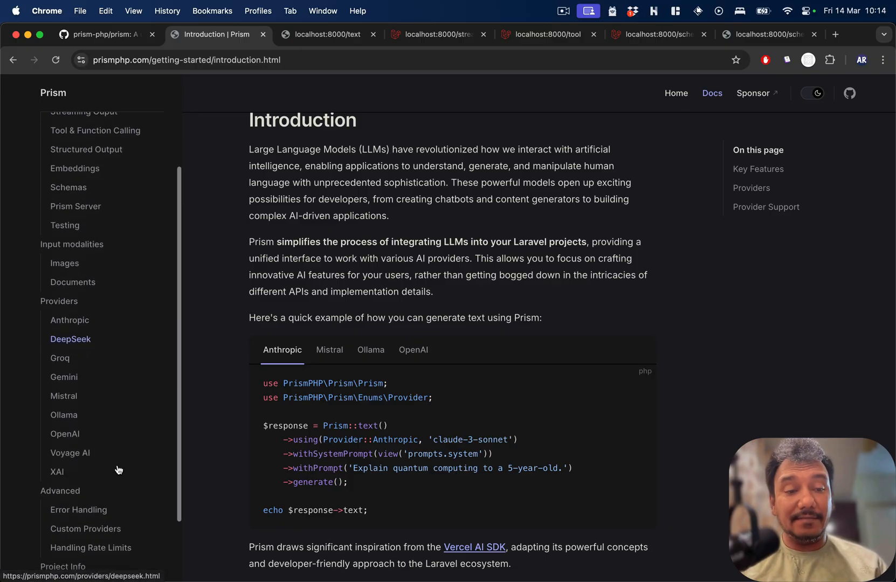
mouse_move(238, 453)
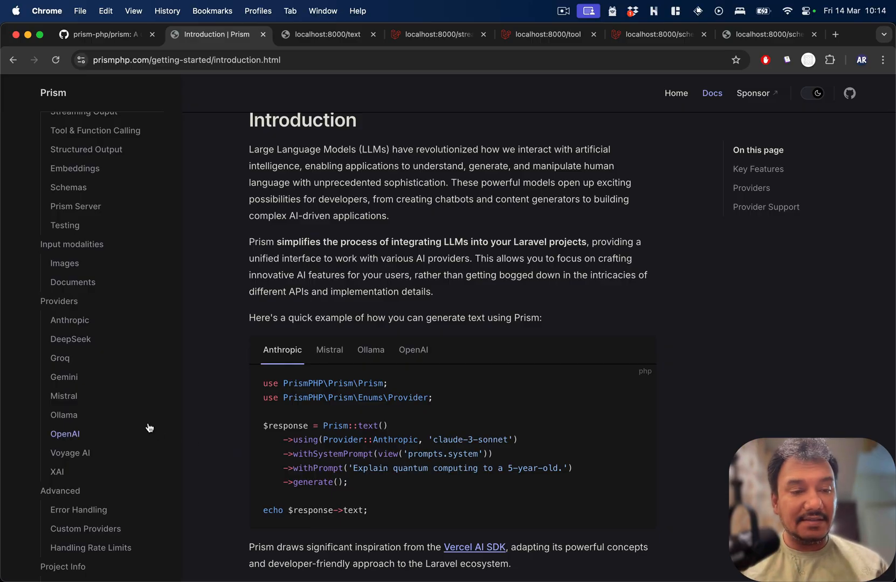
mouse_move(93, 440)
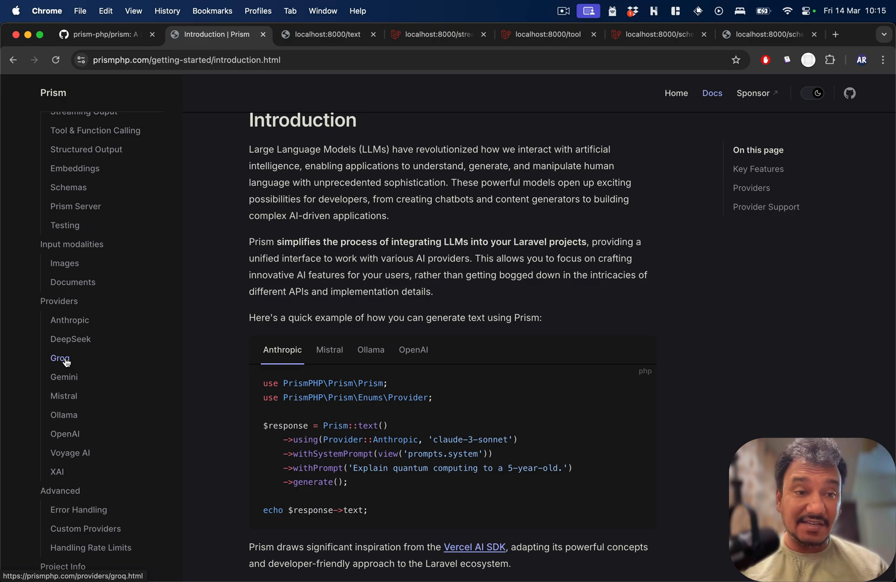
mouse_move(63, 415)
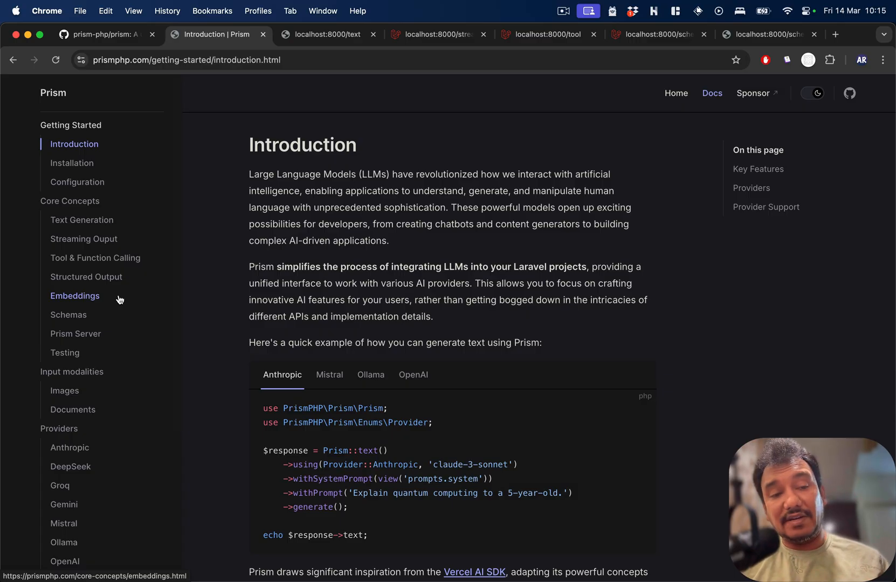
mouse_move(85, 276)
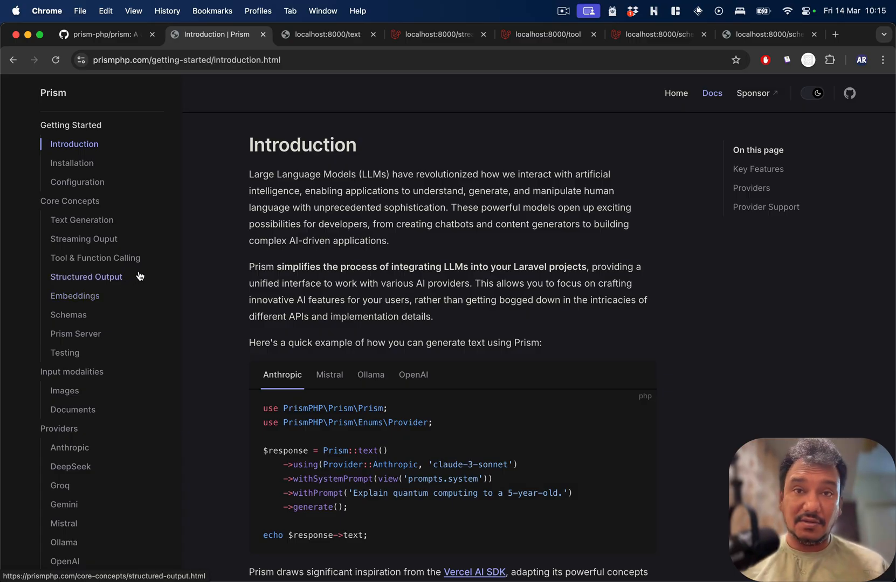
scroll("down", 3)
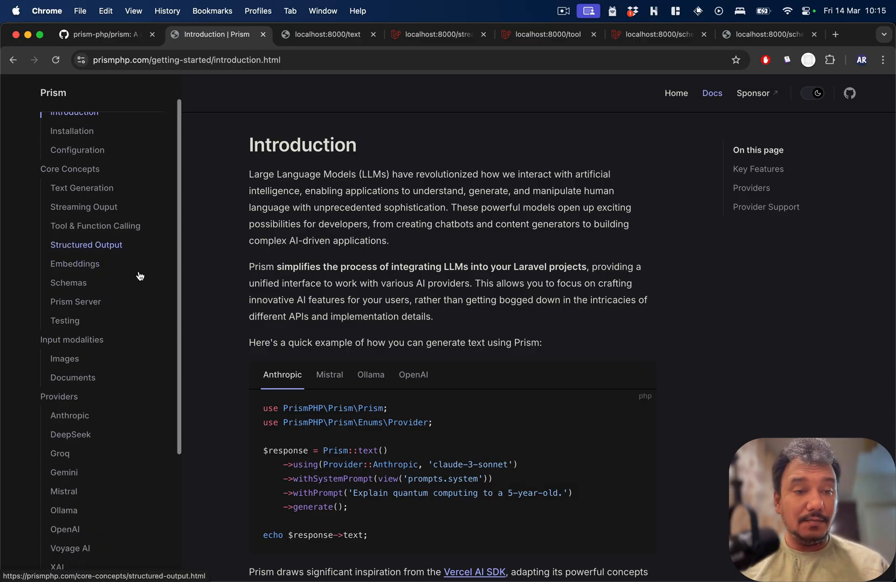
mouse_move(96, 225)
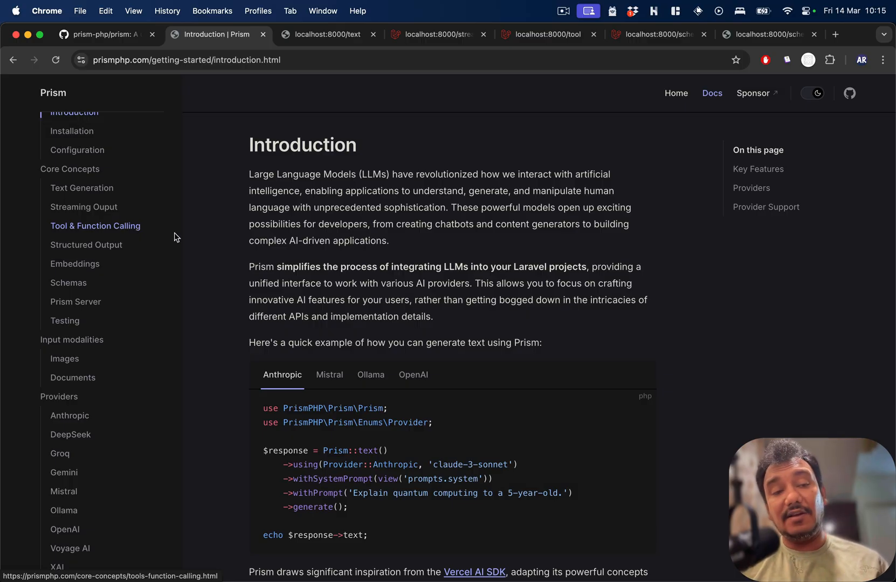
mouse_move(181, 243)
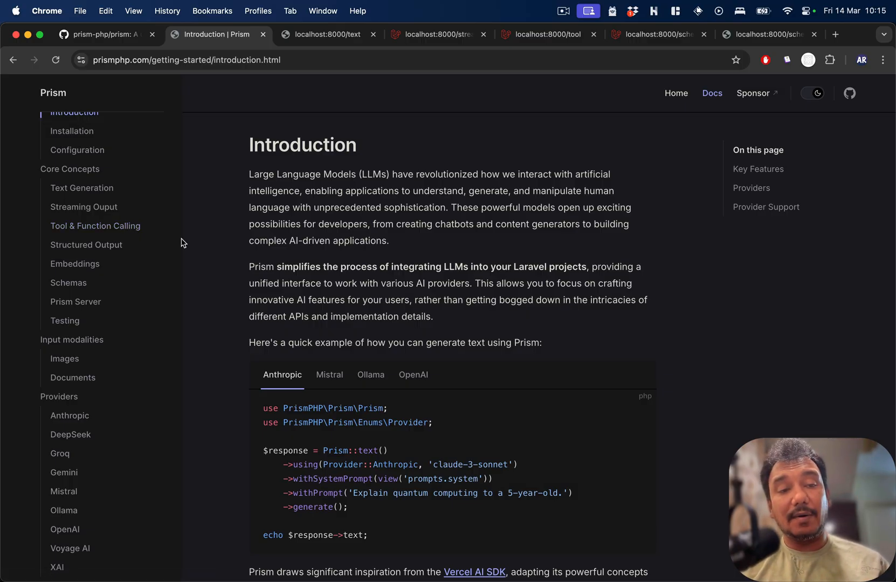
mouse_move(170, 240)
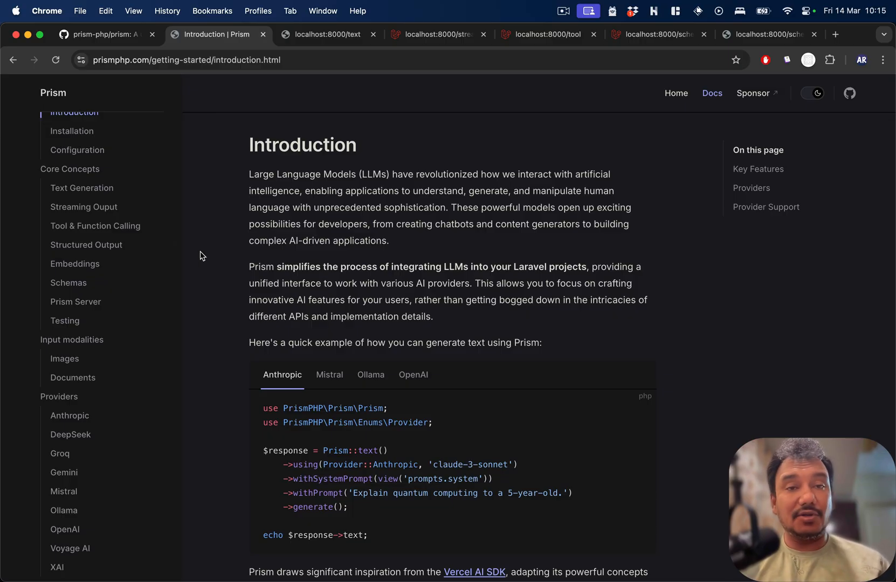
mouse_move(83, 207)
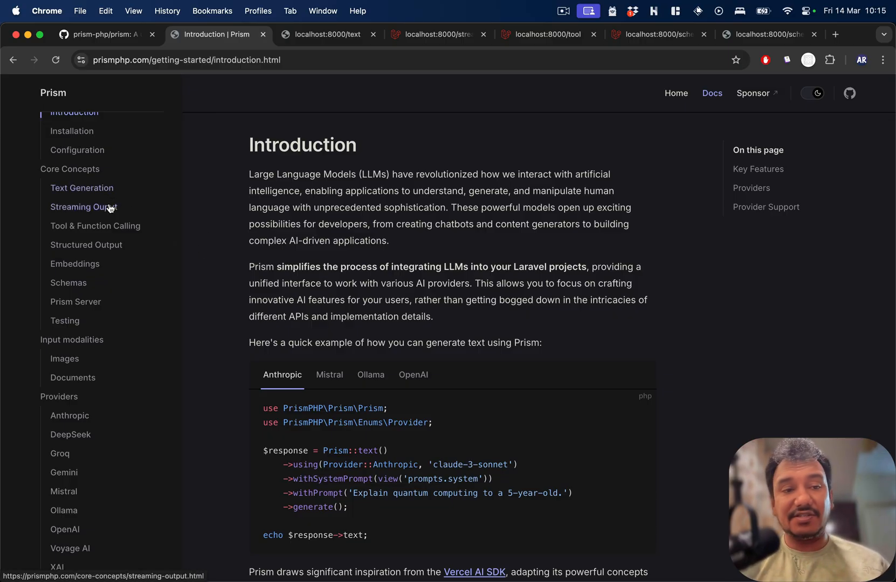
mouse_move(96, 225)
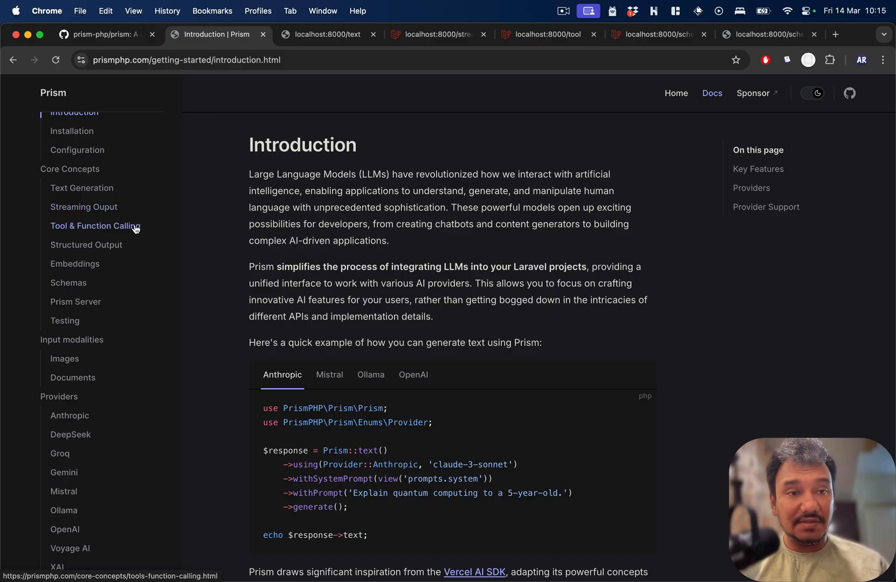
mouse_move(68, 282)
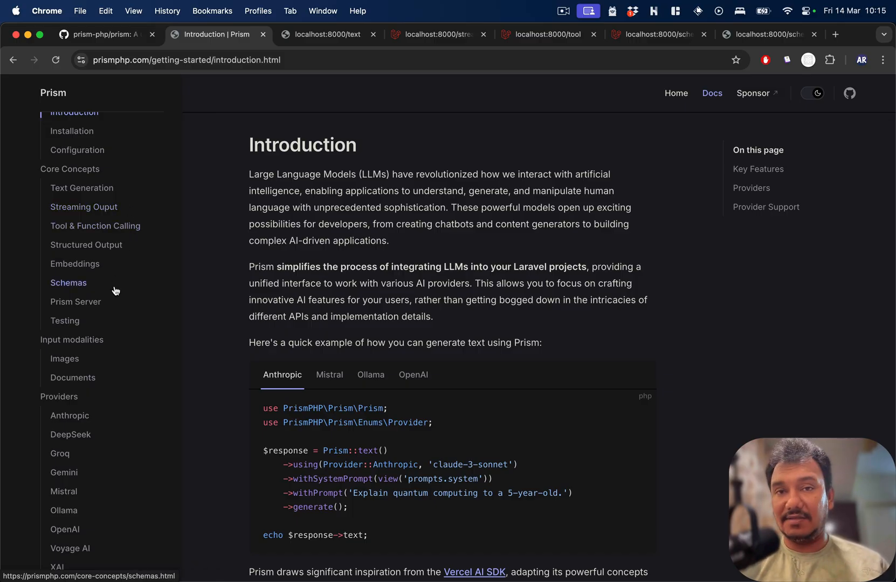
mouse_move(302, 258)
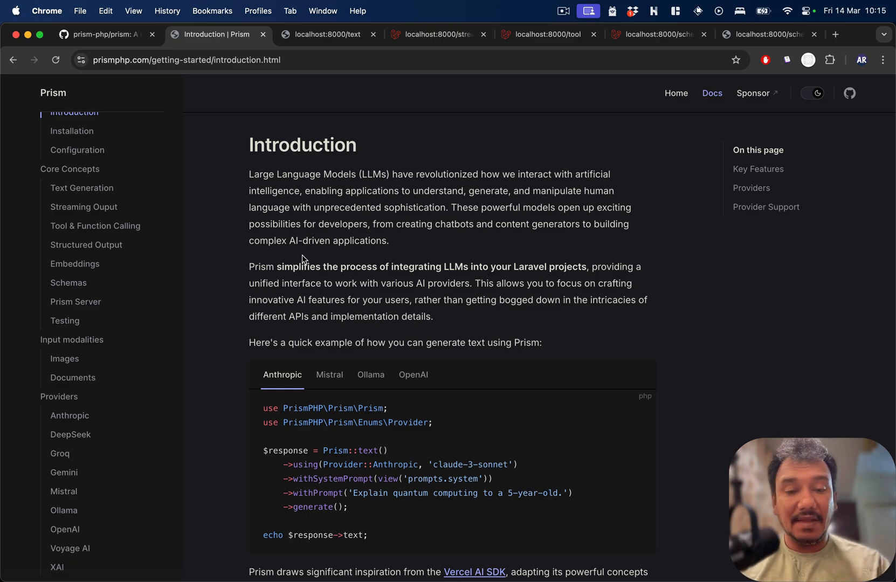
key("Cmd+Tab")
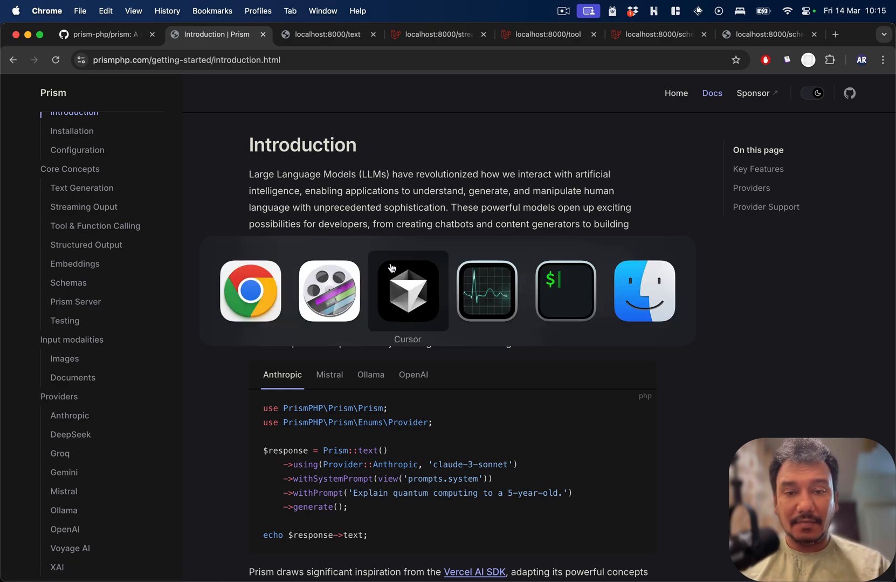
- Switch to Cursor and close the schema controller, User model and seeder tabs
left_click(407, 290)
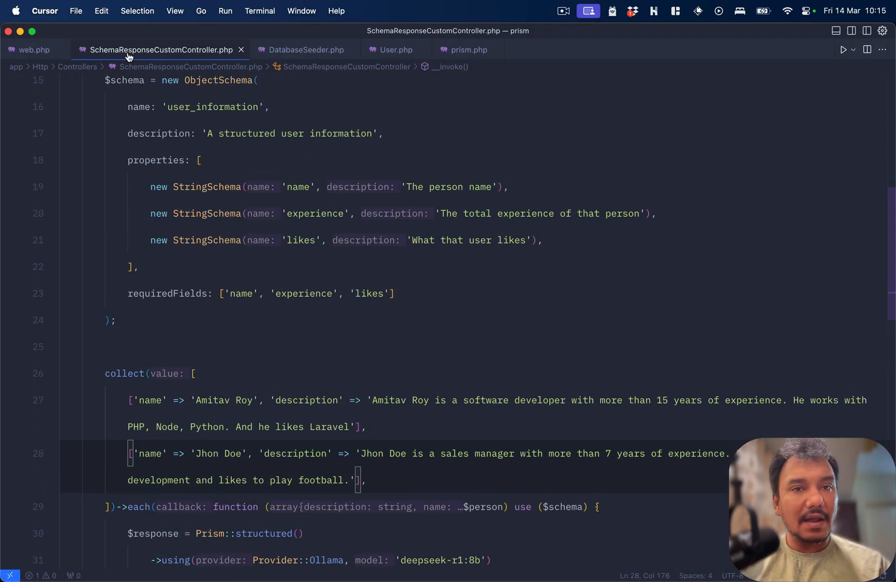
left_click(241, 50)
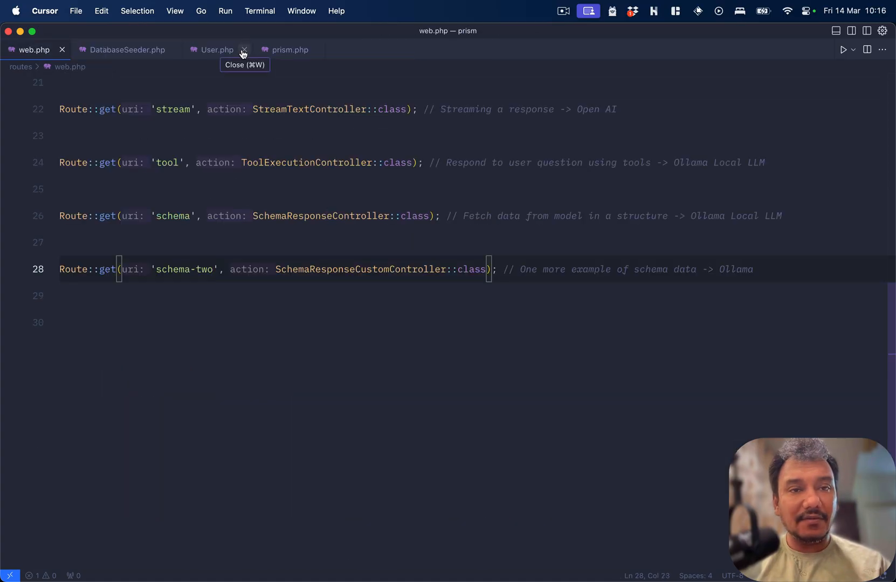
left_click(244, 49)
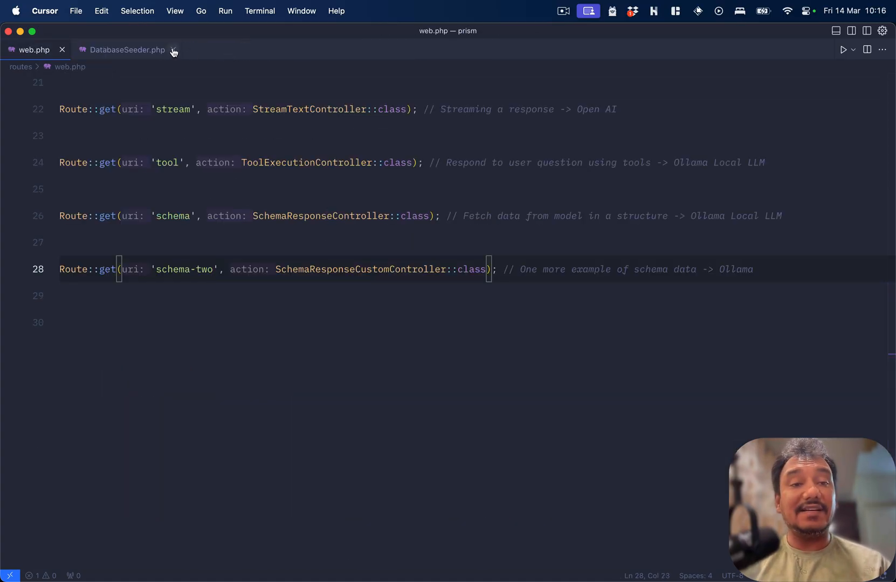
left_click(174, 49)
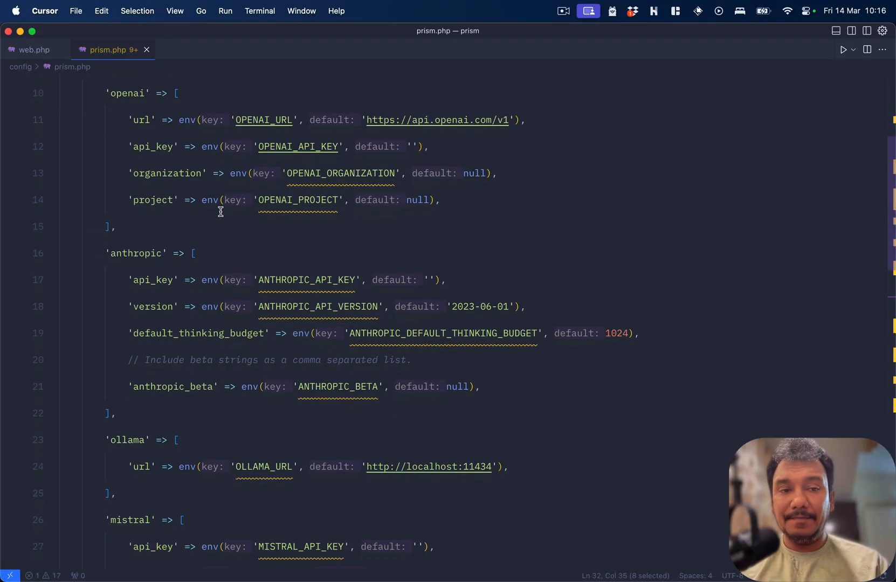
- Review the providers section of config/prism.php and dismiss the missing env key notice
scroll("down", 3)
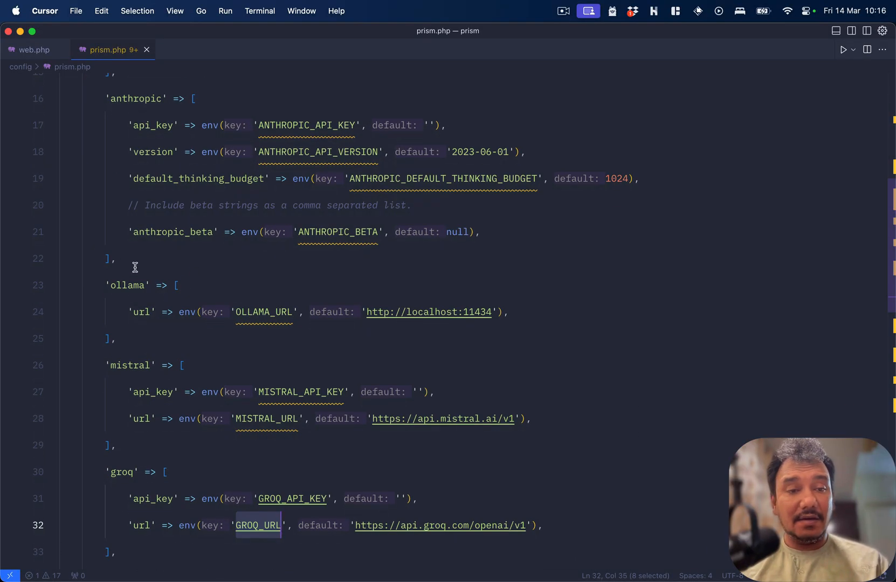
scroll("down", 3)
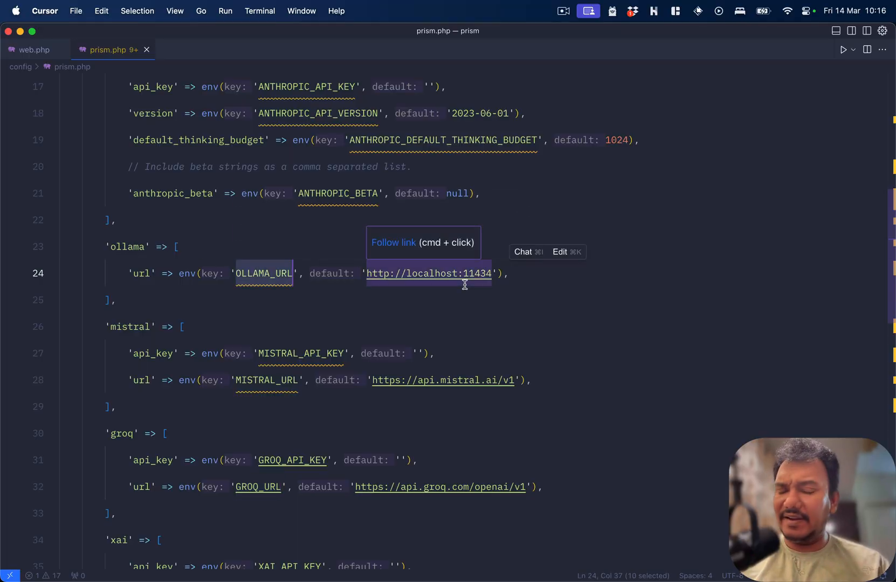
mouse_move(665, 80)
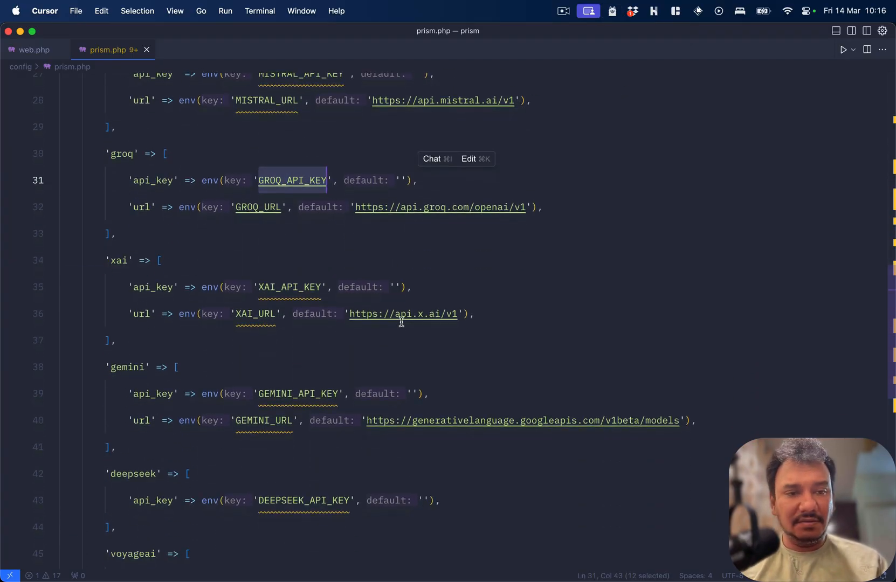
scroll("down", 3)
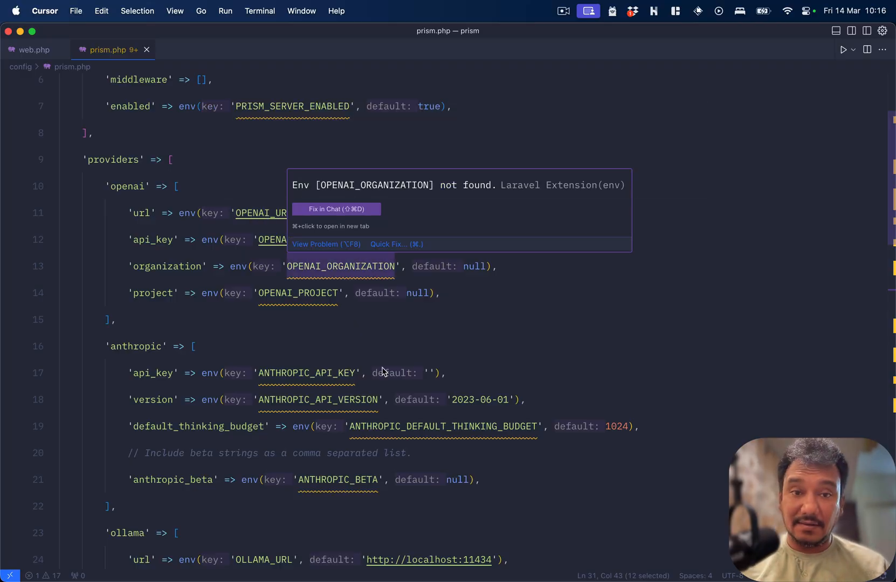
left_click(434, 293)
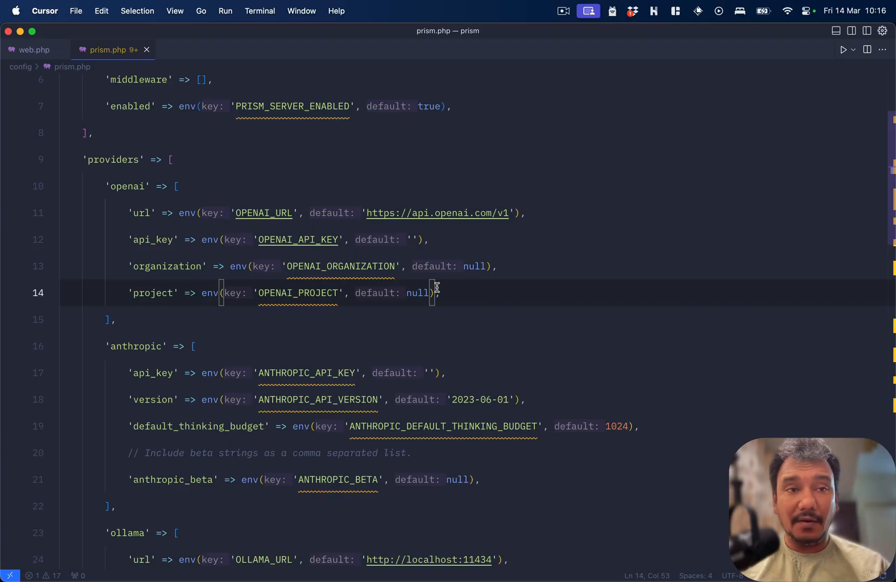
- Open TextGenerationController from the text route and set its provider to Provider::Groq
left_click(34, 50)
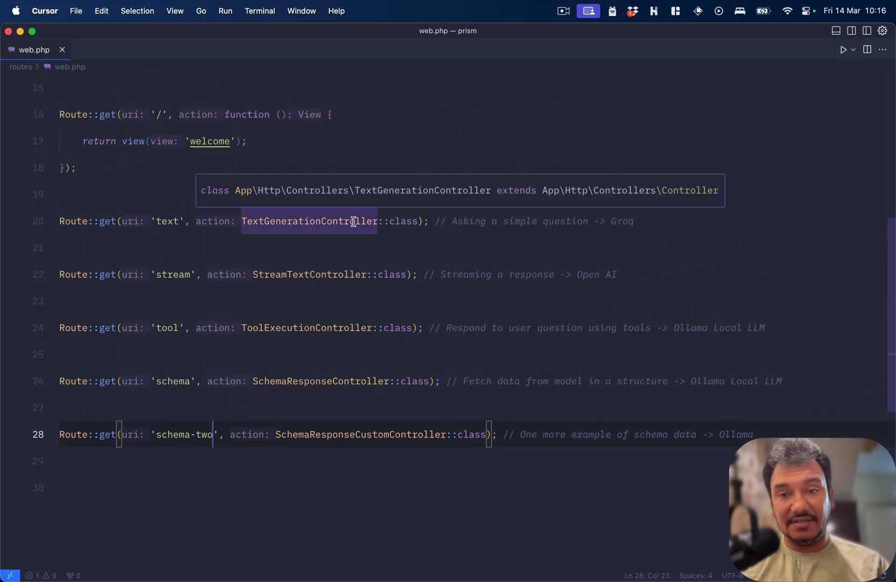
mouse_move(525, 246)
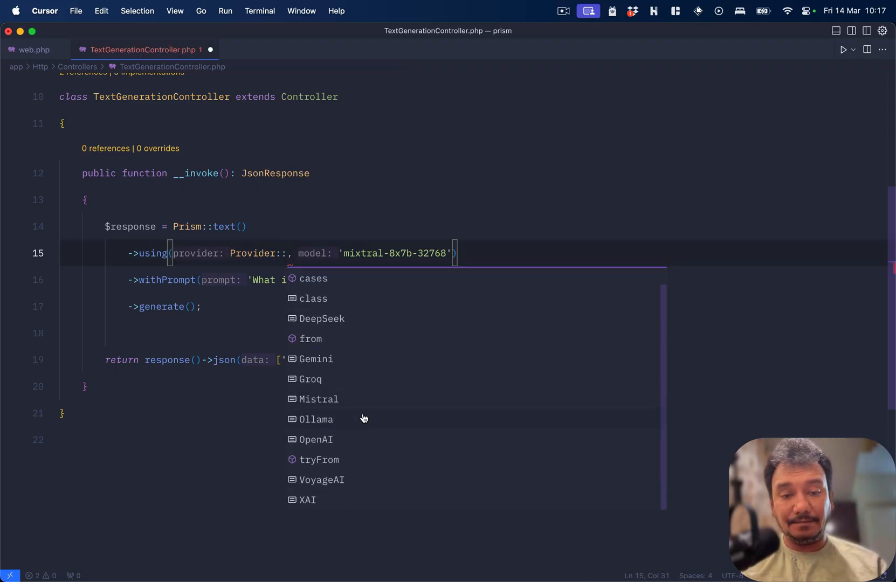
left_click(311, 379)
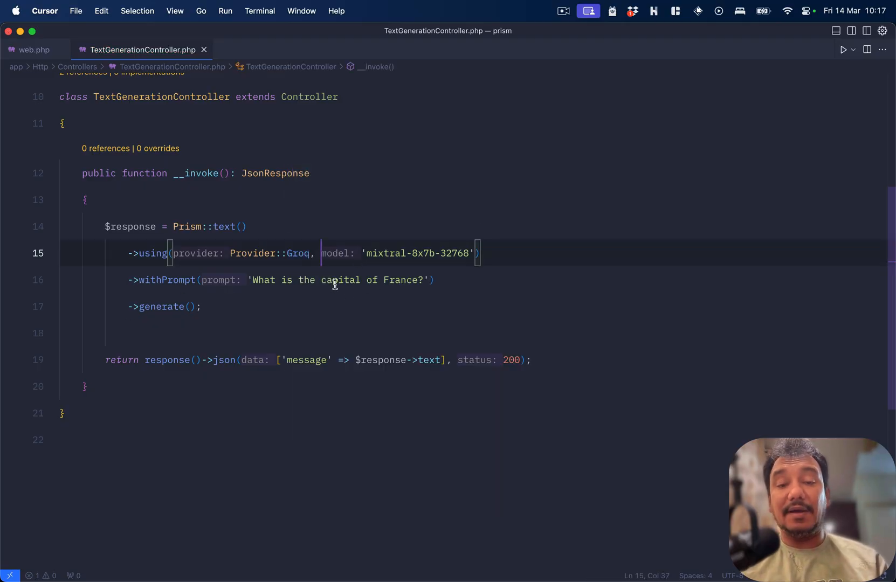
mouse_move(383, 300)
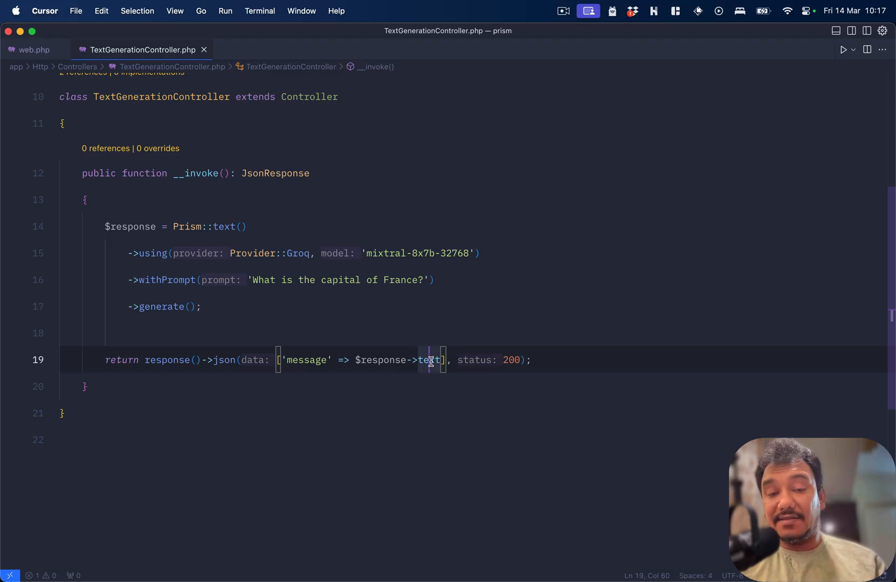
mouse_move(409, 319)
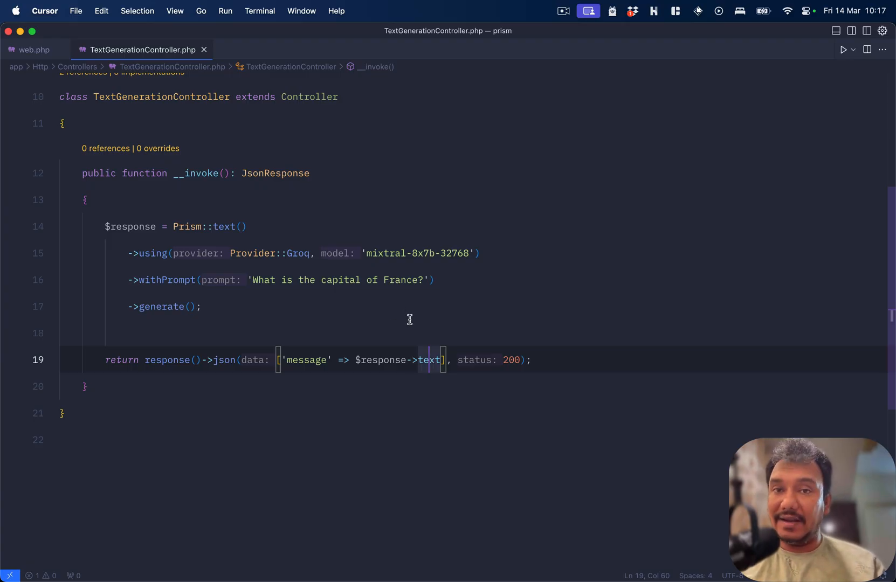
key("cmd+tab")
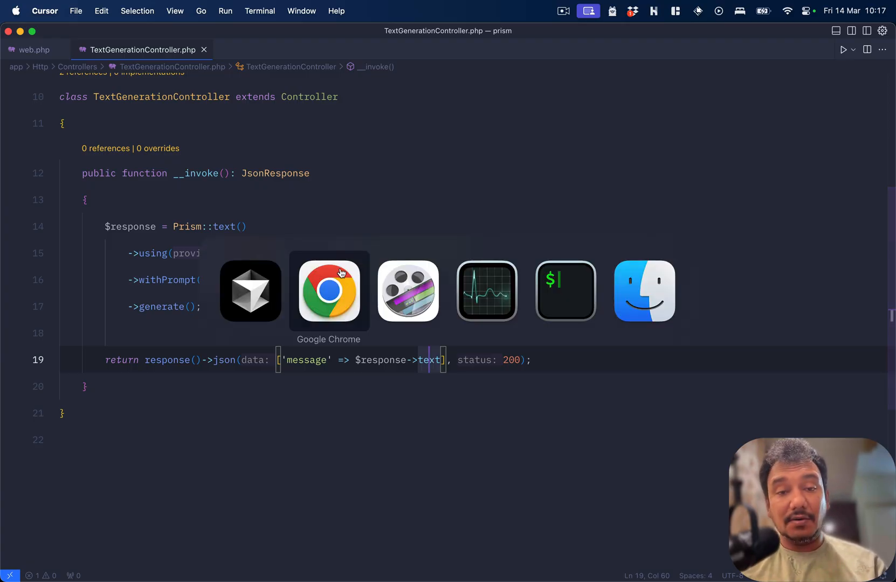
left_click(329, 291)
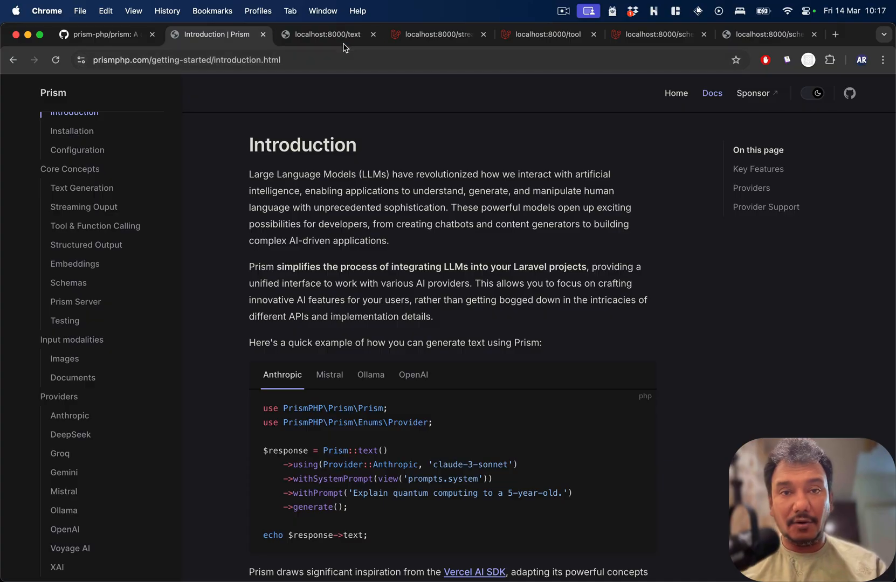
left_click(327, 34)
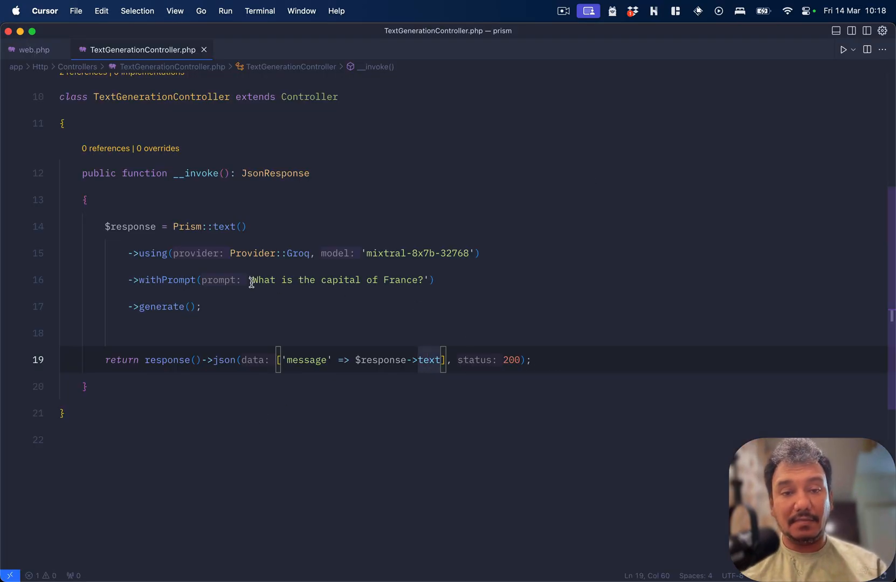
- Change the withPrompt string to 'What is Laravel?'
type("What is Laravel?")
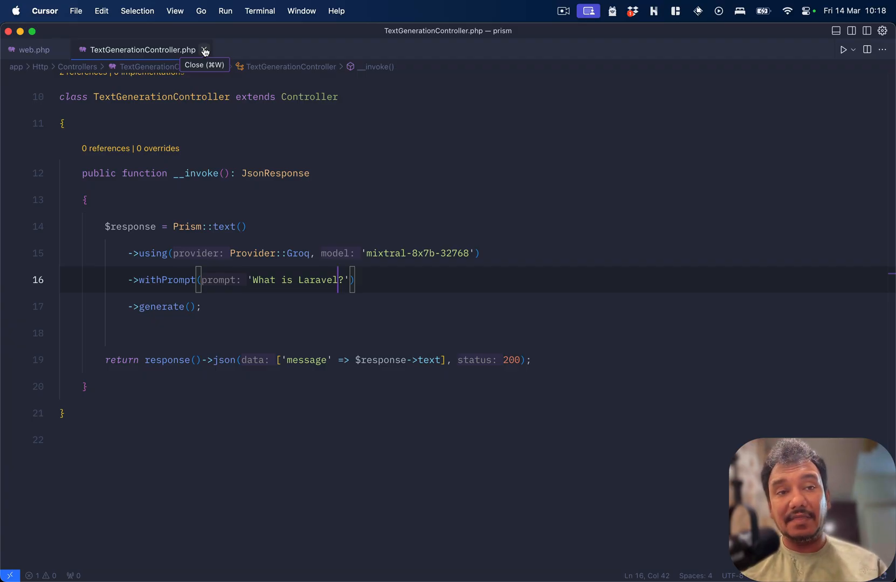
- From web.php, open StreamTextController behind the stream route
left_click(32, 49)
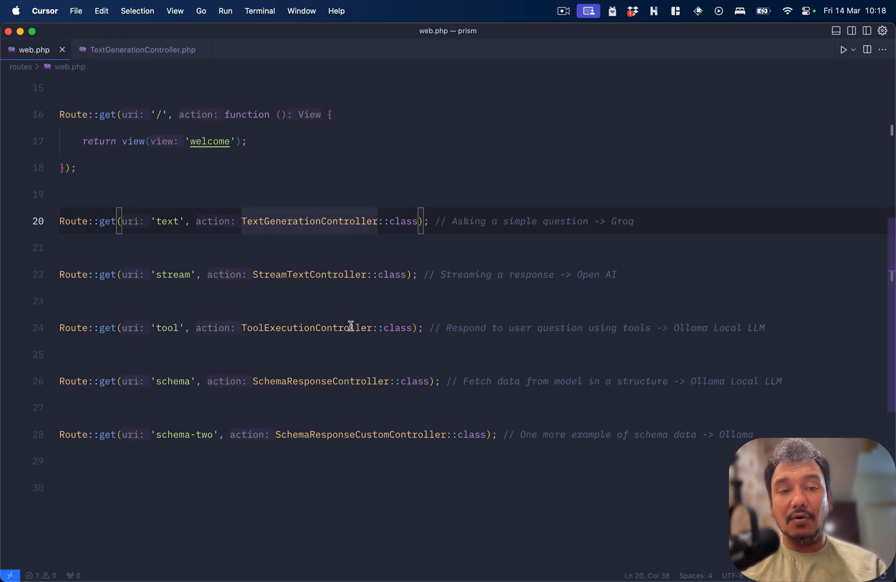
mouse_move(310, 275)
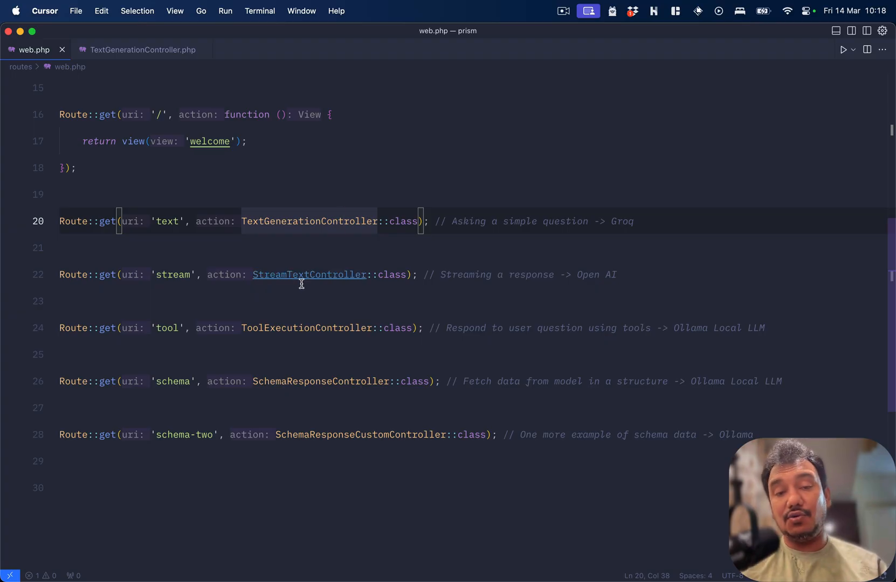
left_click(309, 275)
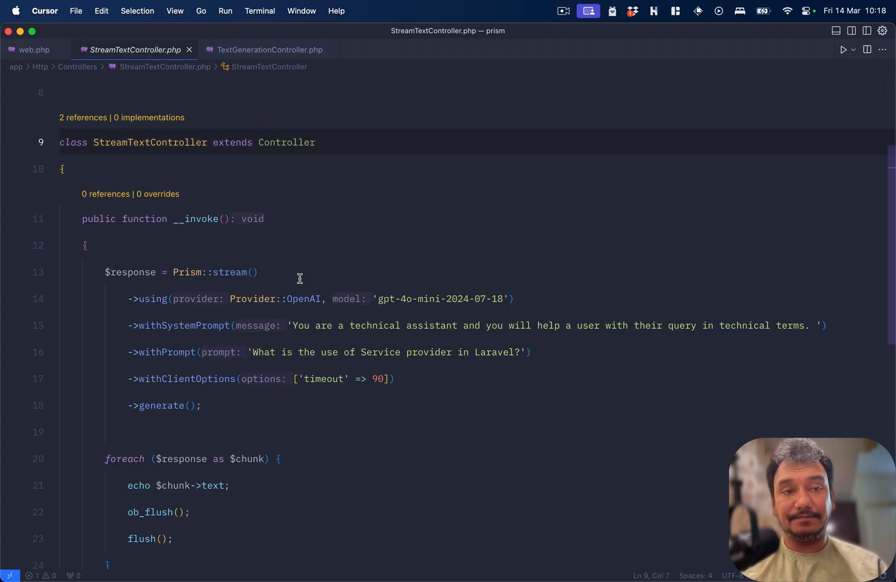
mouse_move(269, 49)
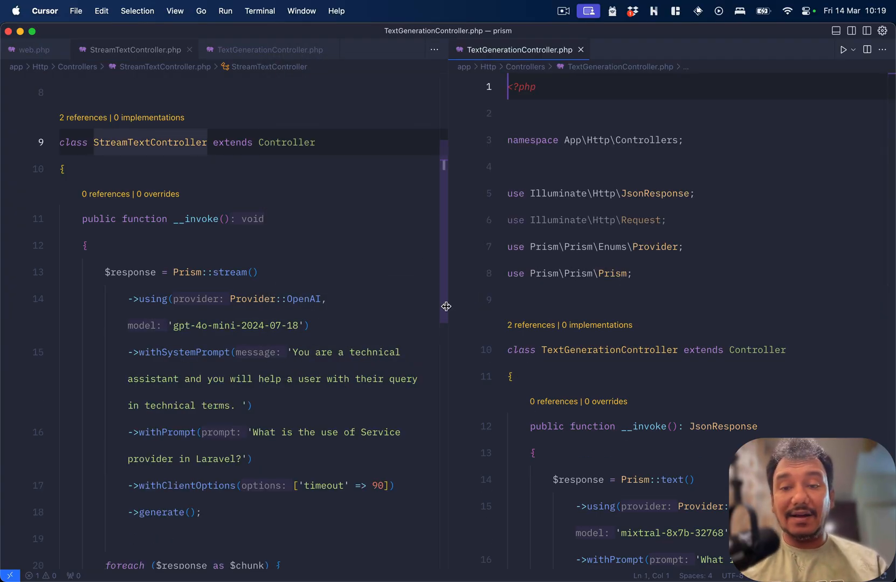
scroll("down", 3)
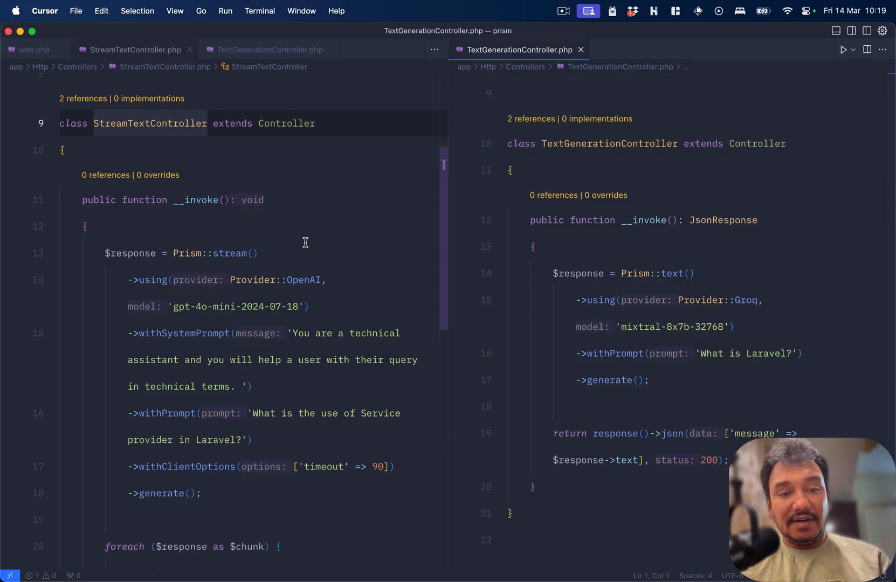
scroll("down", 3)
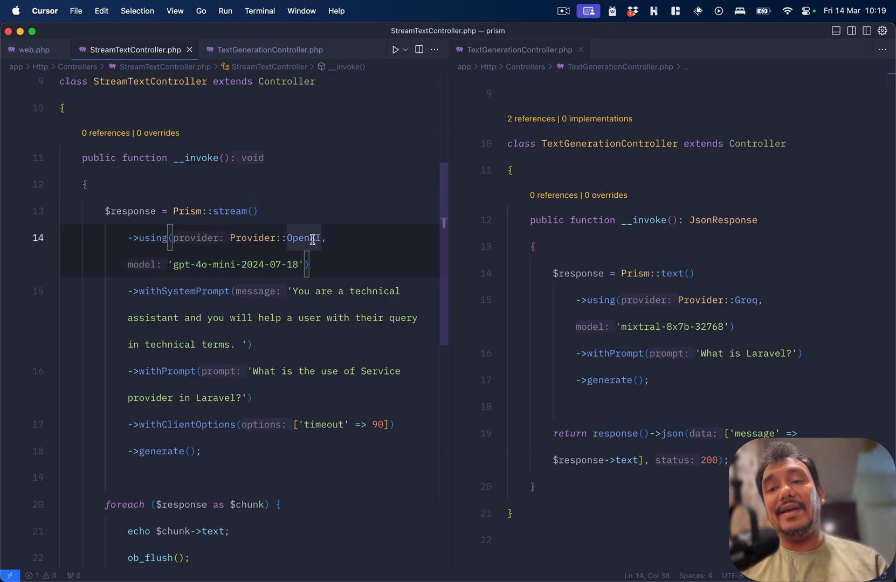
mouse_move(199, 239)
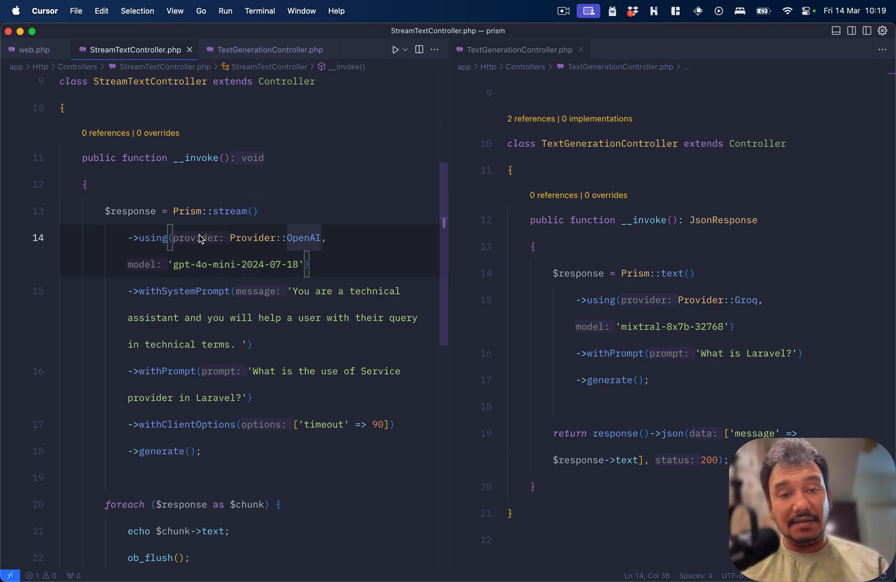
double_click(185, 211)
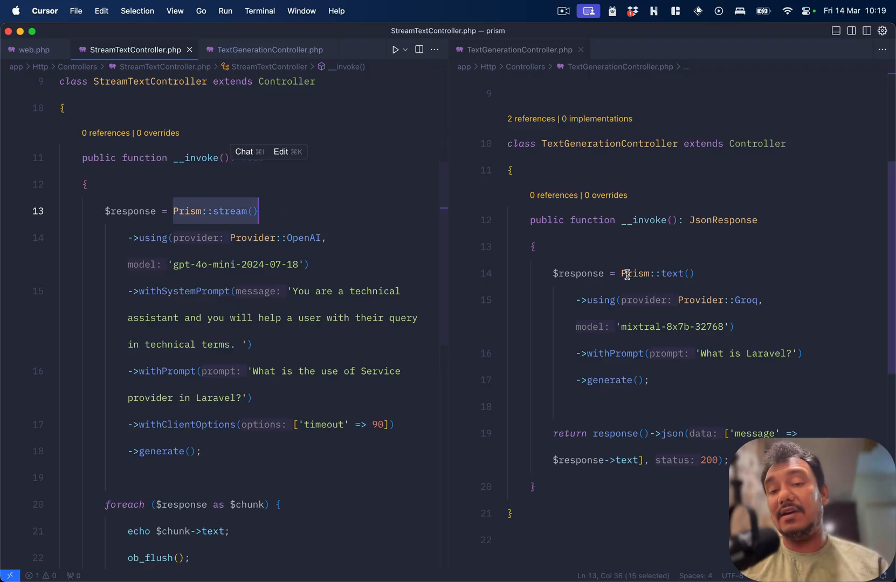
left_click(669, 273)
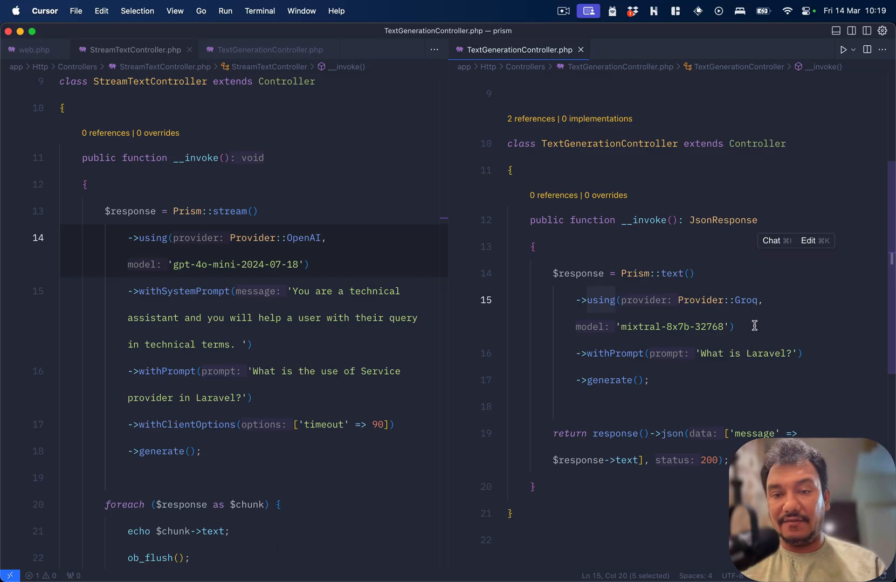
mouse_move(700, 300)
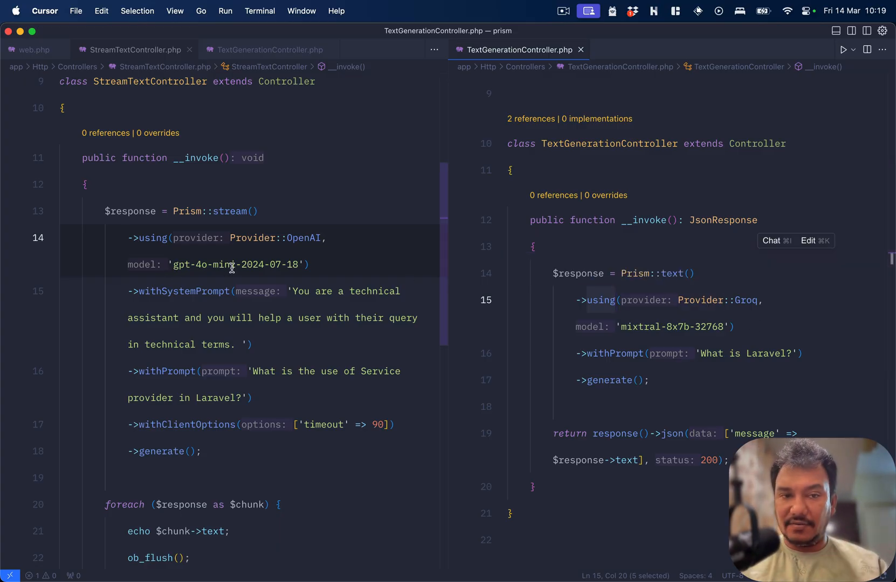
mouse_move(184, 291)
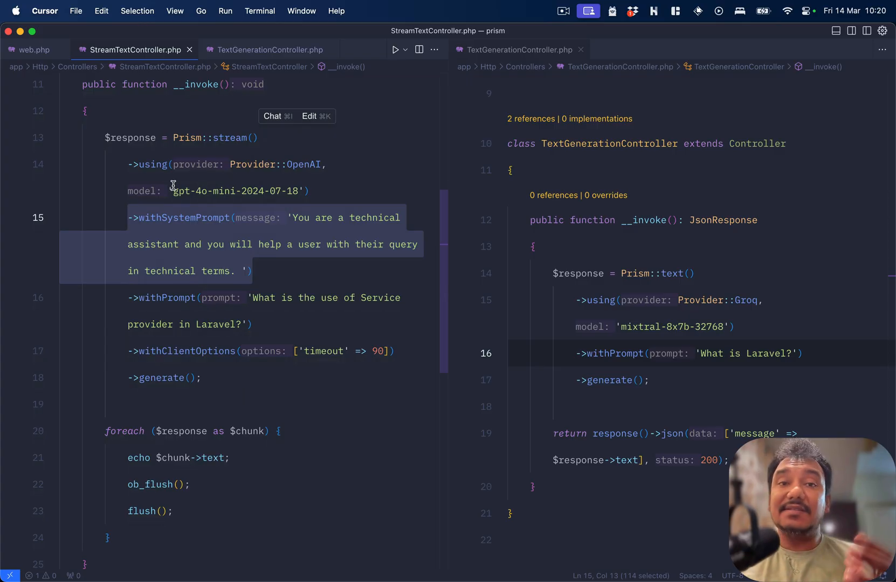
scroll("down", 3)
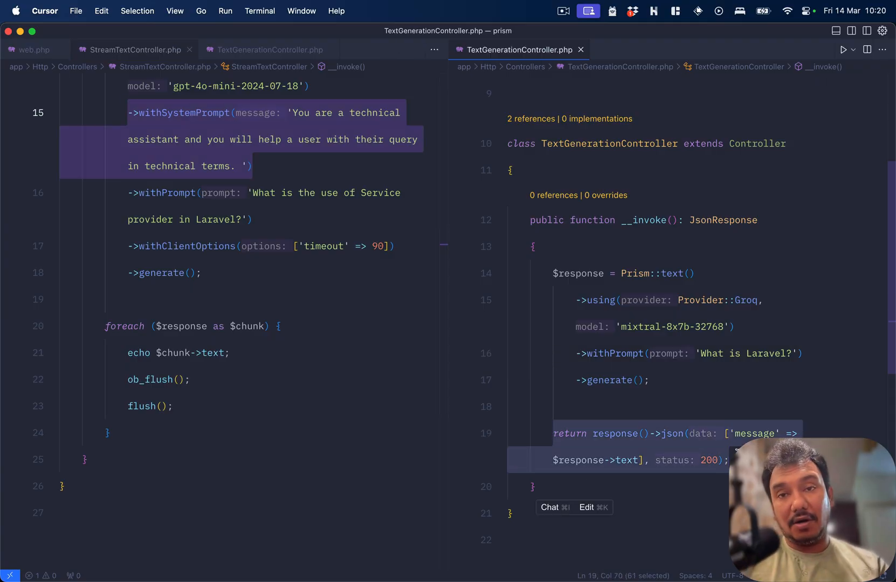
left_click(135, 50)
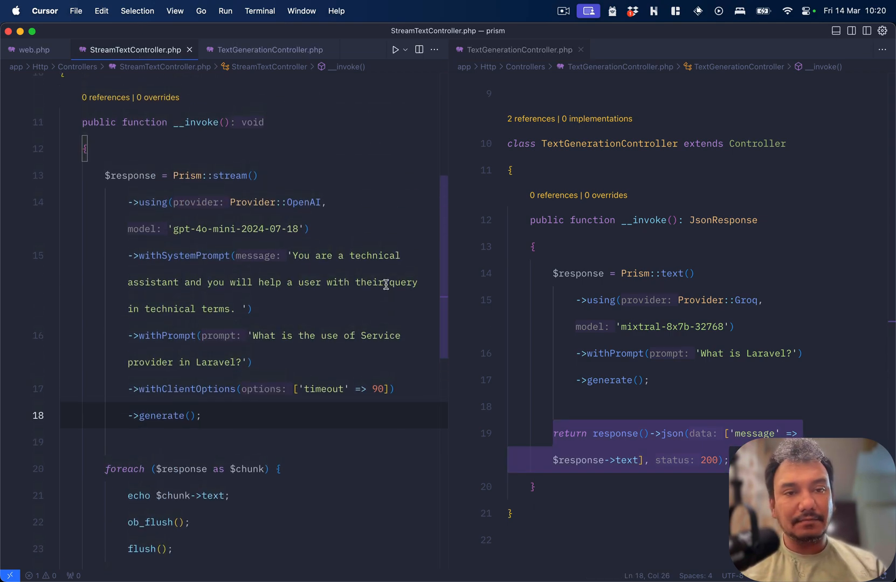
mouse_move(264, 216)
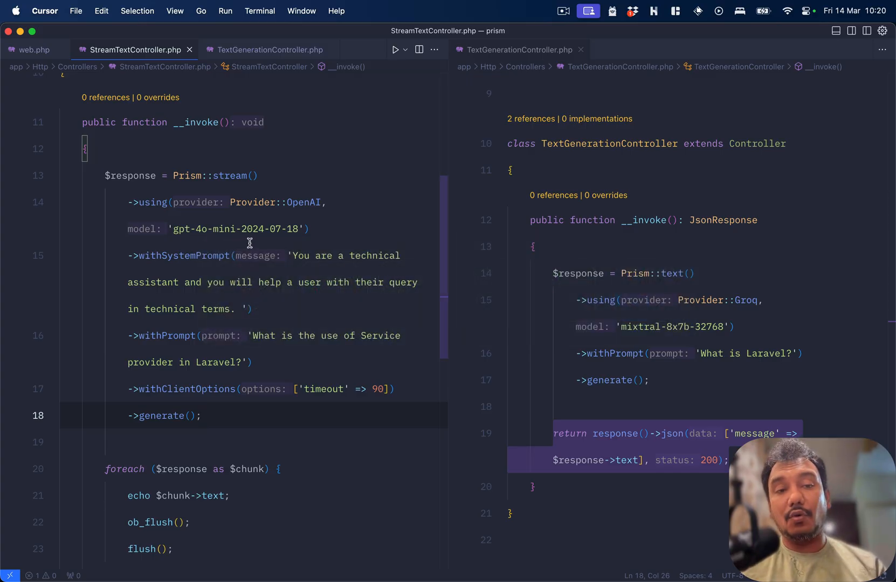
mouse_move(250, 244)
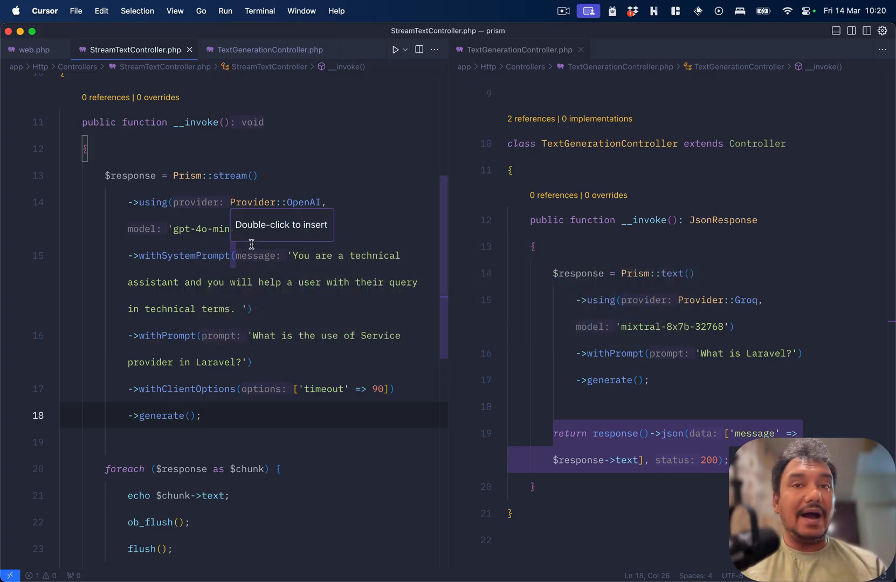
mouse_move(388, 256)
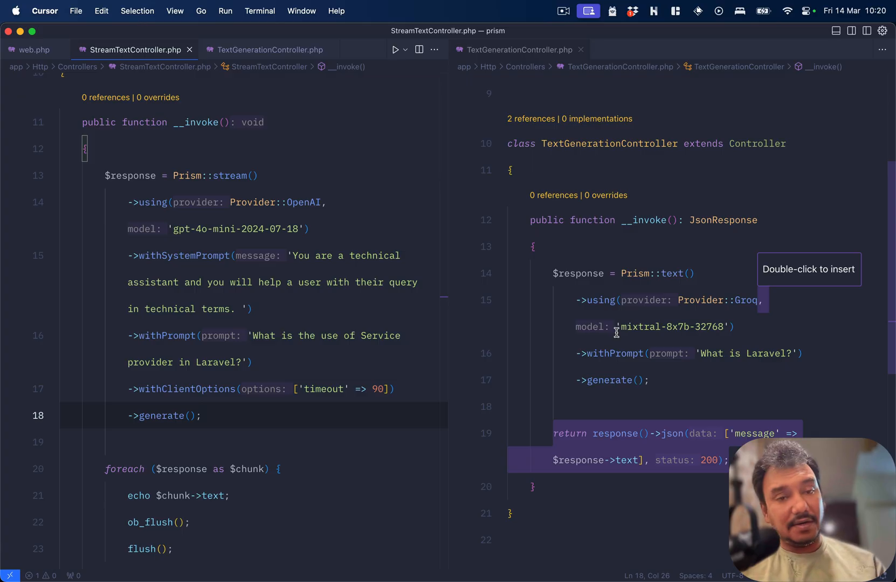
key("cmd+tab")
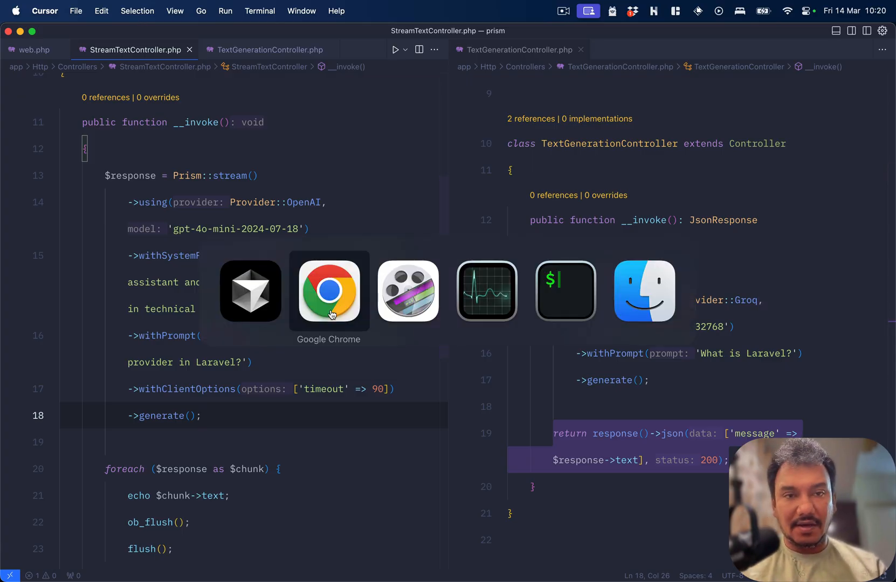
left_click(329, 291)
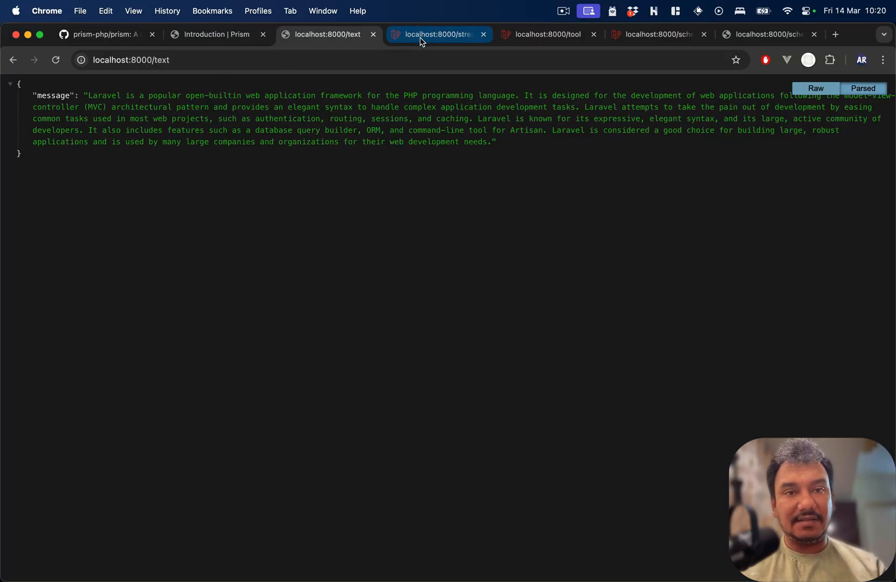
left_click(436, 35)
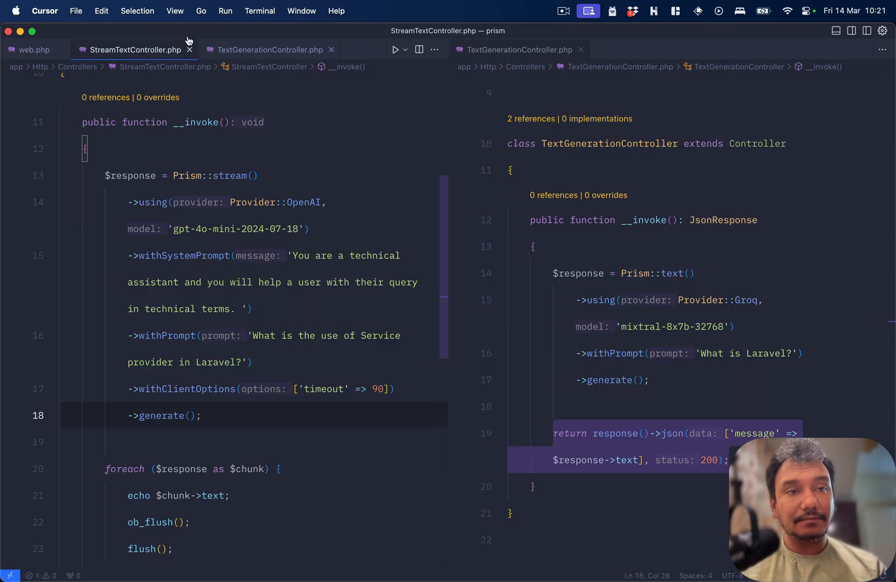
- Bring the TextGenerationController tab to the front in the left pane
left_click(266, 50)
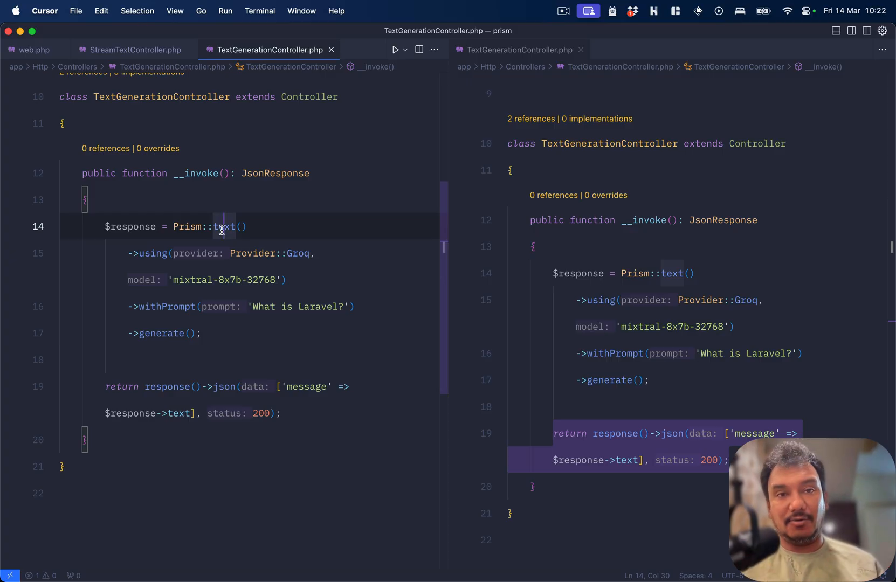
mouse_move(581, 51)
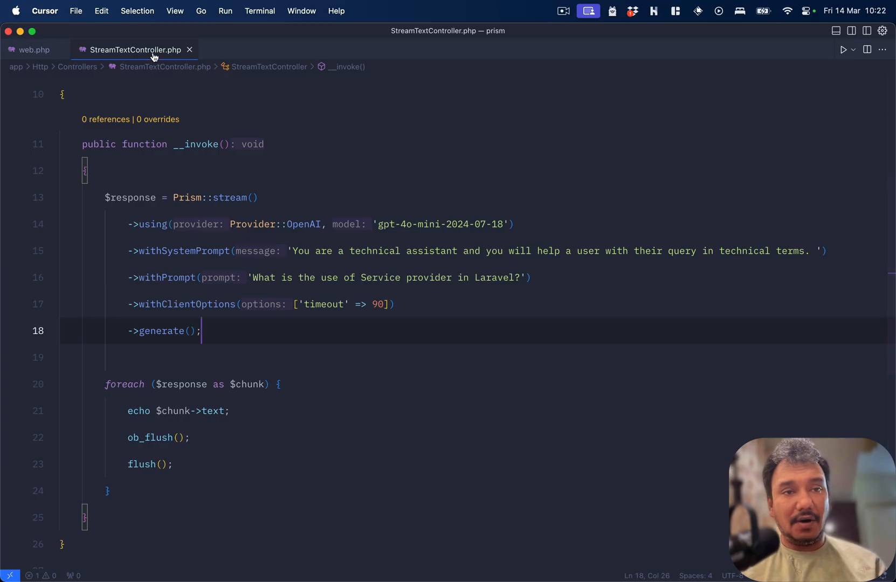
mouse_move(190, 50)
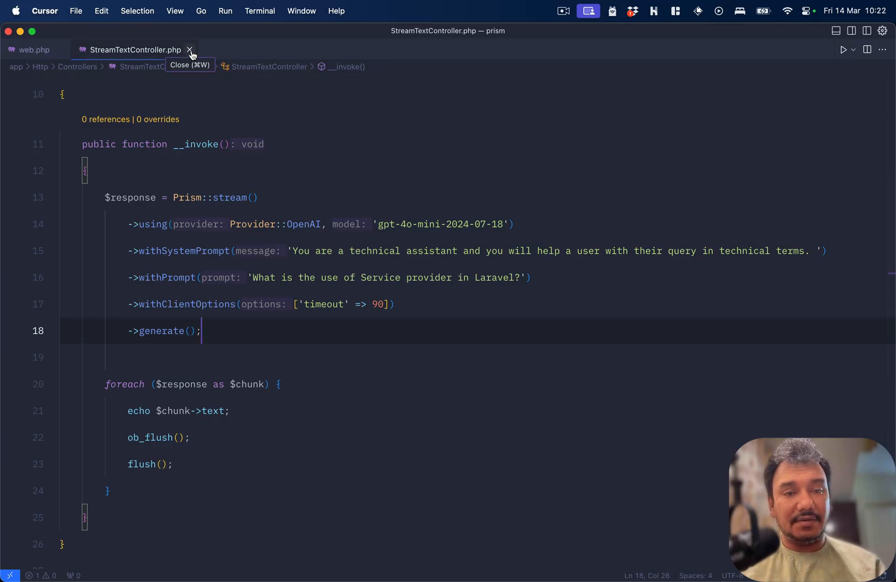
- Close StreamTextController, view TextGenerationController from its route, then return to web.php
left_click(189, 50)
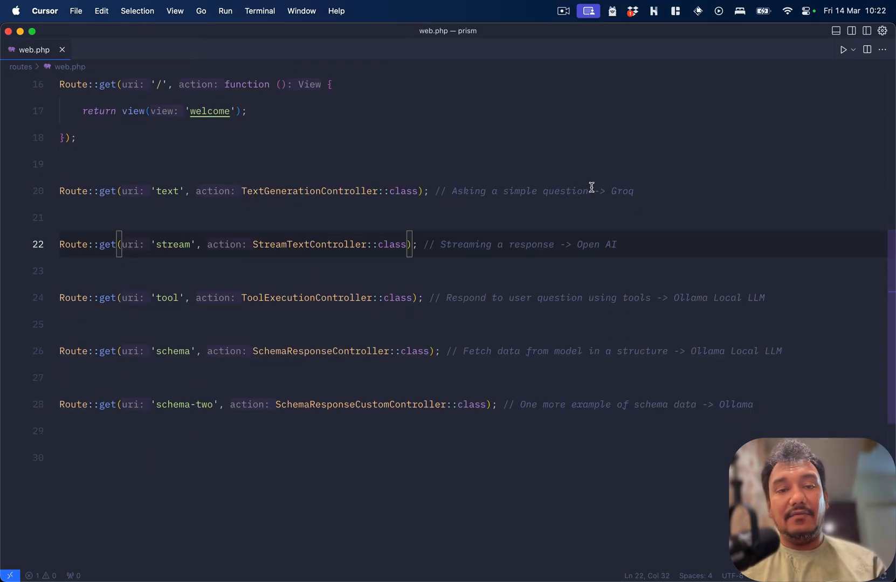
left_click(615, 191)
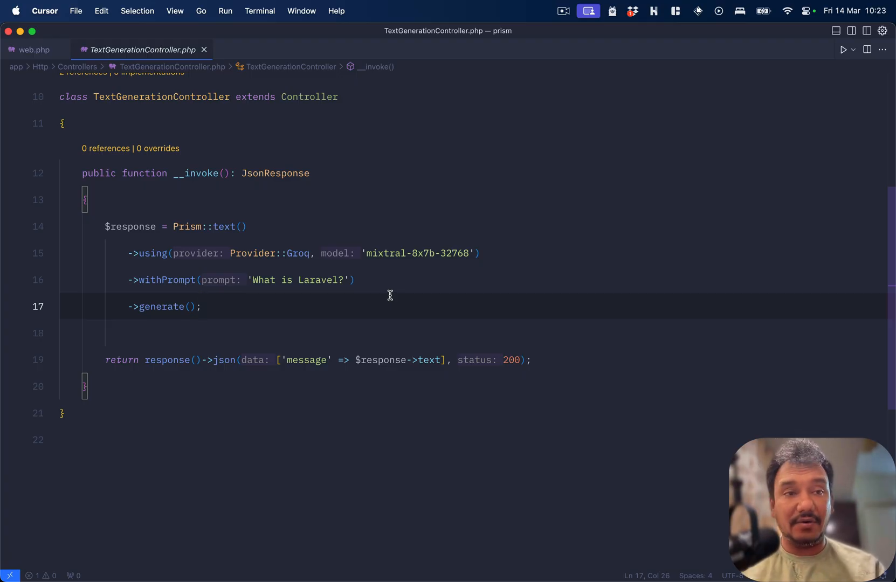
left_click(32, 50)
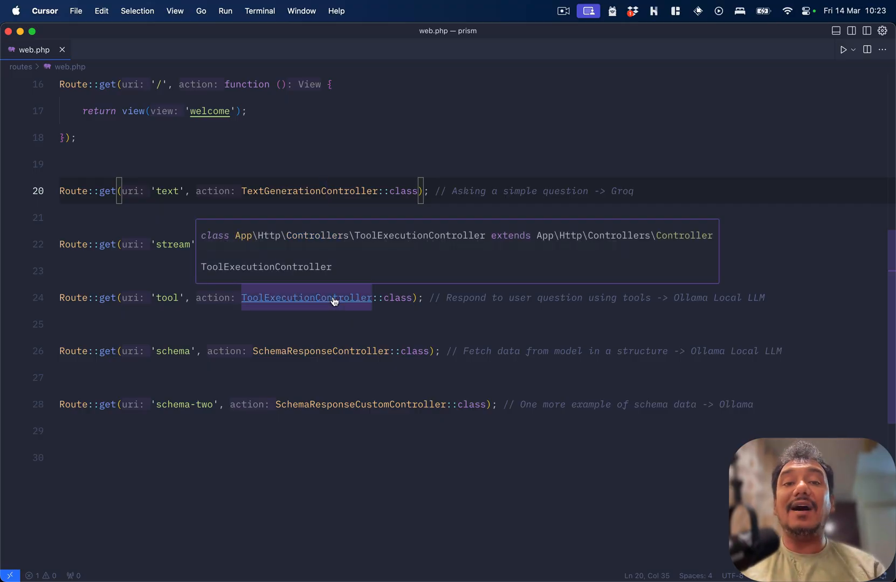
- Open ToolExecutionController, review the find_a_user_by_name tool, and glance at DatabaseSeeder.php
left_click(306, 297)
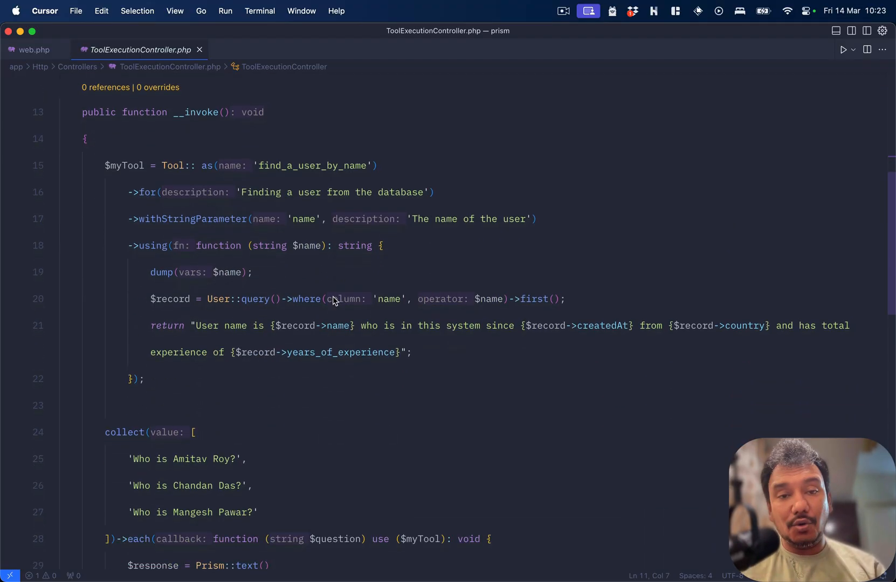
left_click(346, 166)
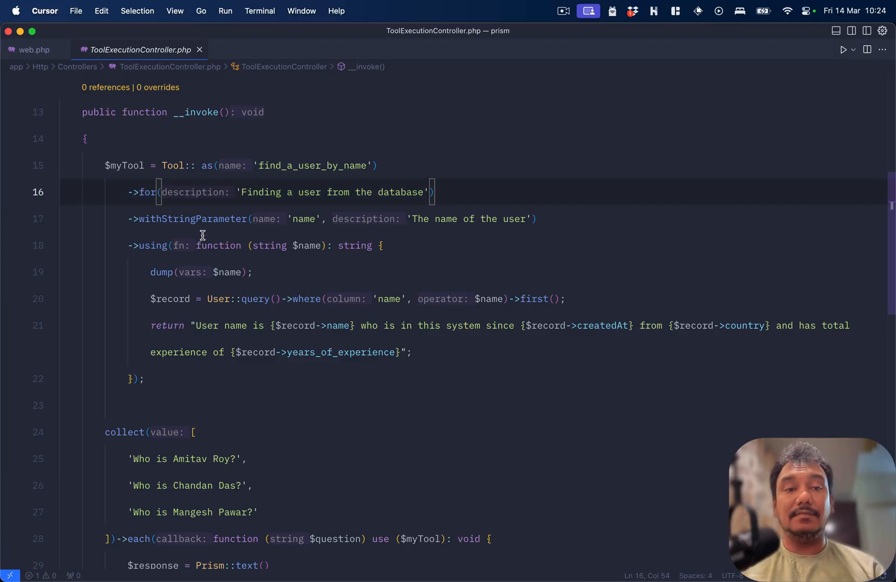
mouse_move(227, 232)
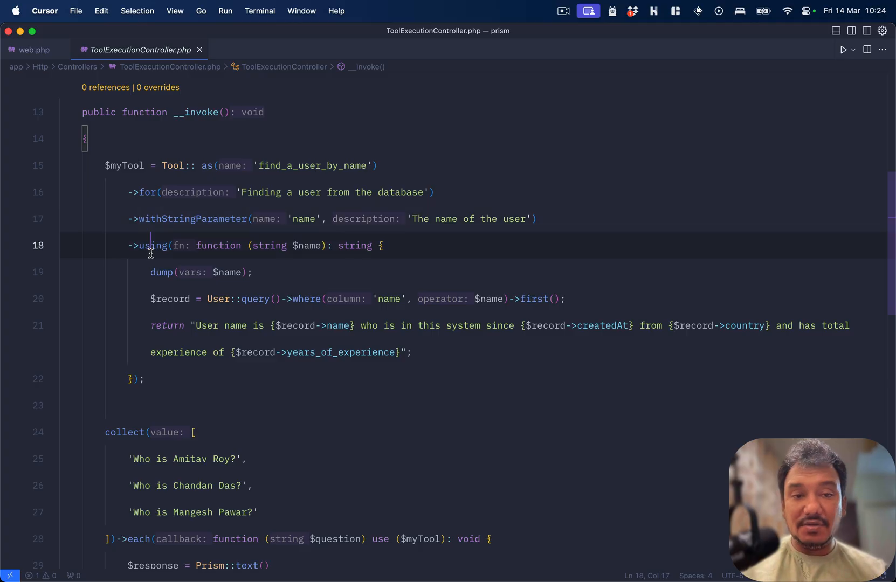
left_click(307, 244)
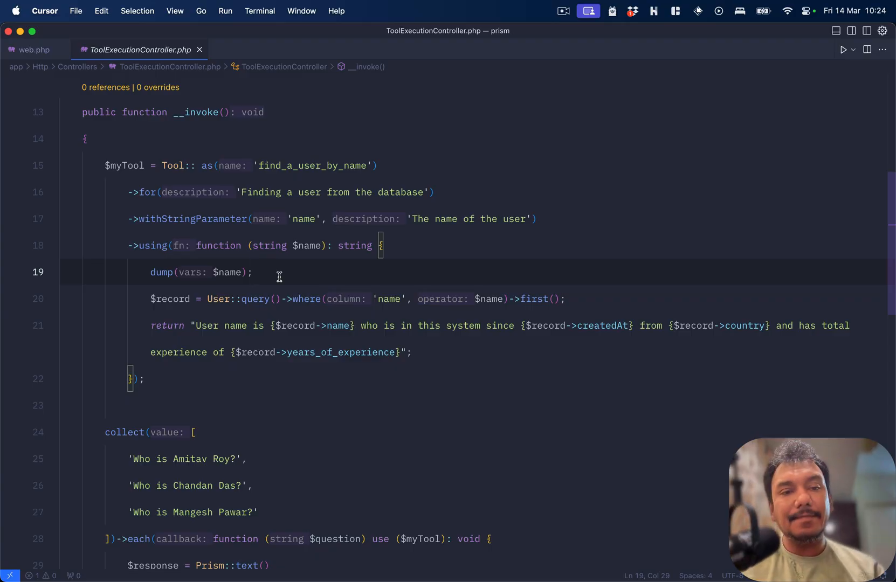
mouse_move(217, 299)
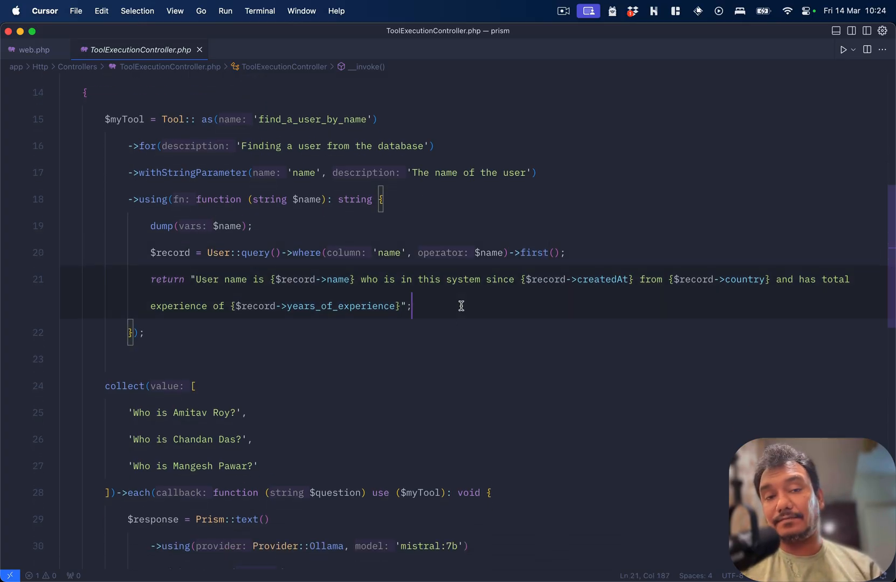
key("cmd+p")
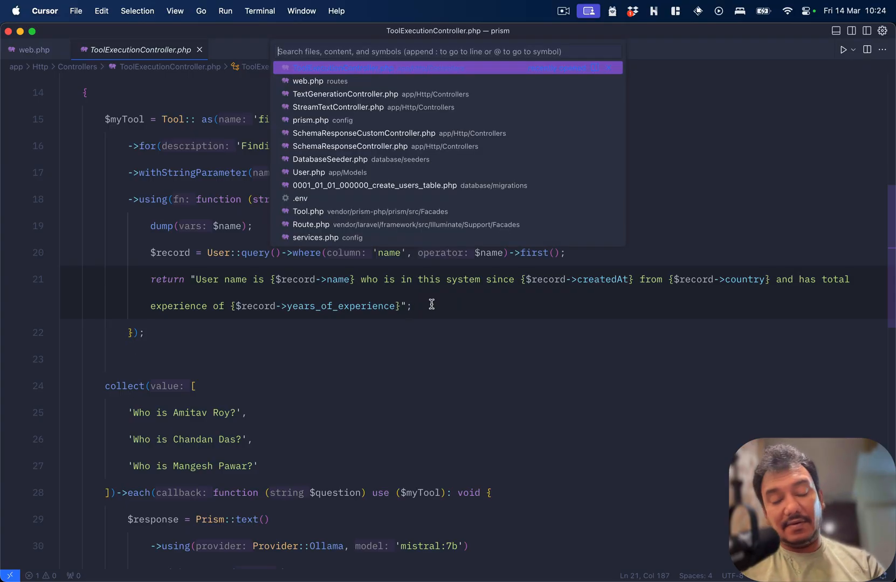
left_click(330, 159)
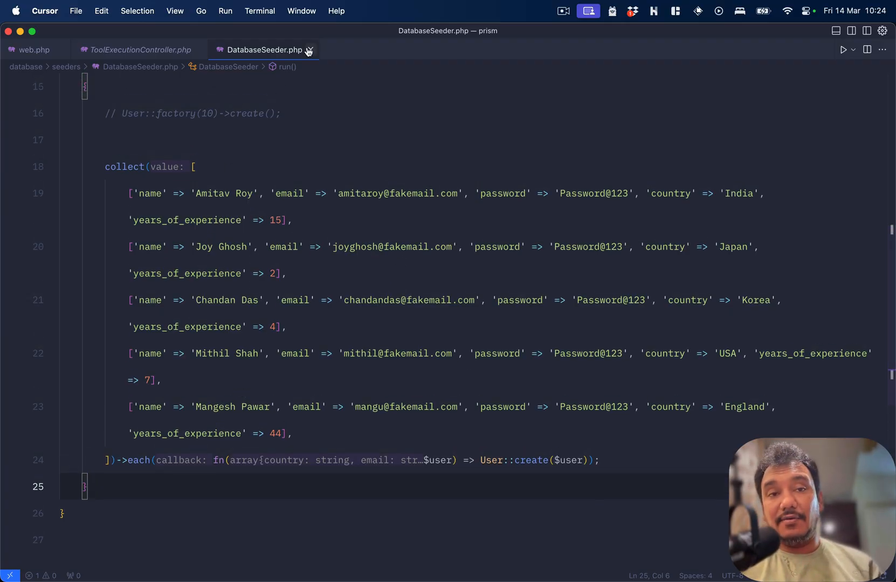
left_click(136, 50)
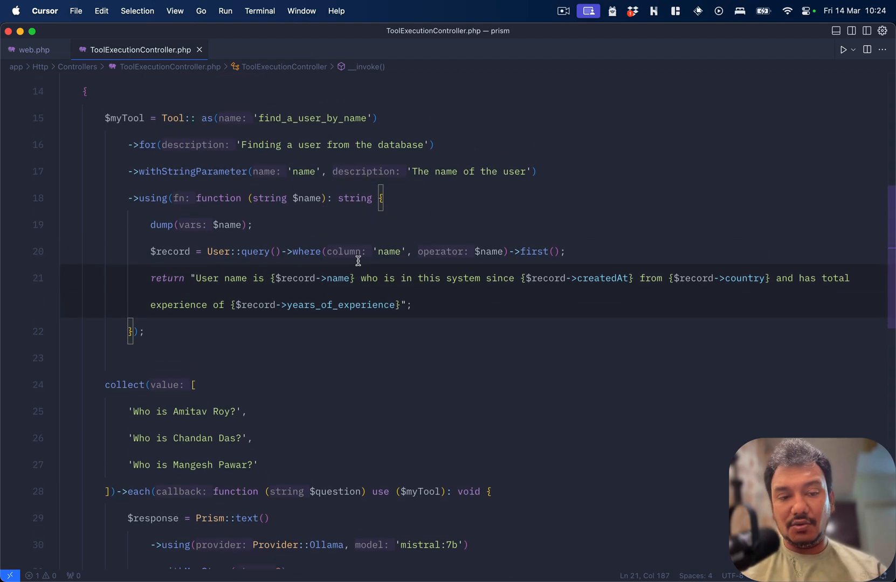
- Select the three example questions and compare them against the seeded user records
scroll("down", 3)
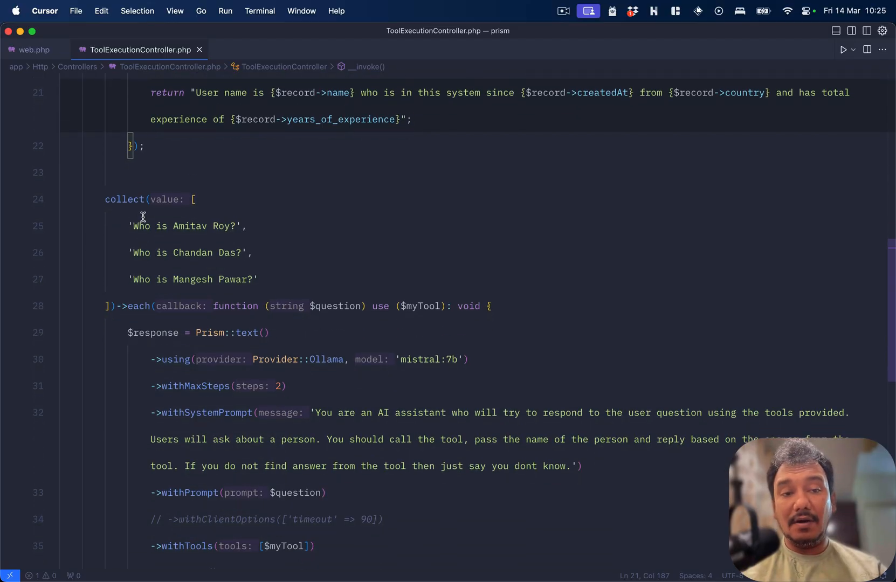
left_click_drag(132, 225, 259, 279)
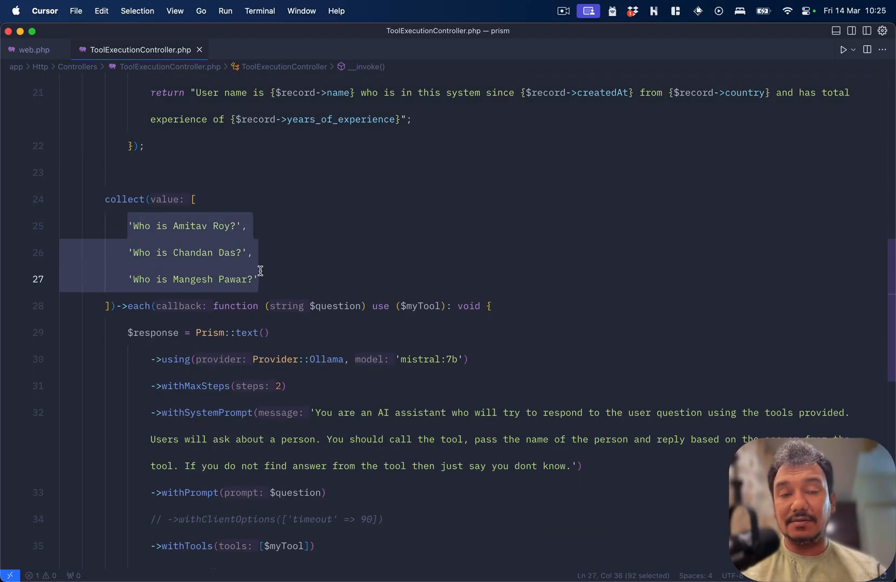
key("cmd+p")
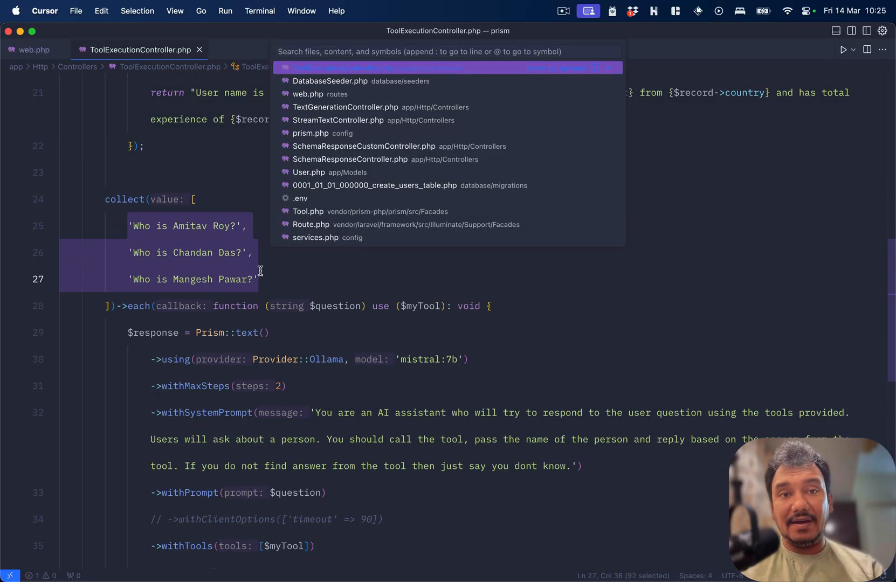
left_click(330, 81)
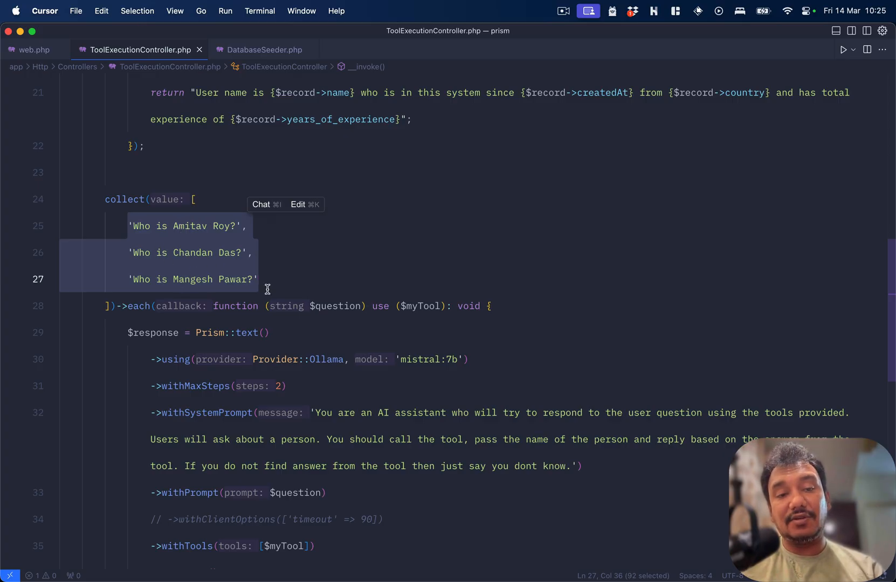
left_click(263, 50)
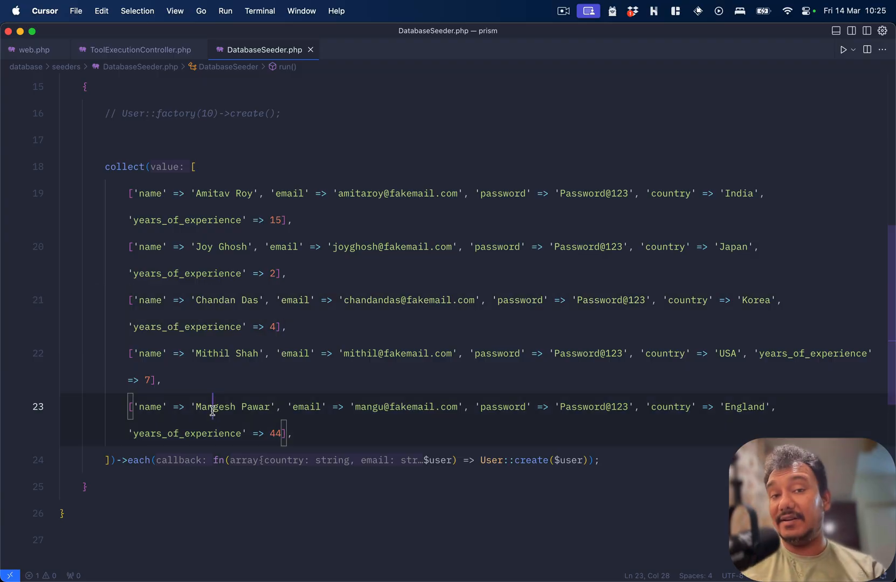
left_click(137, 50)
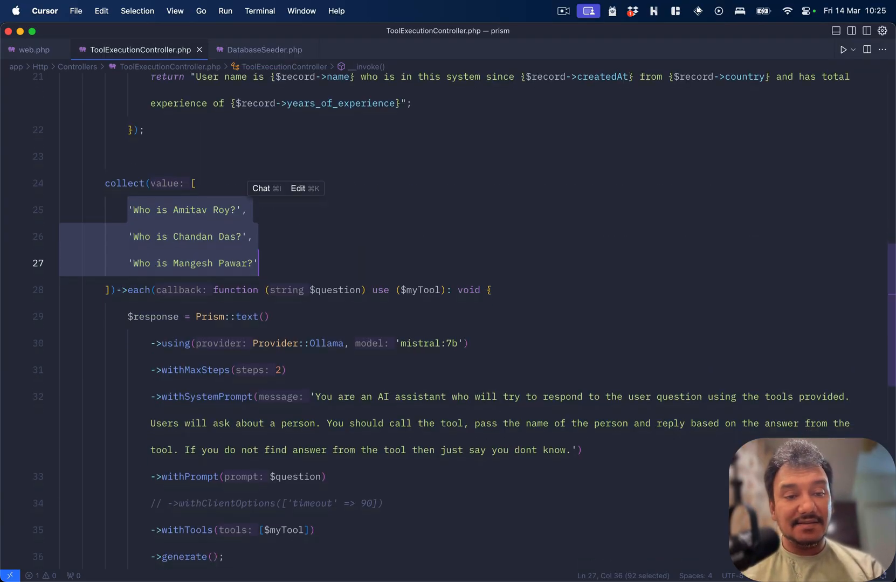
scroll("down", 3)
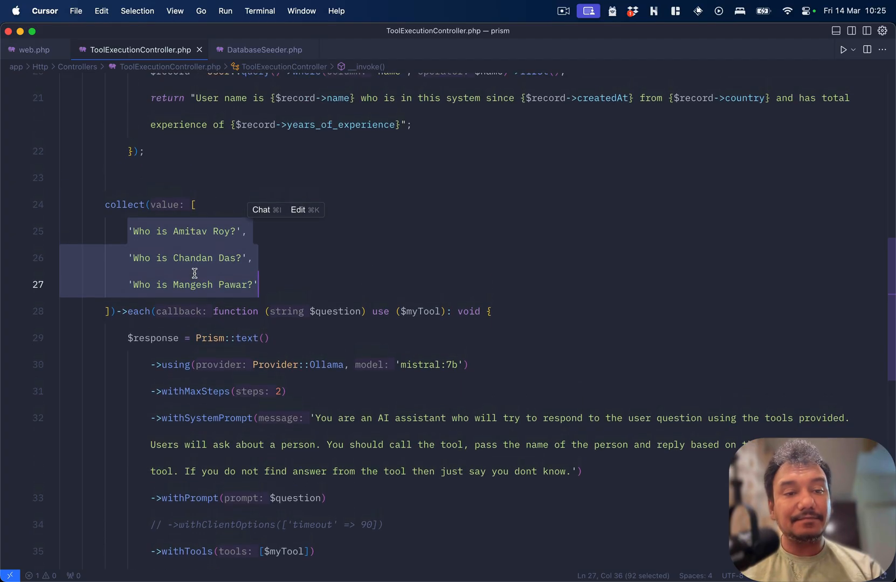
- Review how each question becomes the Mistral prompt, then raise the app switcher for Chrome
scroll("down", 3)
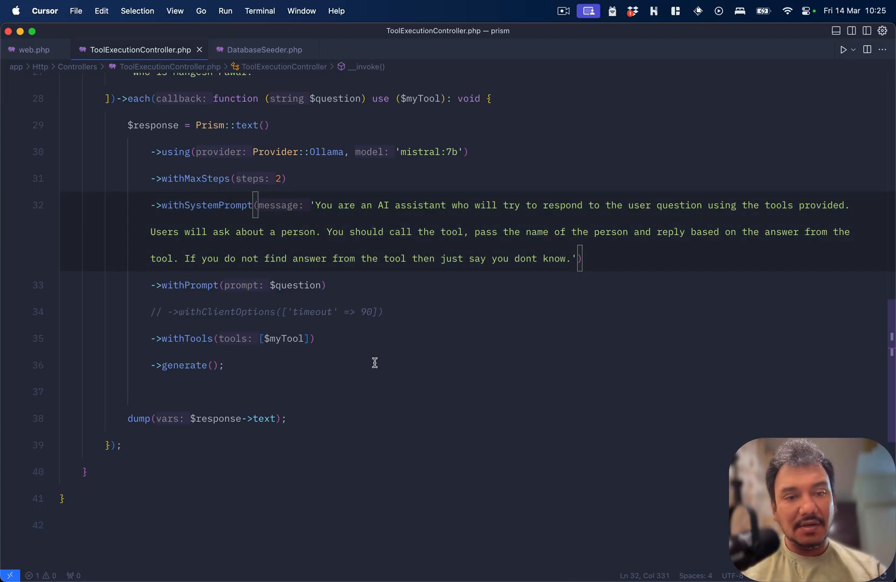
left_click(291, 284)
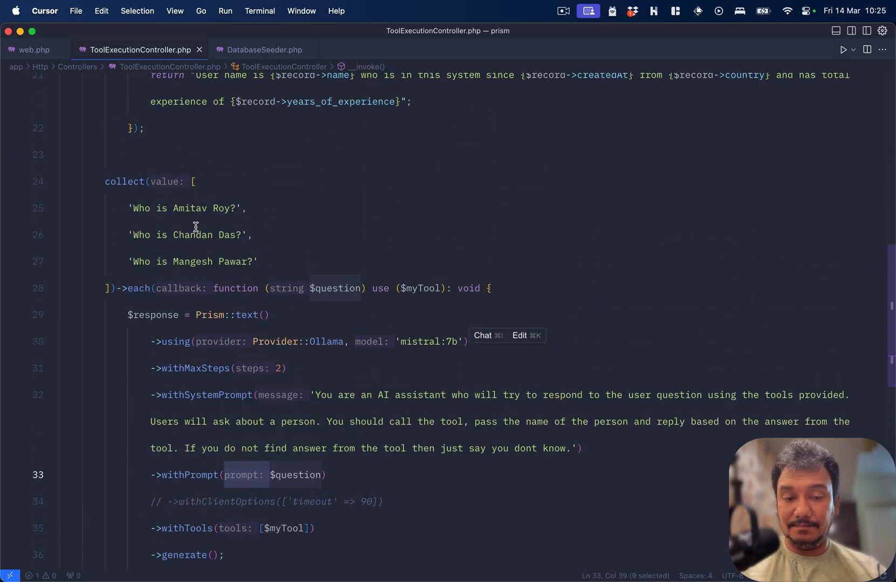
scroll("down", 3)
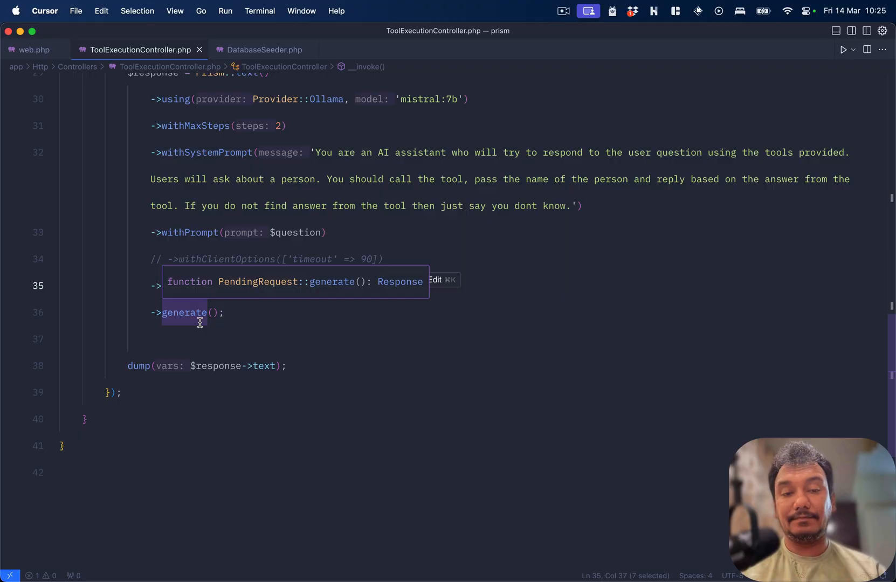
key("cmd+tab")
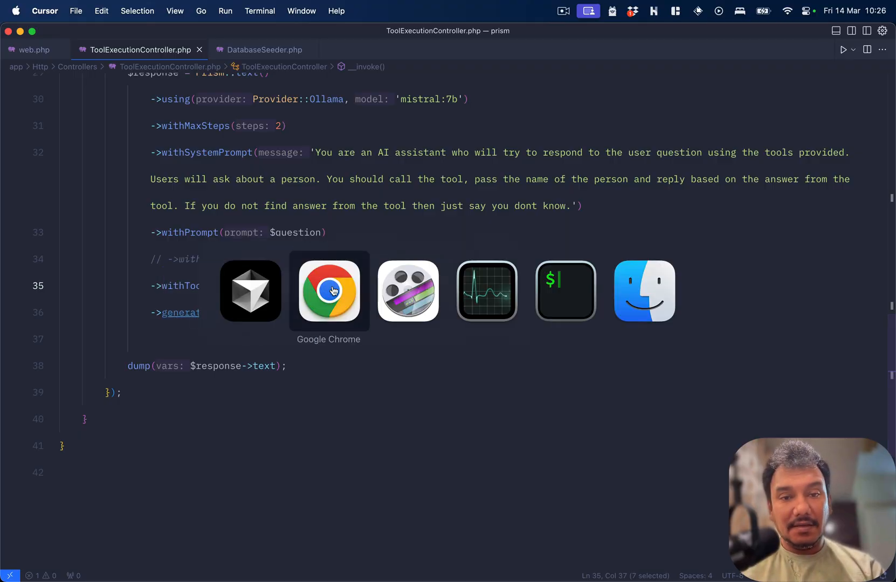
- In Chrome's /tool page, read the three users' answers and highlight the years-of-experience figures
left_click(328, 290)
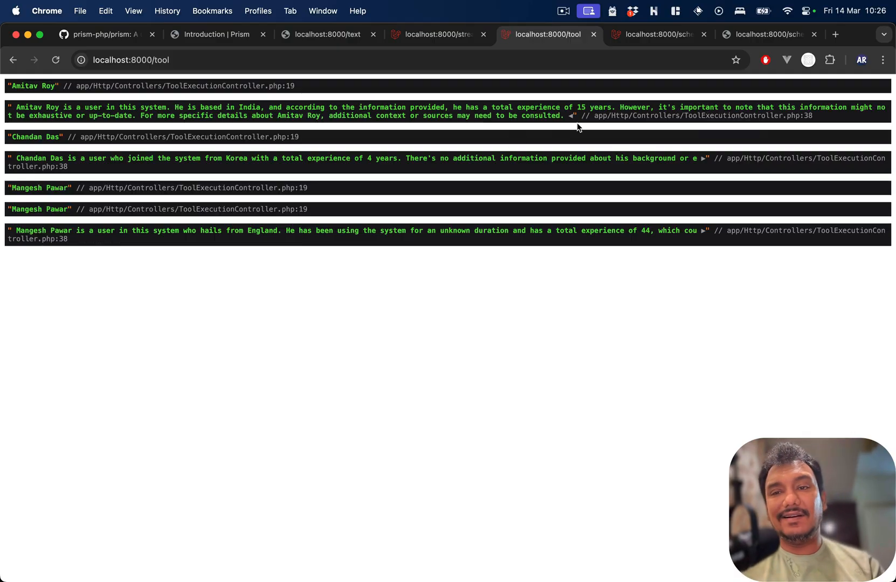
mouse_move(705, 163)
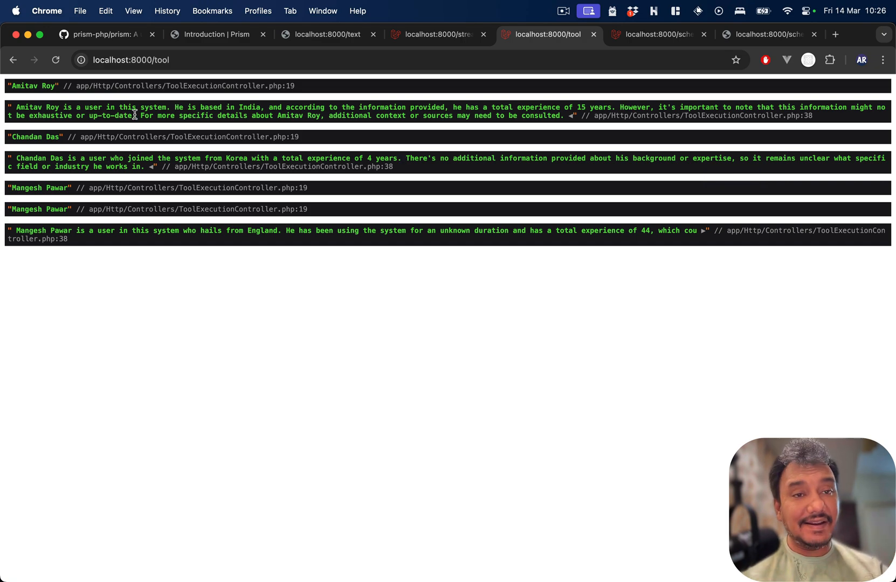
mouse_move(227, 106)
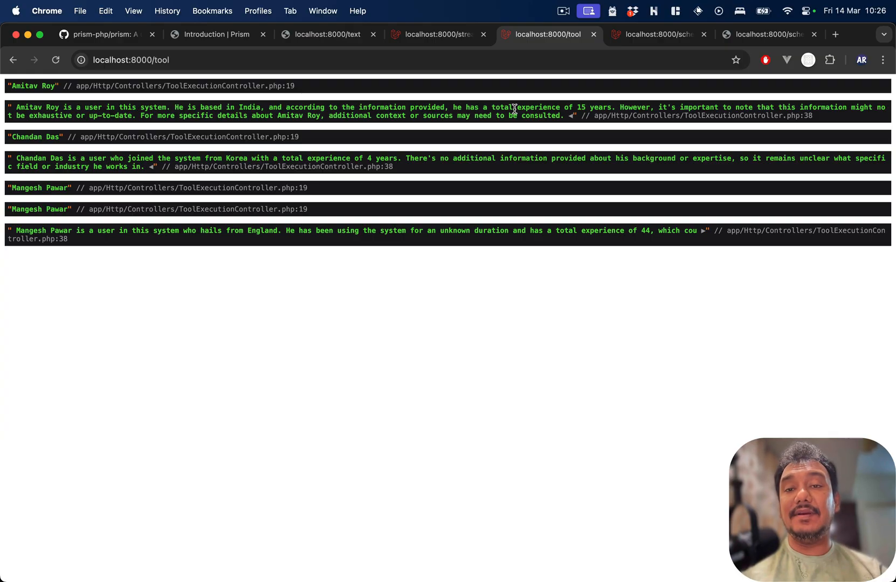
mouse_move(594, 107)
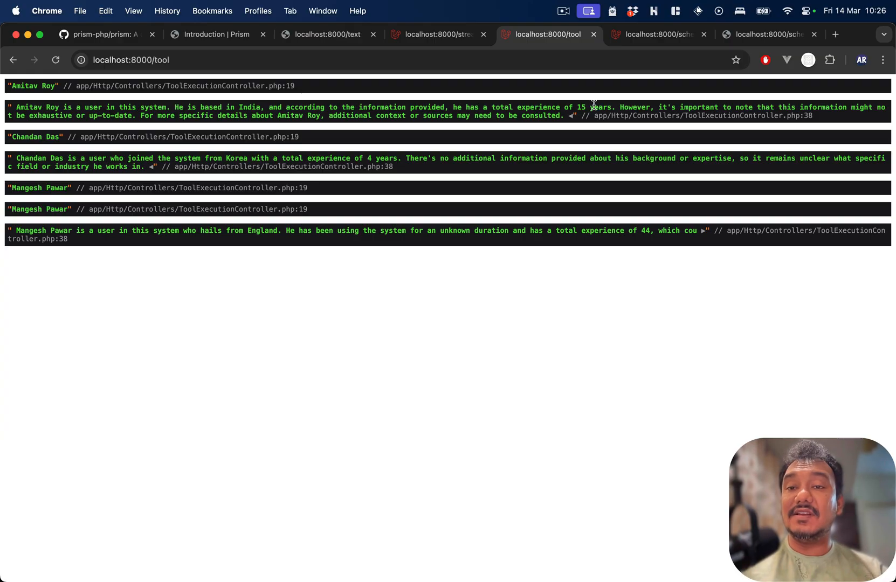
mouse_move(434, 161)
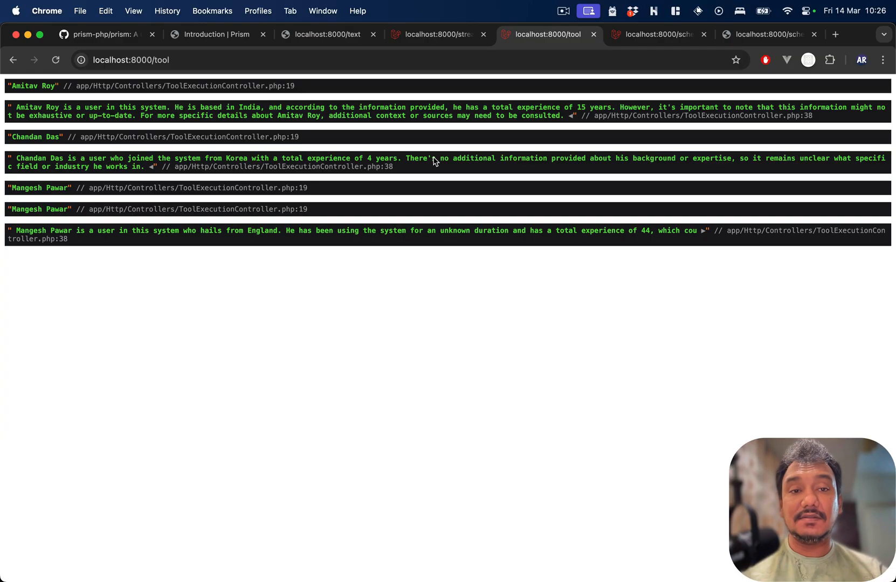
left_click_drag(232, 158, 334, 159)
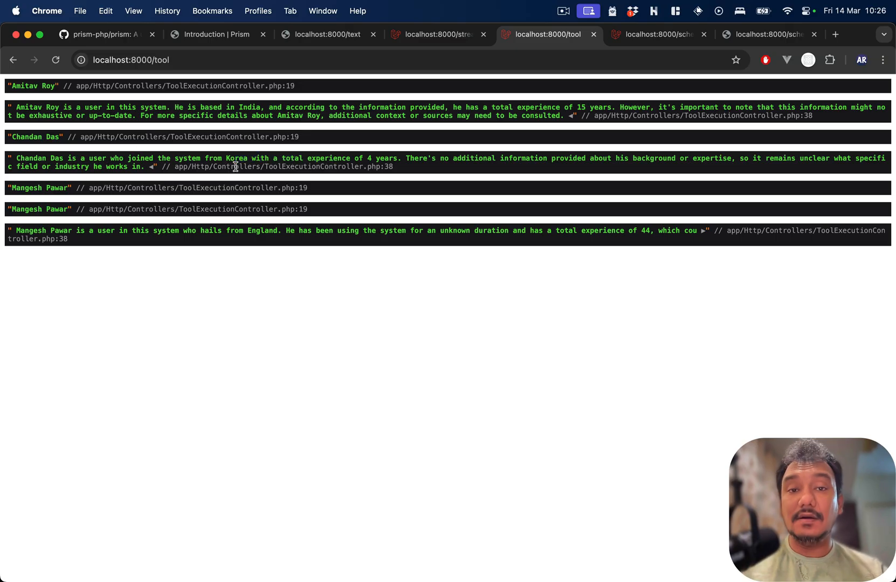
double_click(384, 159)
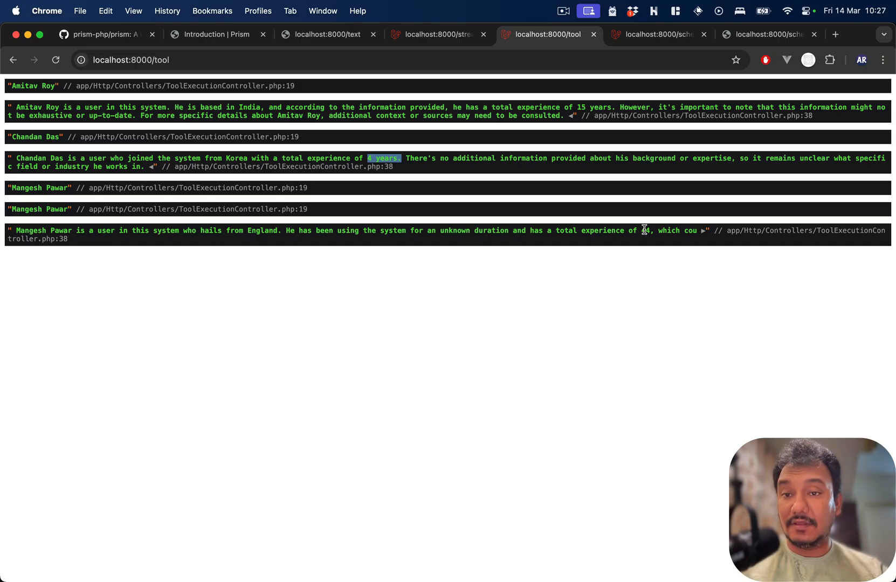
mouse_move(647, 230)
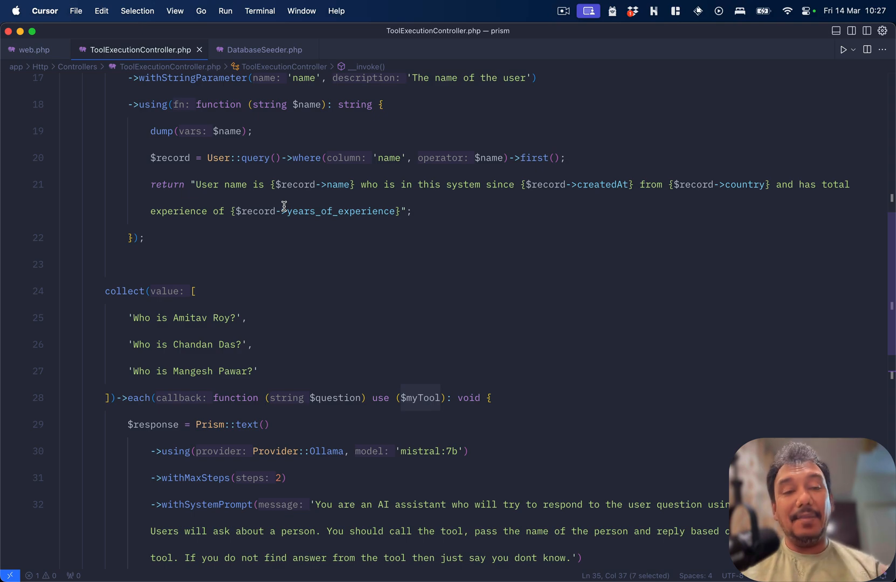
- Return to web.php and scroll to the tool route mapped to ToolExecutionController
scroll("down", 3)
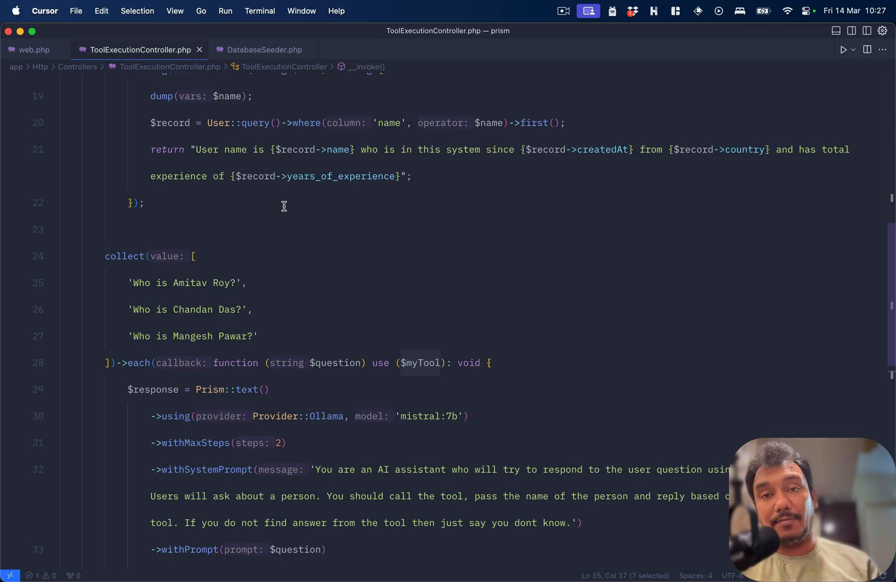
scroll("down", 3)
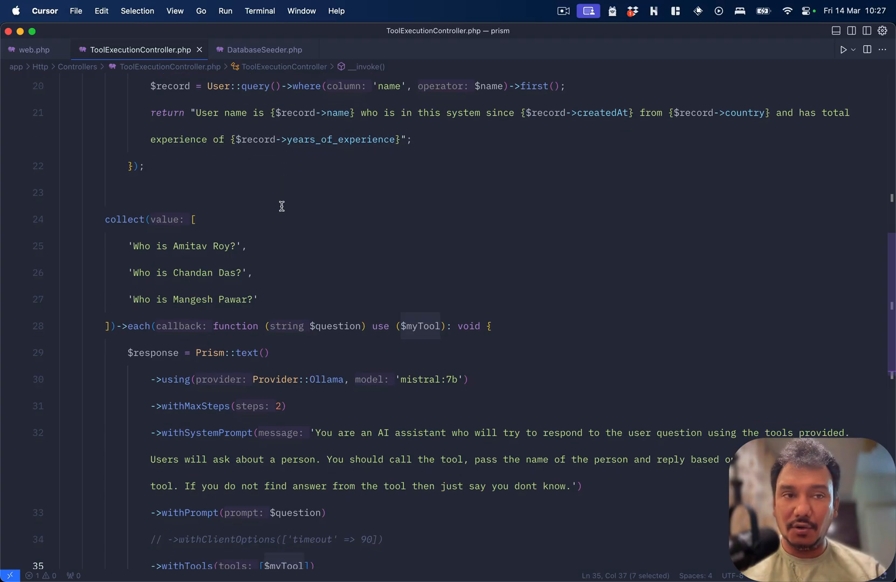
left_click(33, 50)
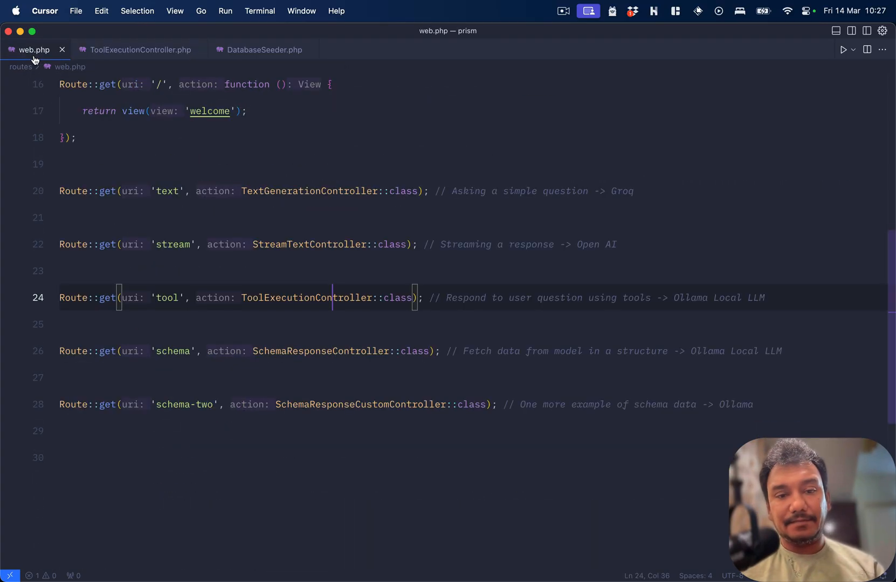
scroll("down", 3)
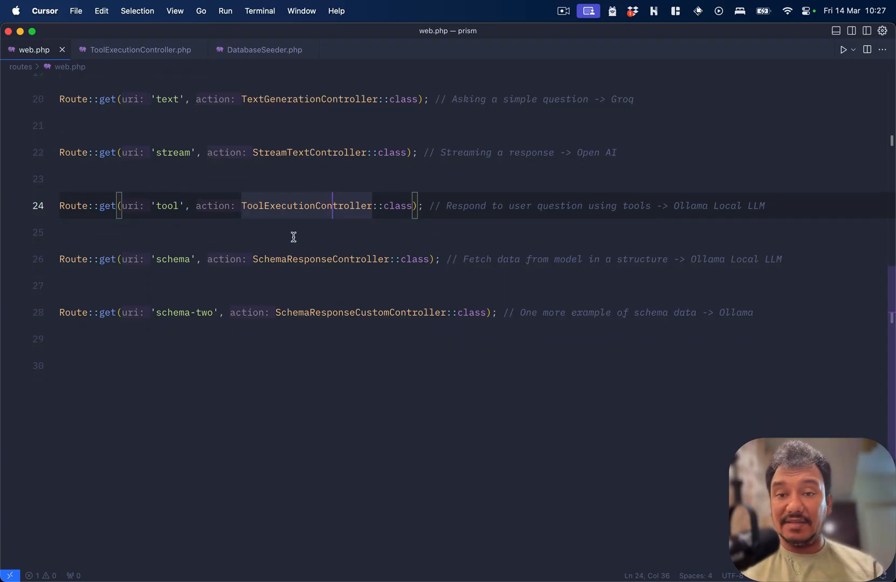
mouse_move(321, 258)
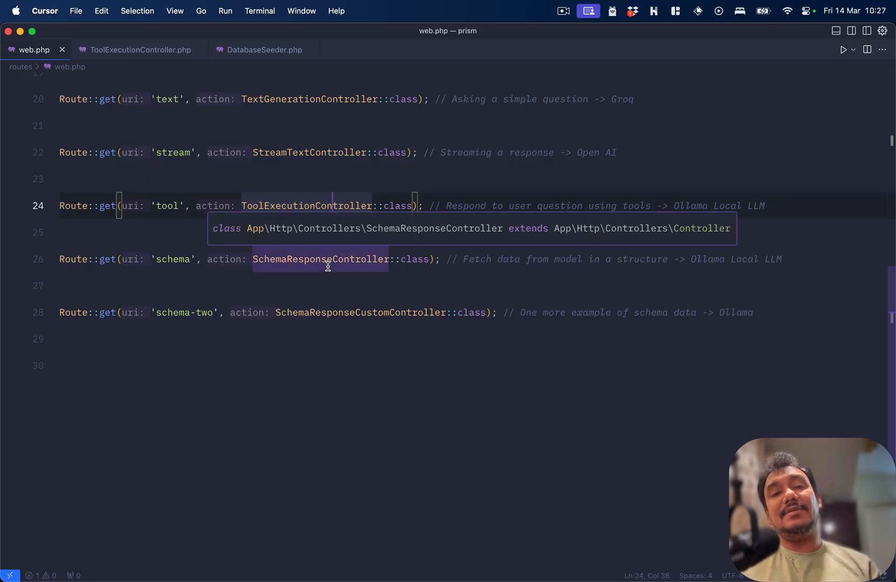
- Review SchemaResponseController's movie_review ObjectSchema with title, rating and summary as required fields
left_click(547, 34)
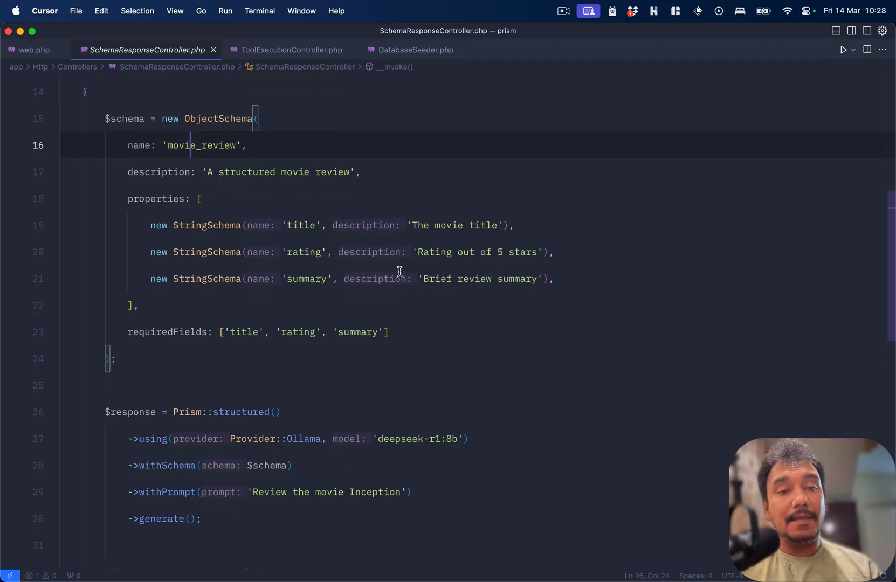
scroll("down", 3)
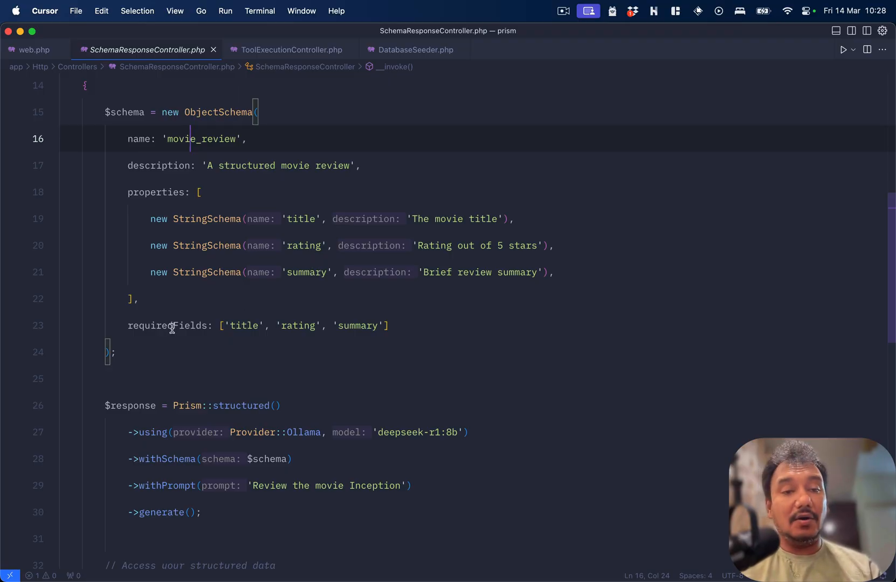
left_click(156, 326)
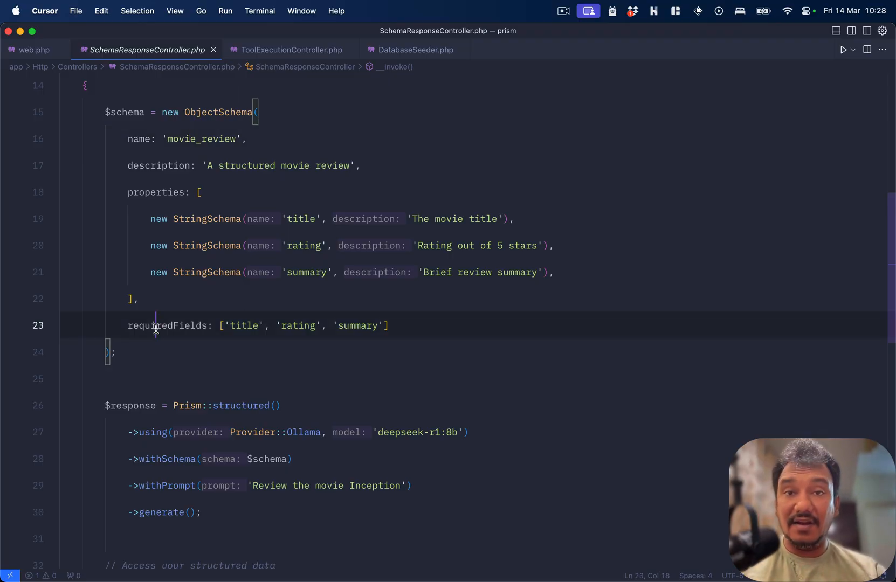
scroll("down", 3)
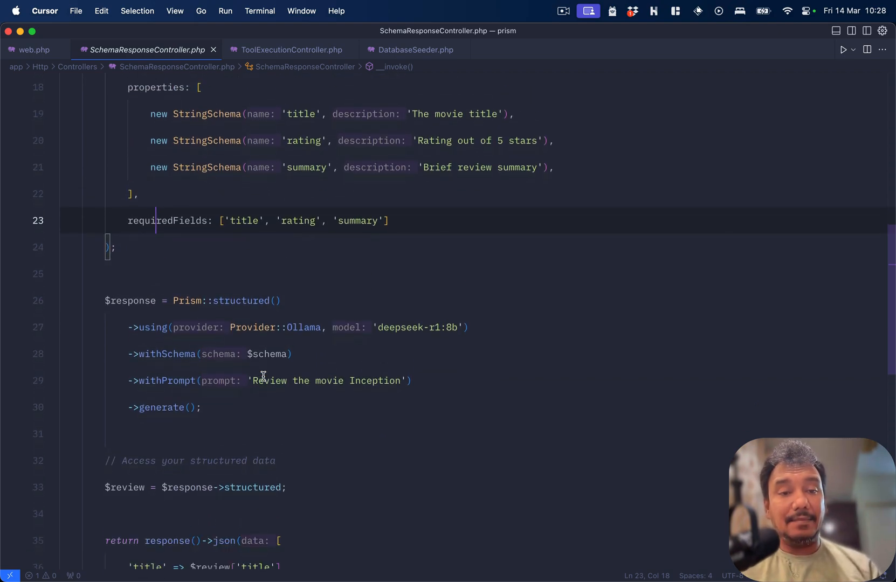
mouse_move(231, 301)
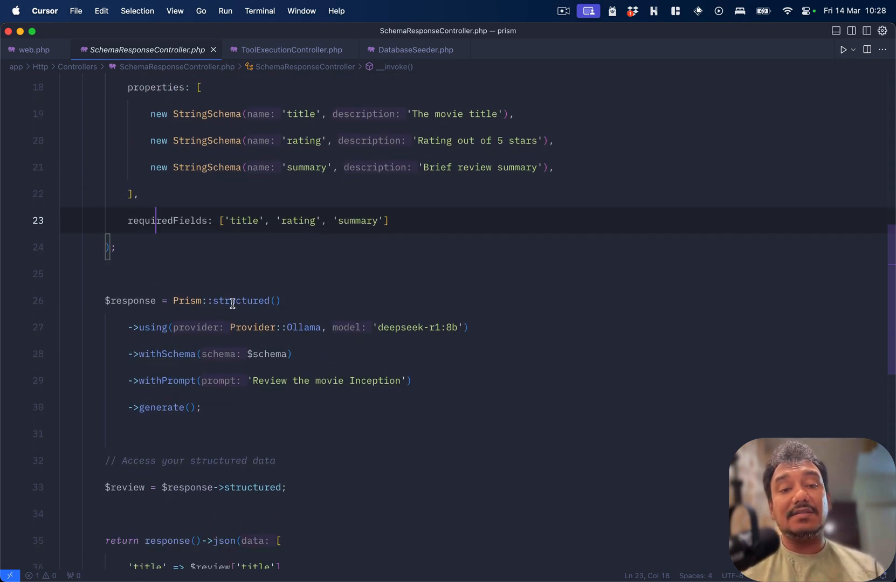
- Review the Prism::structured() call to Ollama deepseek-r1:8b and the JSON response it returns
double_click(243, 301)
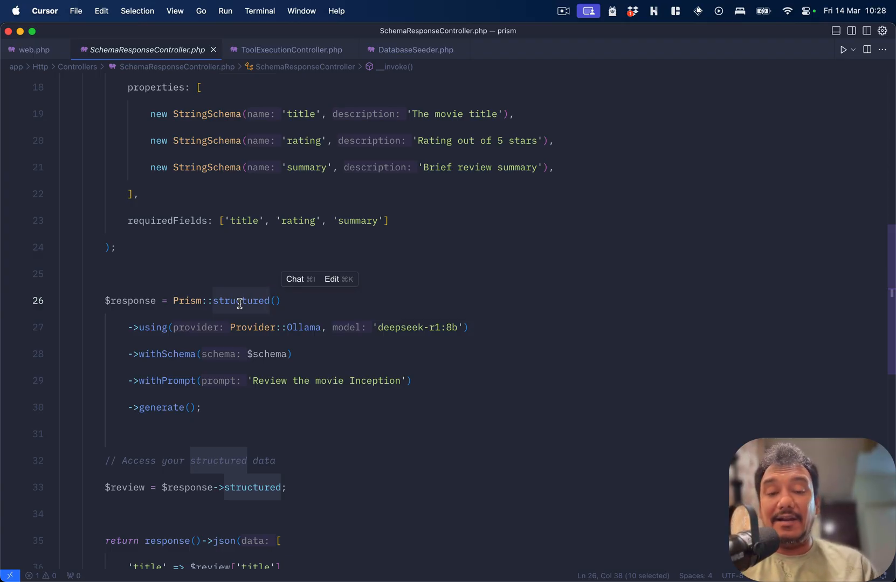
mouse_move(164, 318)
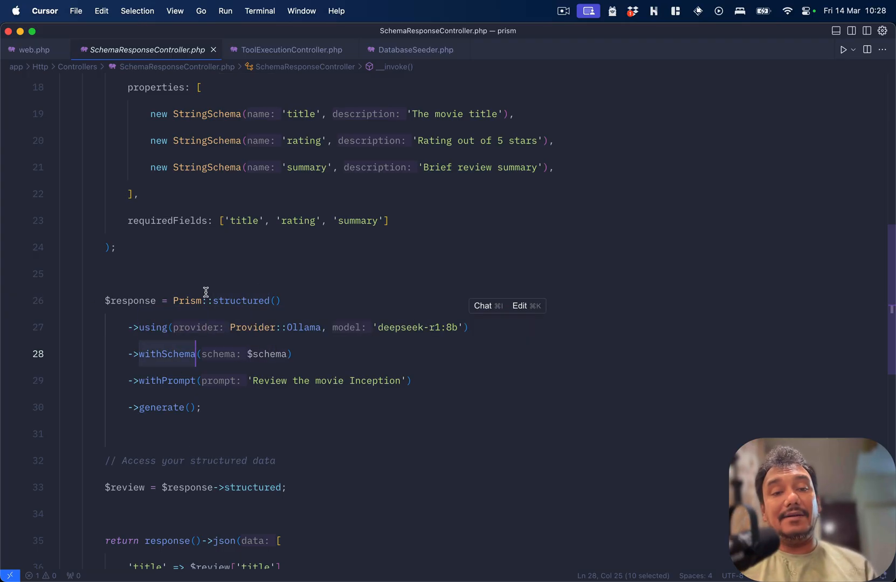
mouse_move(241, 301)
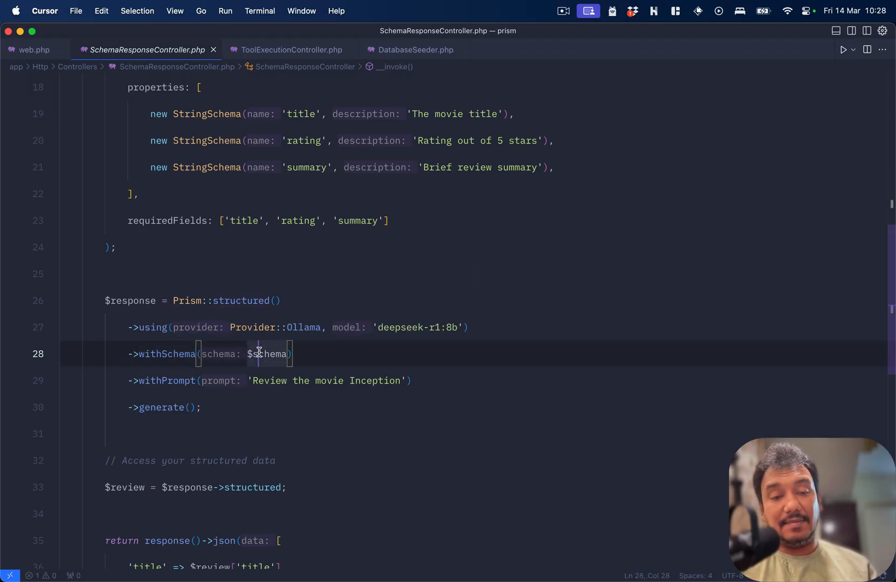
scroll("down", 3)
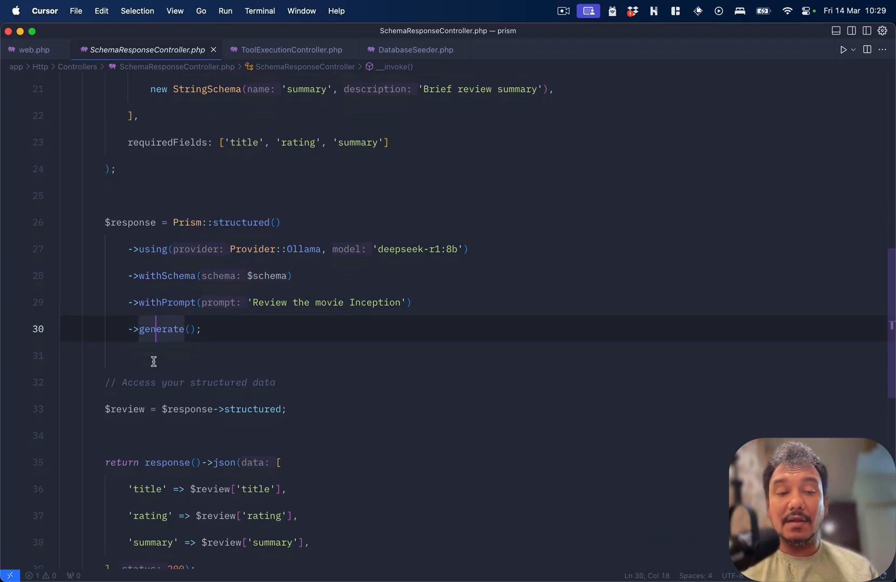
scroll("down", 3)
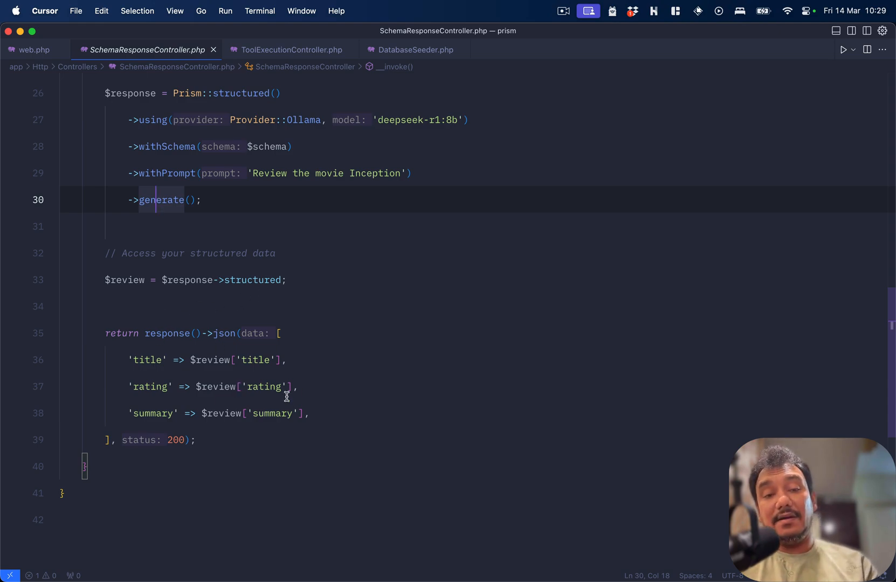
- View the localhost:8000/schema JSON review of Inception rated 9.2/10 in Chrome
left_click(539, 34)
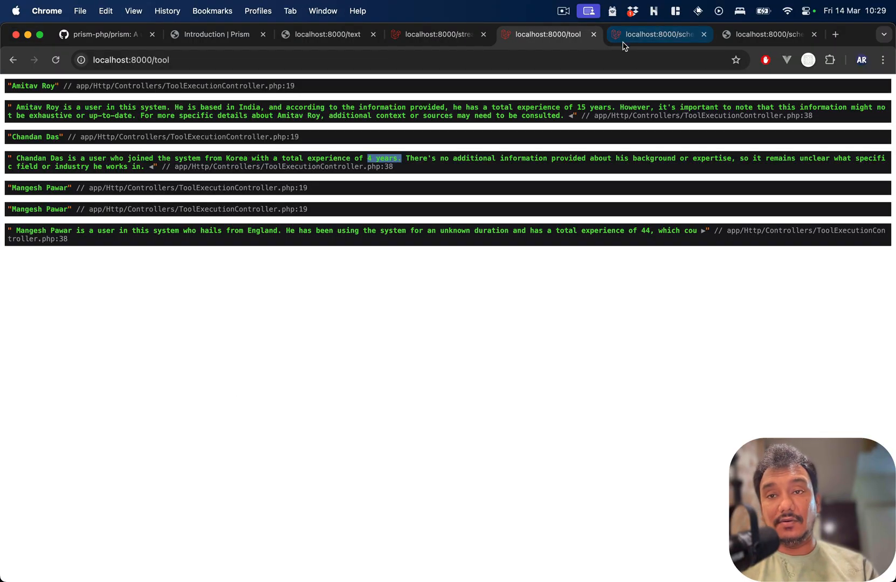
left_click(657, 35)
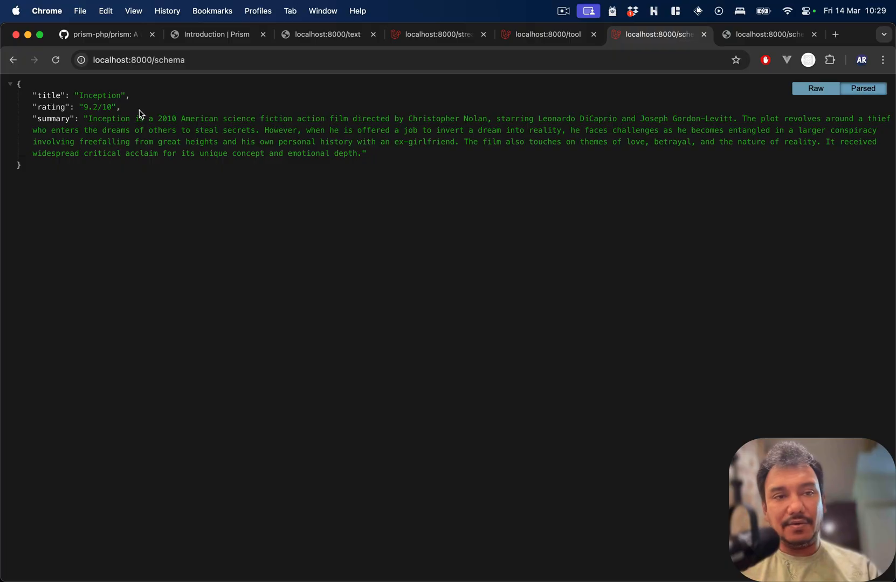
mouse_move(435, 193)
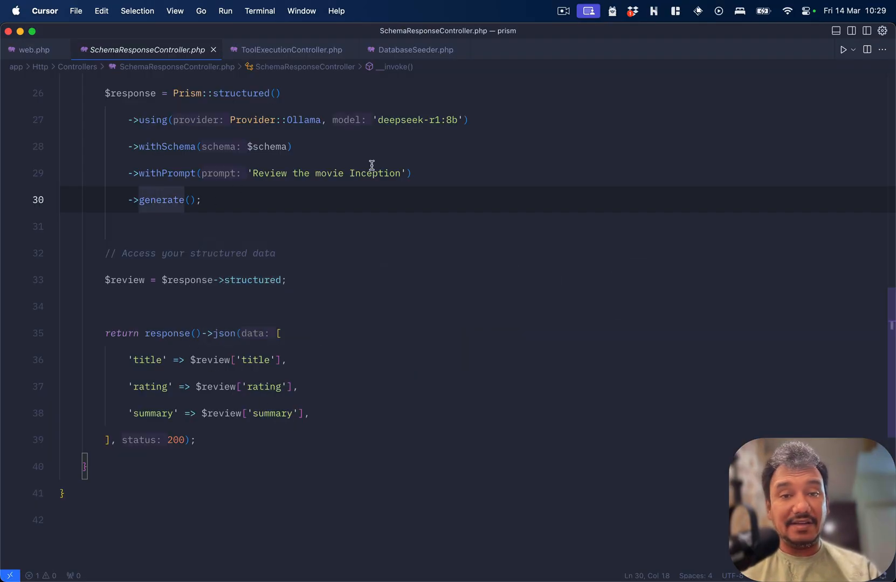
- Replace 'Inception' with 'Titanic' in the withPrompt movie review line
double_click(376, 174)
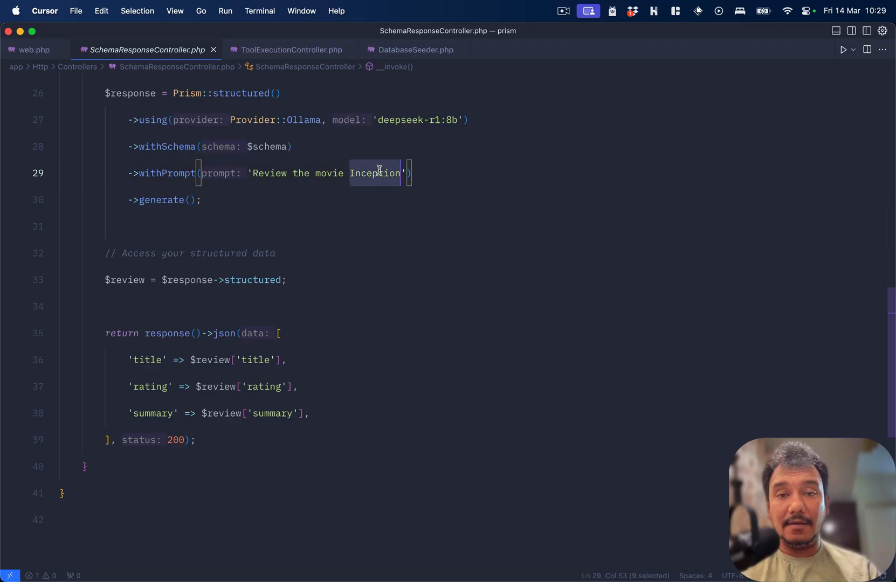
type("Titanic")
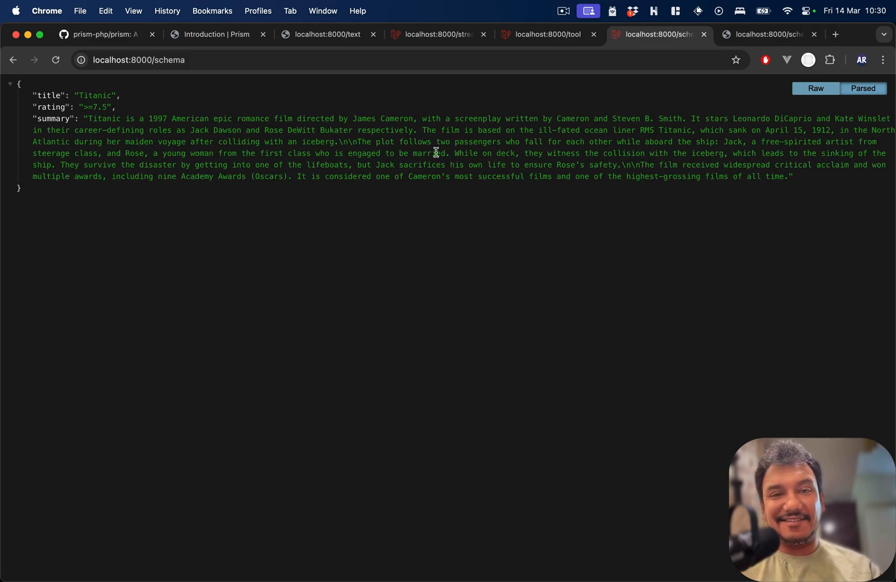
mouse_move(143, 150)
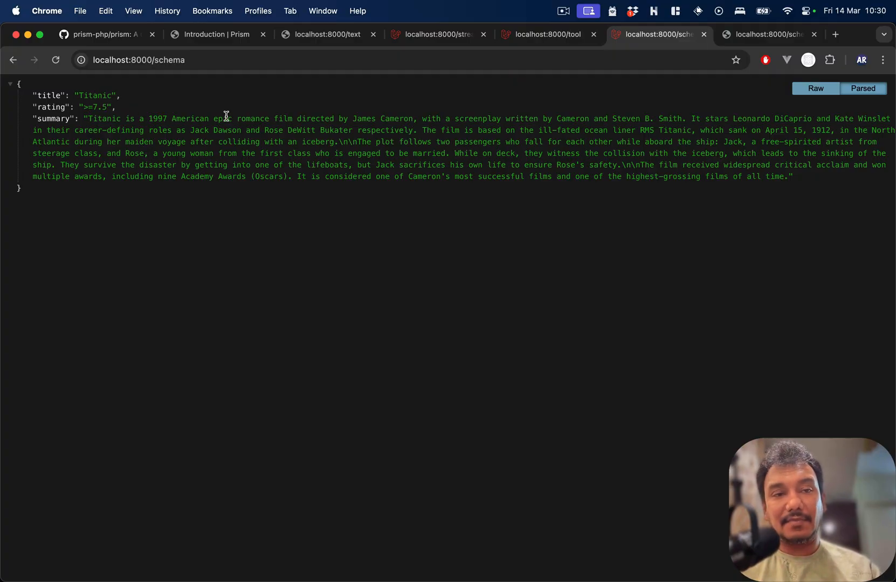
mouse_move(332, 128)
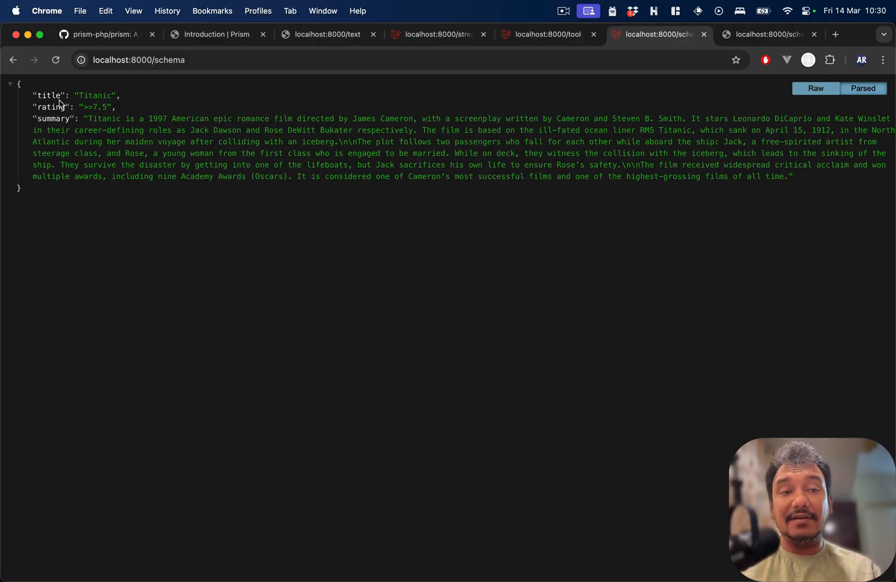
mouse_move(116, 201)
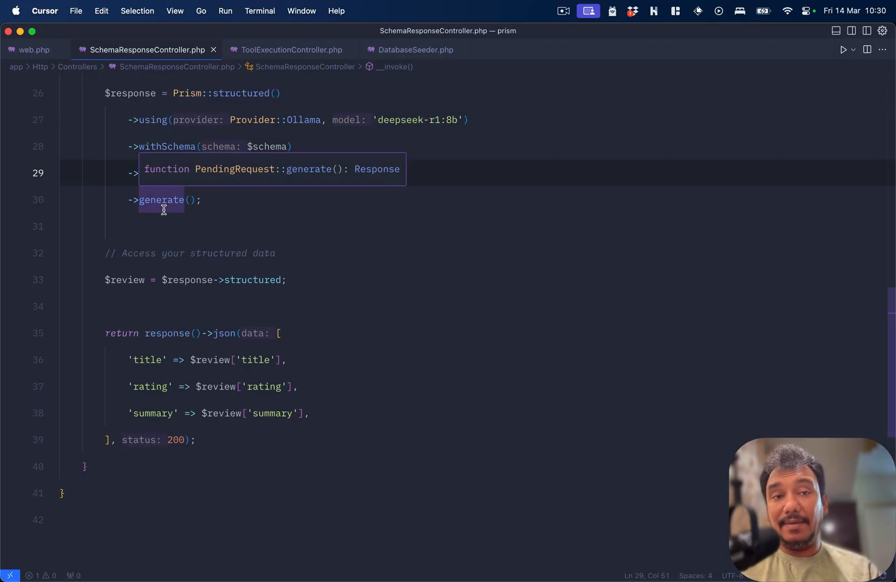
- Bring up SchemaResponseCustomController.php after a glance at ToolExecutionController.php
left_click(32, 50)
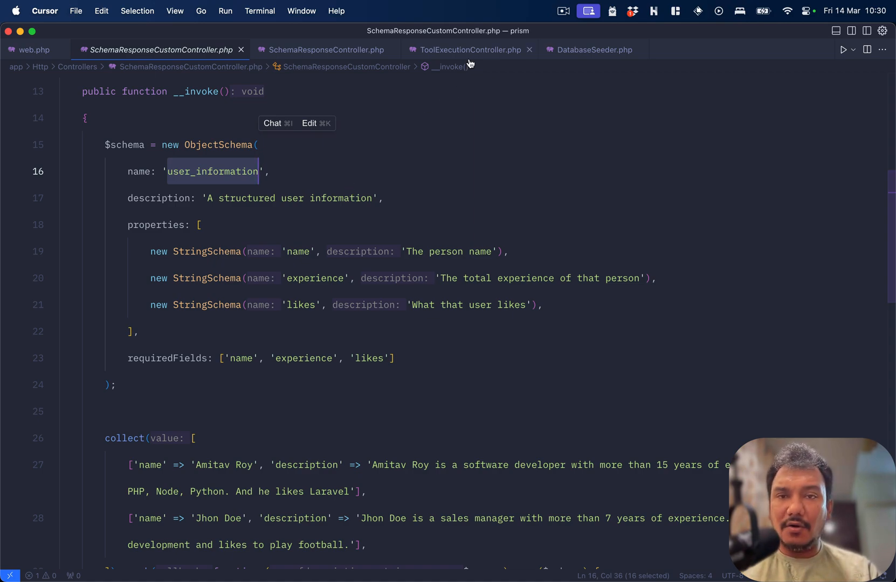
scroll("down", 3)
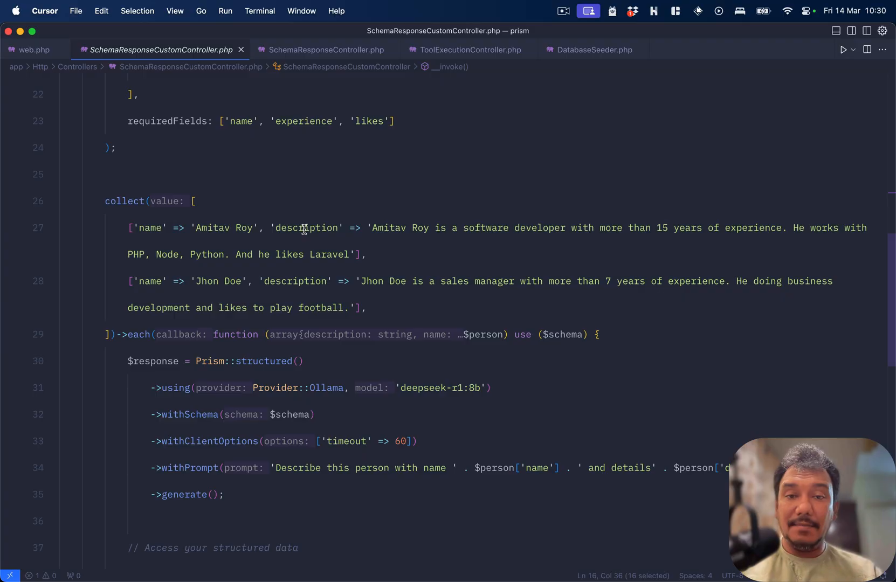
left_click(469, 50)
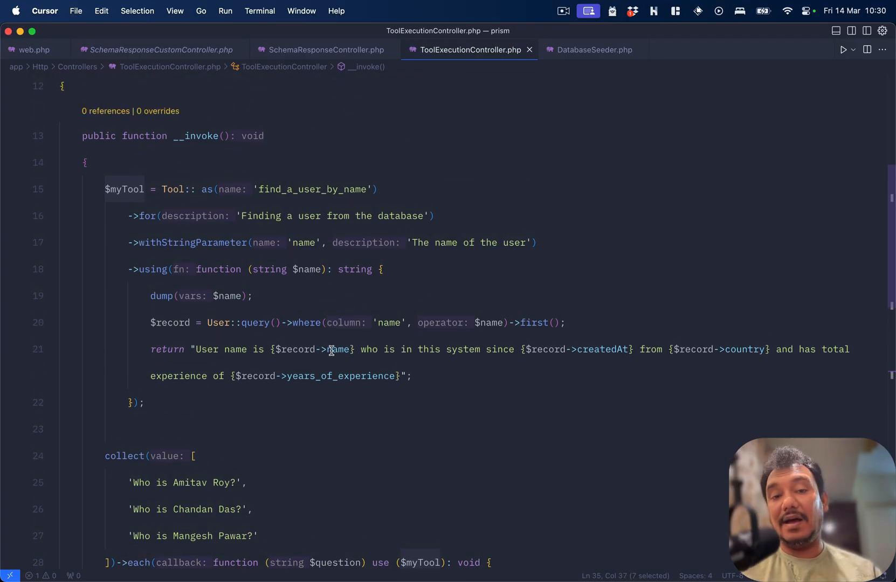
left_click(733, 350)
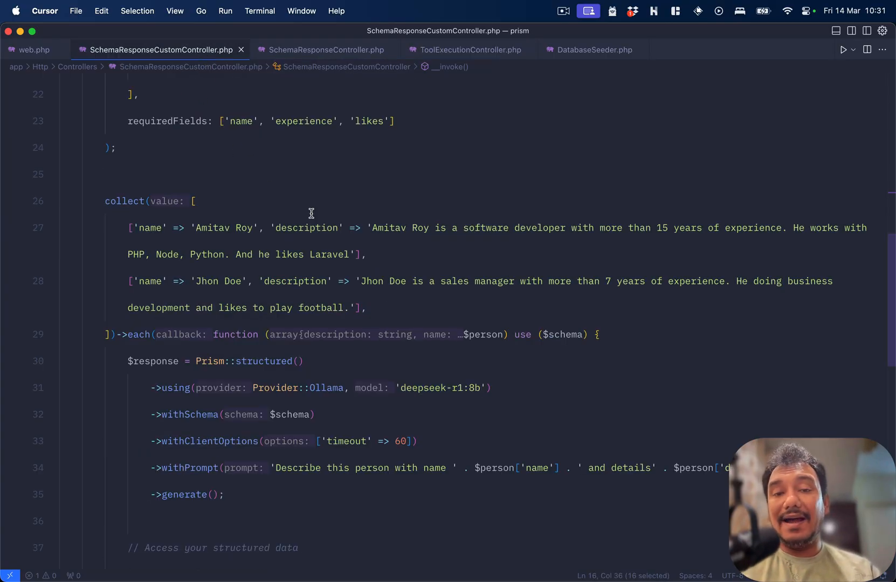
mouse_move(221, 222)
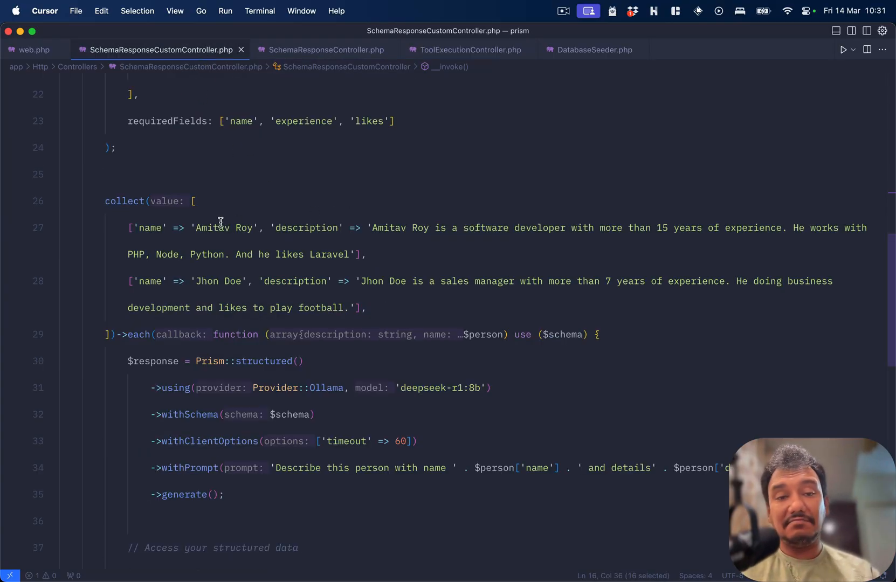
mouse_move(411, 247)
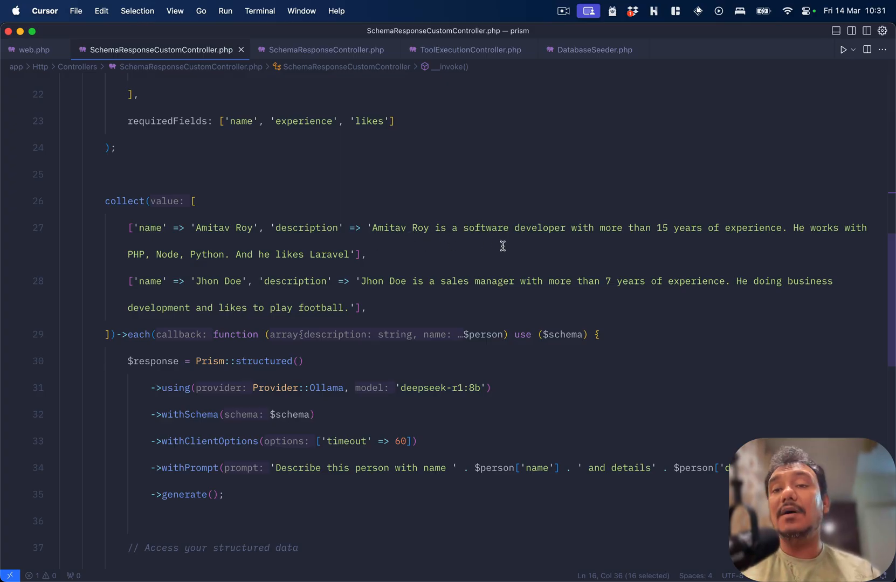
mouse_move(173, 248)
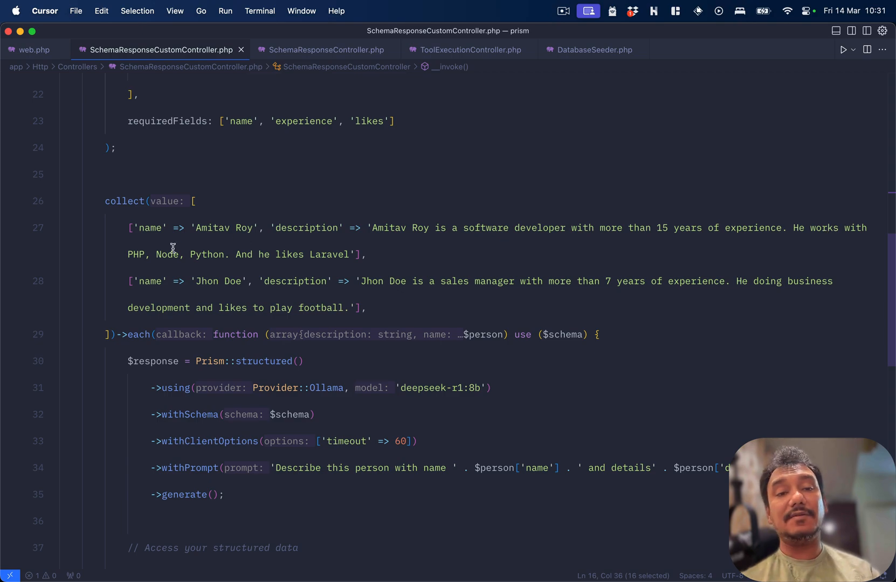
mouse_move(357, 250)
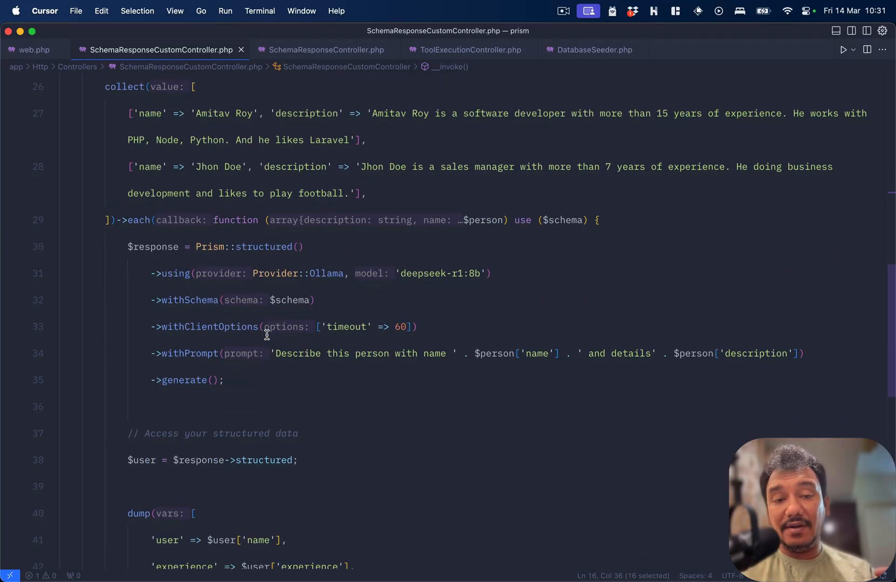
- Review the user-information schema (name, experience, likes) and the two-person prompt text
double_click(290, 300)
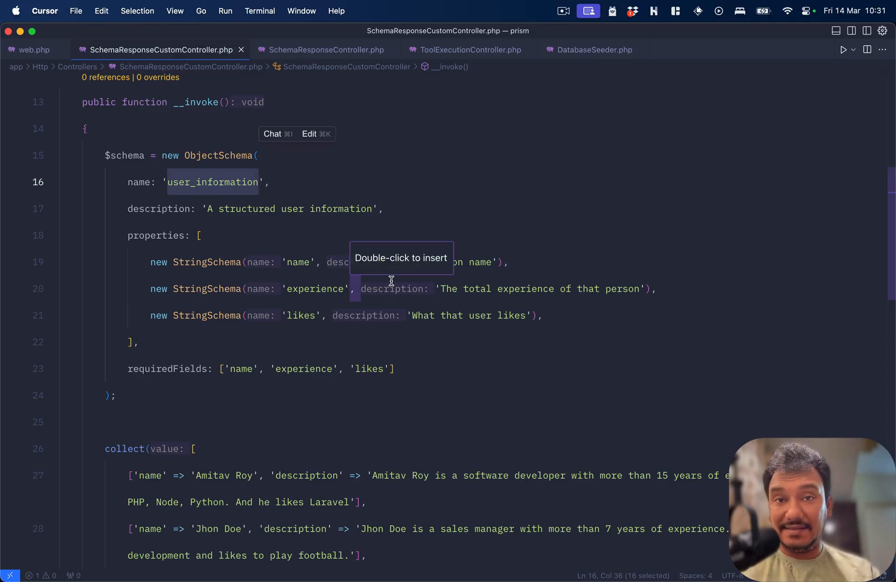
scroll("down", 3)
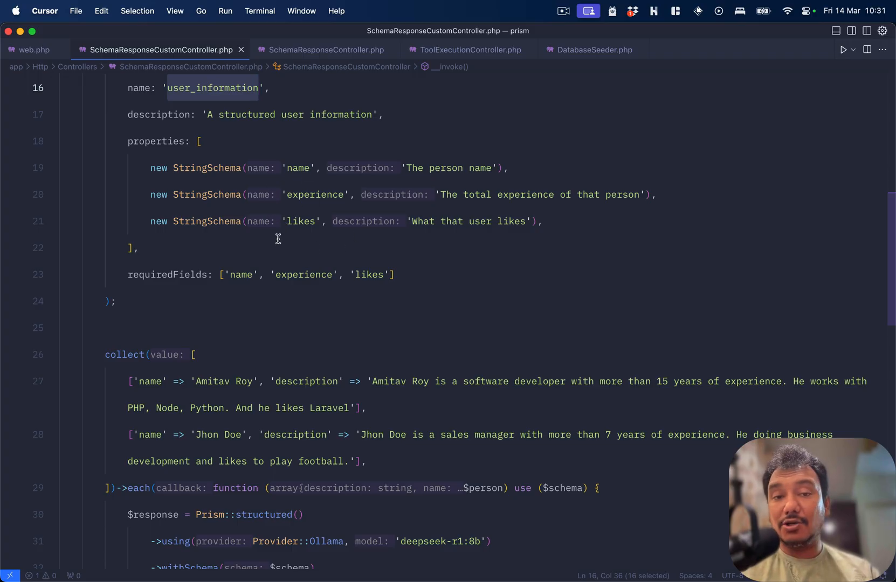
mouse_move(486, 368)
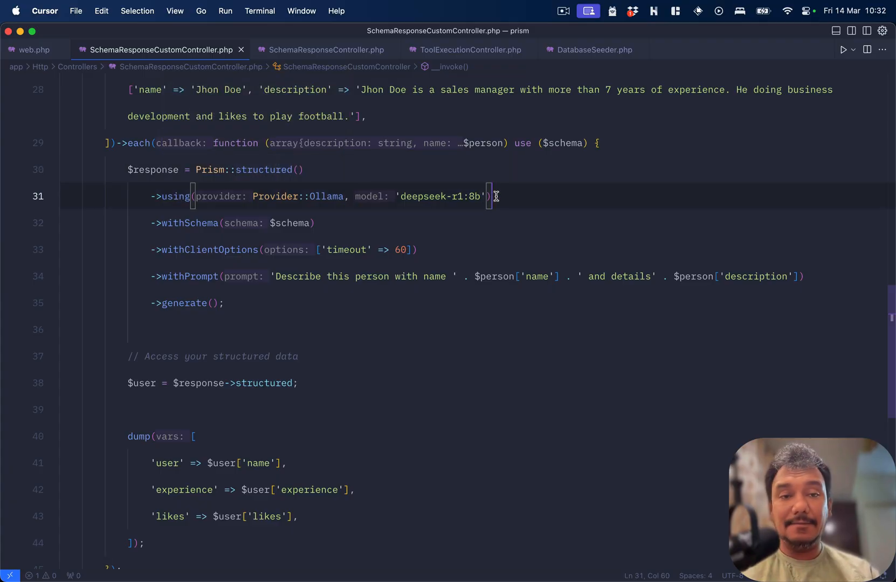
scroll("down", 3)
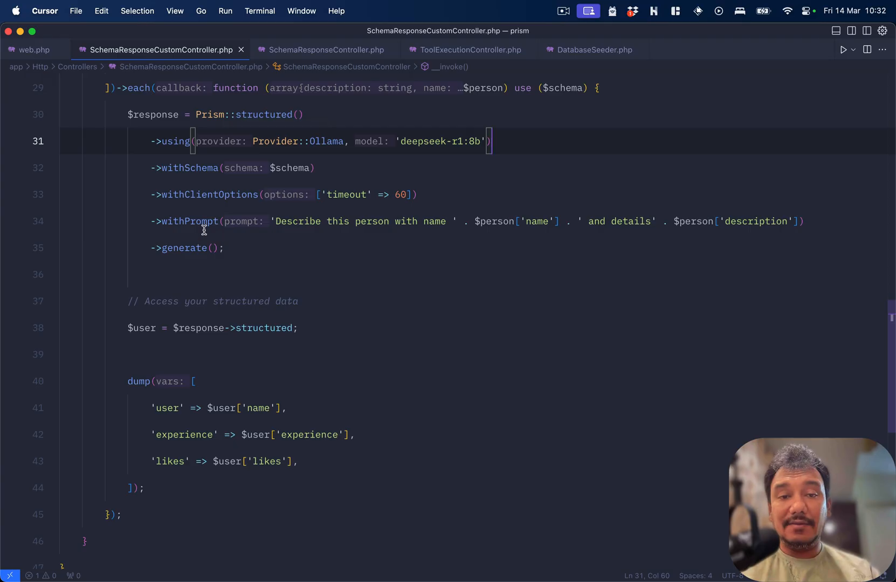
mouse_move(475, 237)
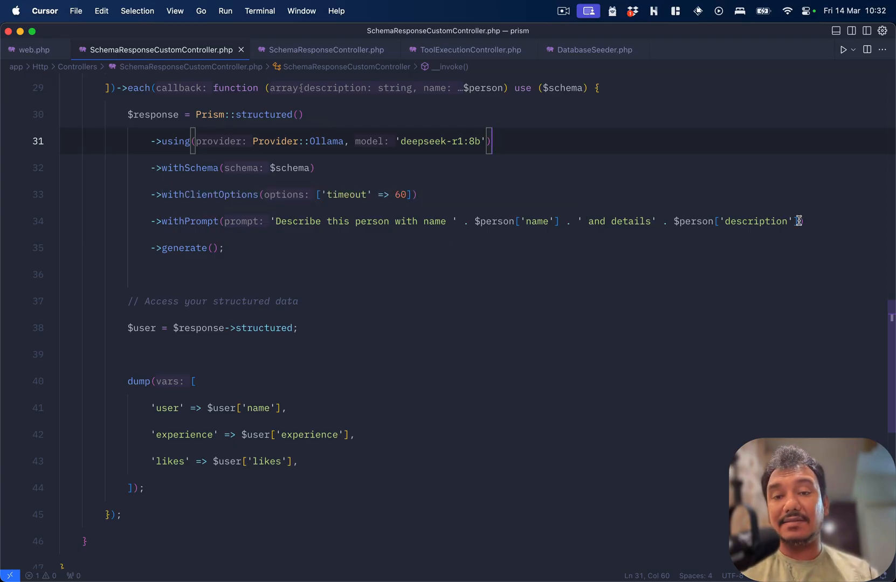
mouse_move(716, 255)
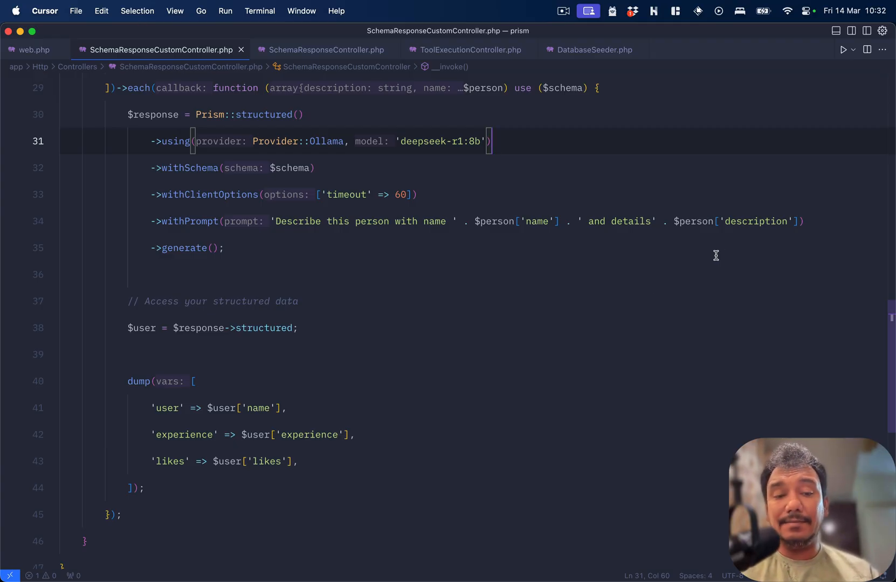
left_click_drag(128, 380, 120, 514)
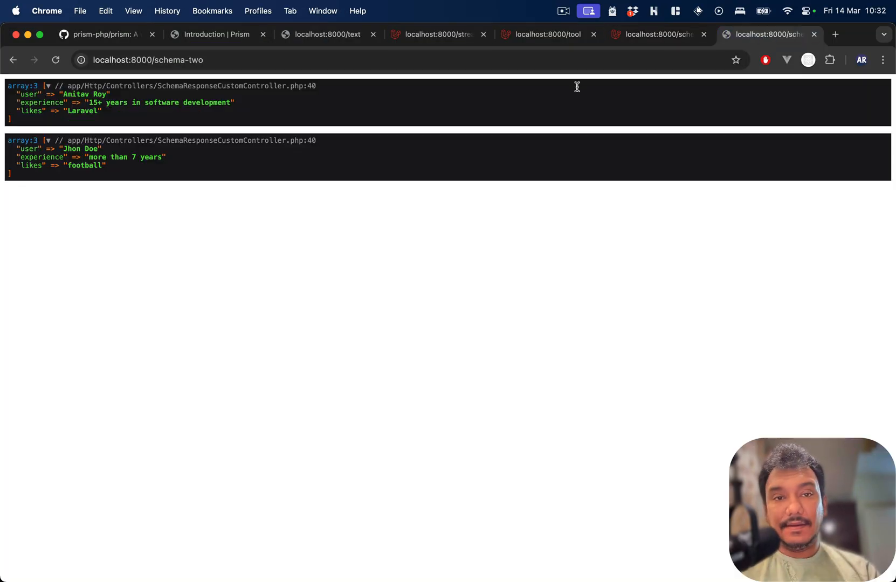
- Reload localhost:8000/schema-two to see fresh extracted values for Amitav Roy and Jhon Doe
left_click(55, 59)
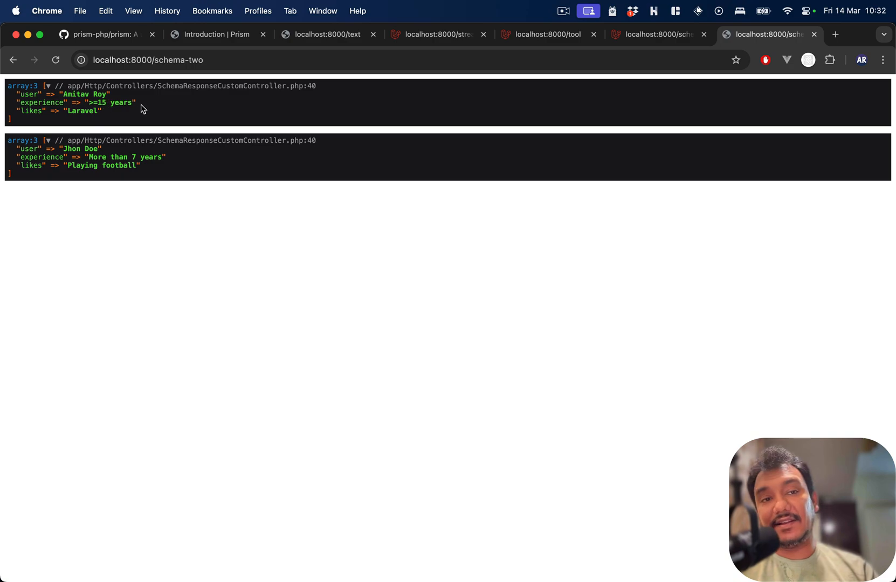
mouse_move(74, 111)
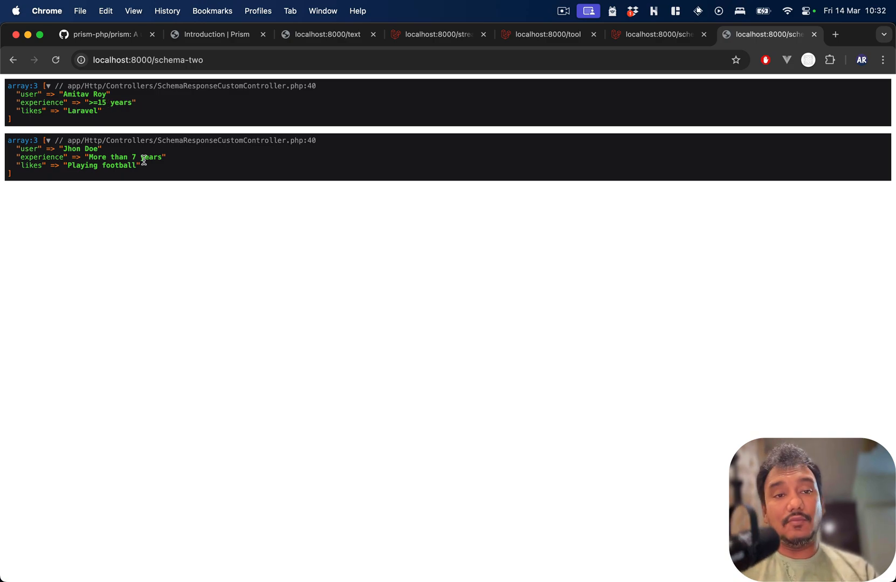
mouse_move(202, 197)
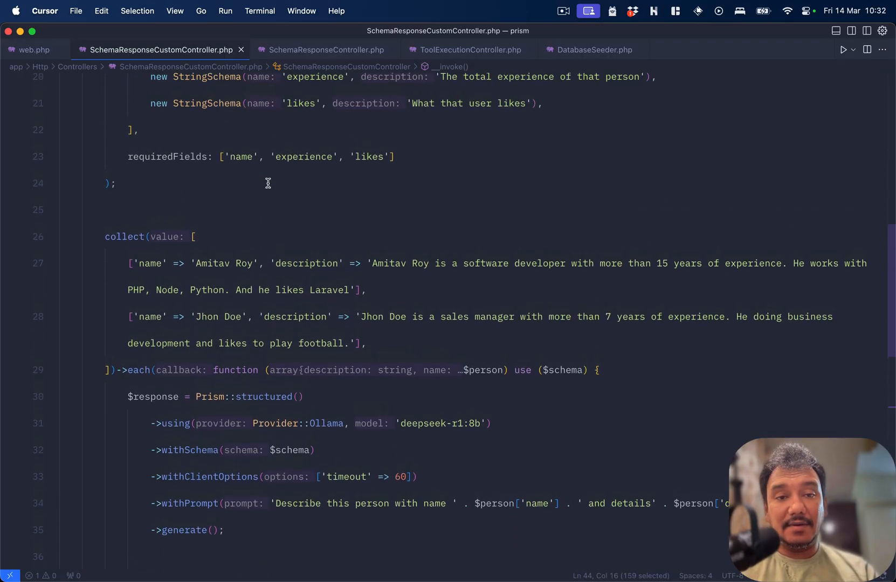
- Add a 'role' StringSchema described as 'What that user does' and reload schema-two
scroll("up", 3)
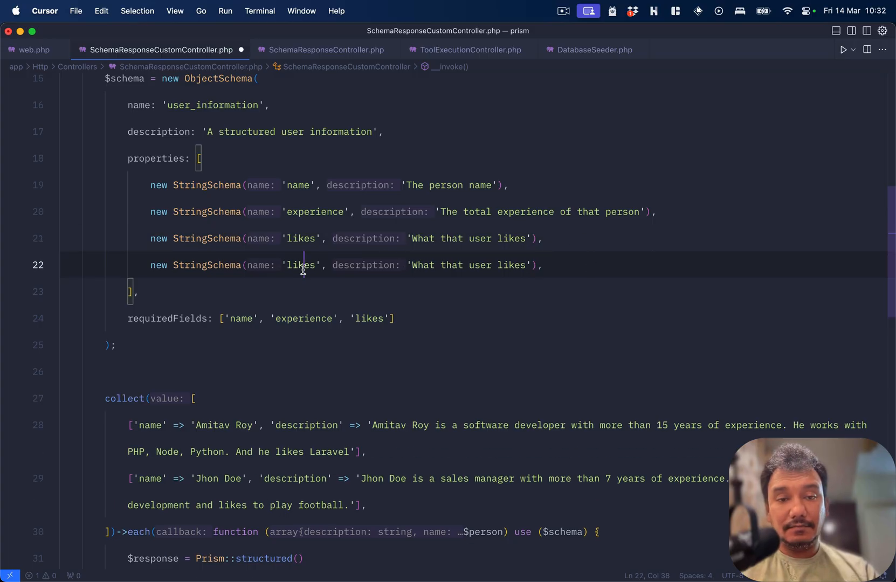
type("role")
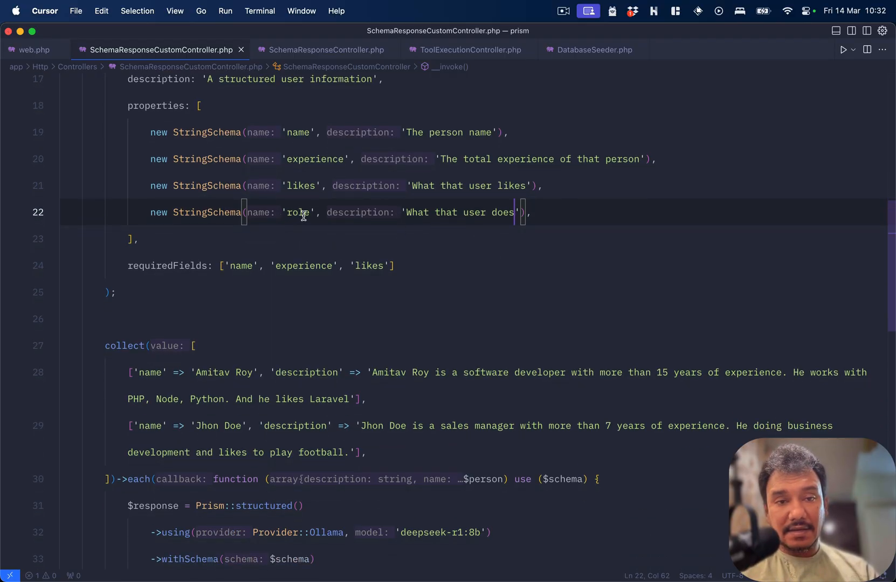
scroll("down", 3)
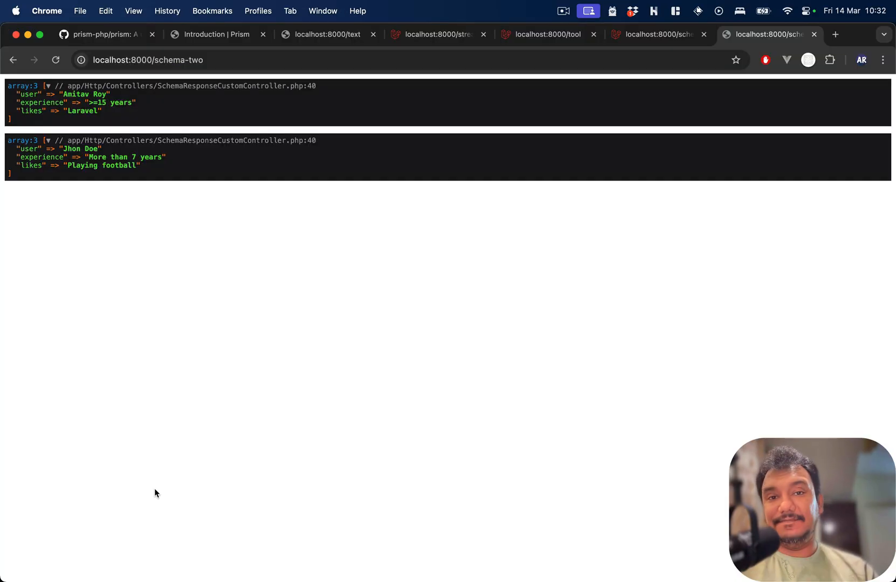
left_click(55, 59)
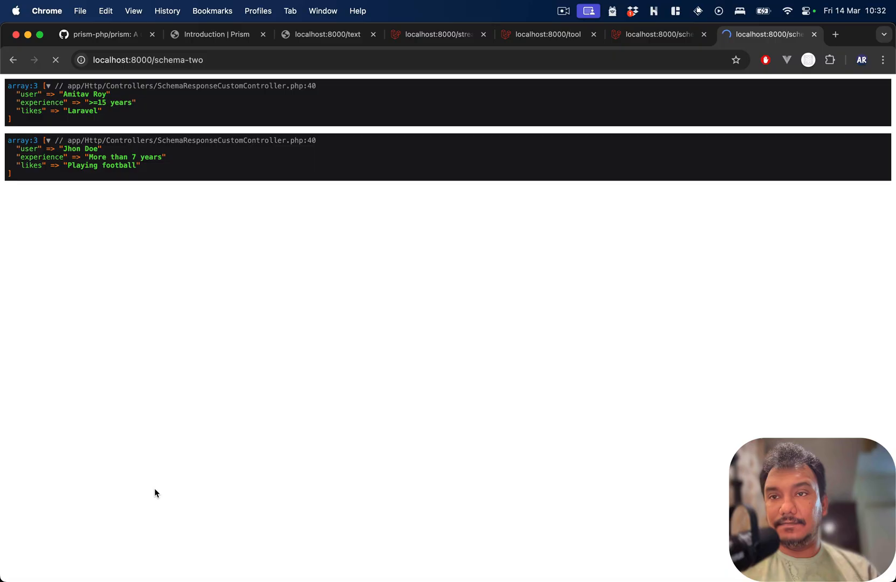